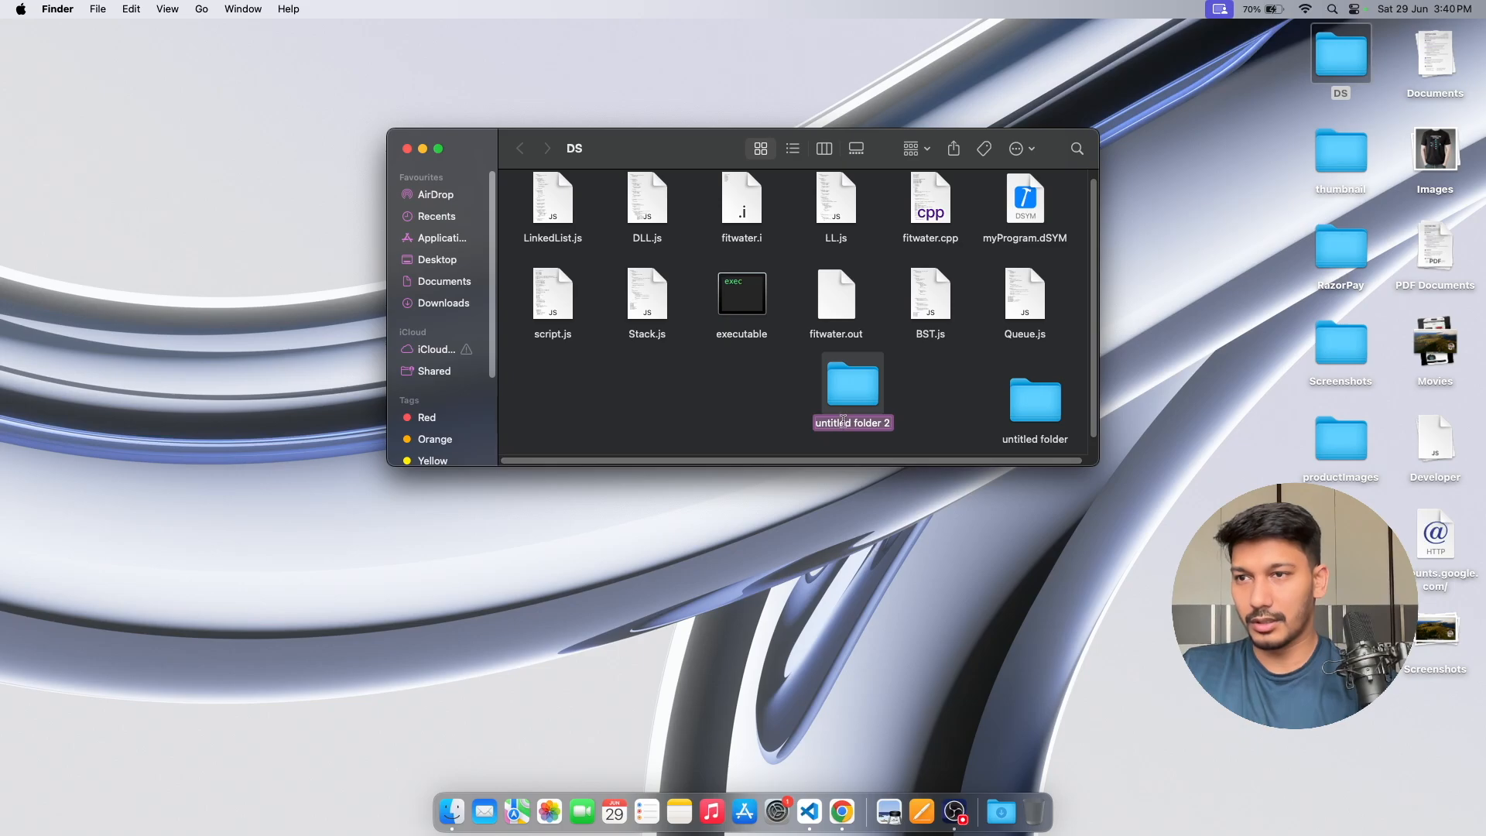
- Name the new DS folder node_server and open it as the VS Code workspace
text(node_server)
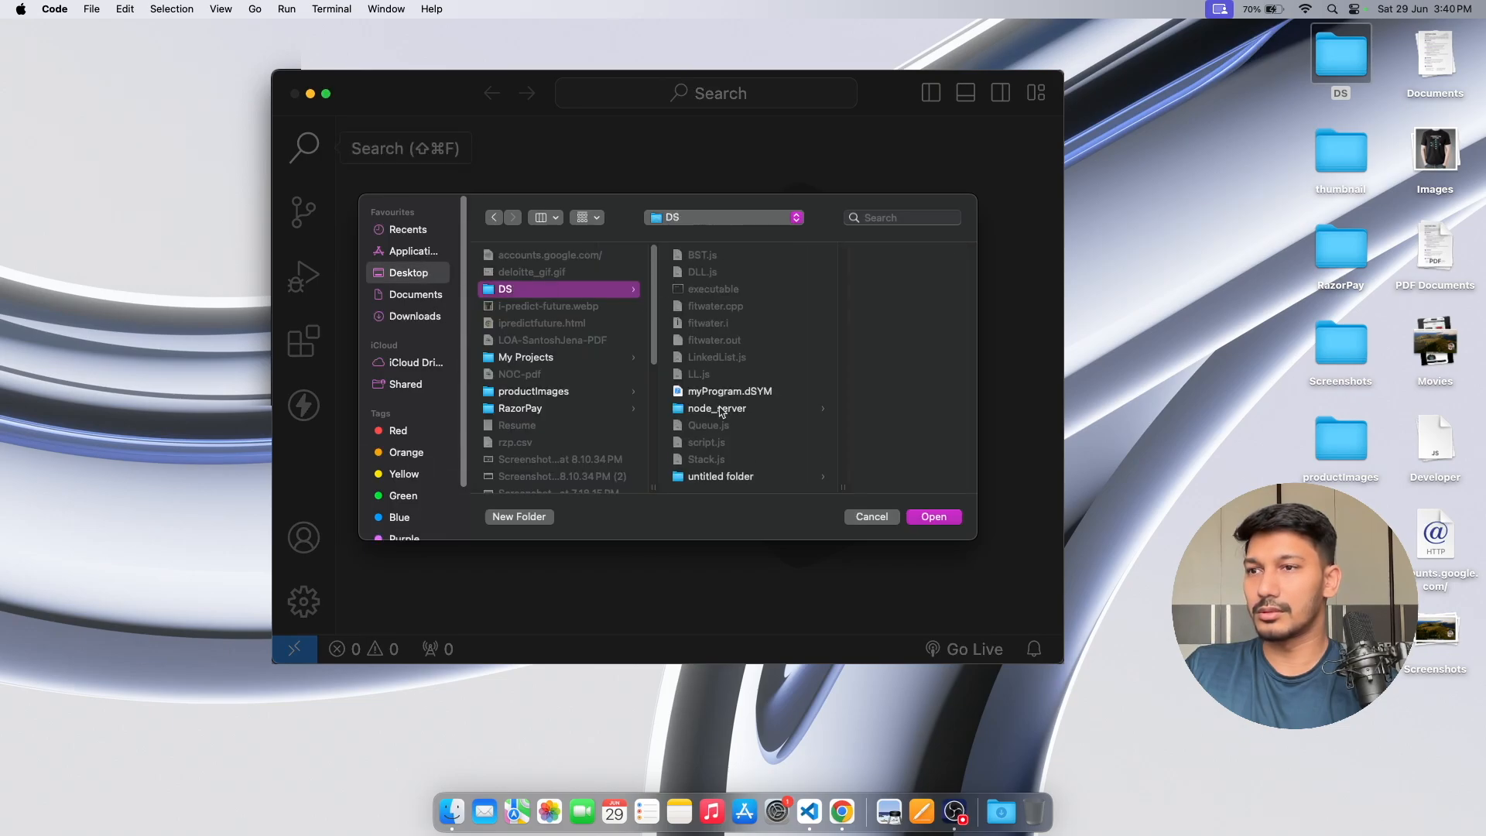
double_click(717, 408)
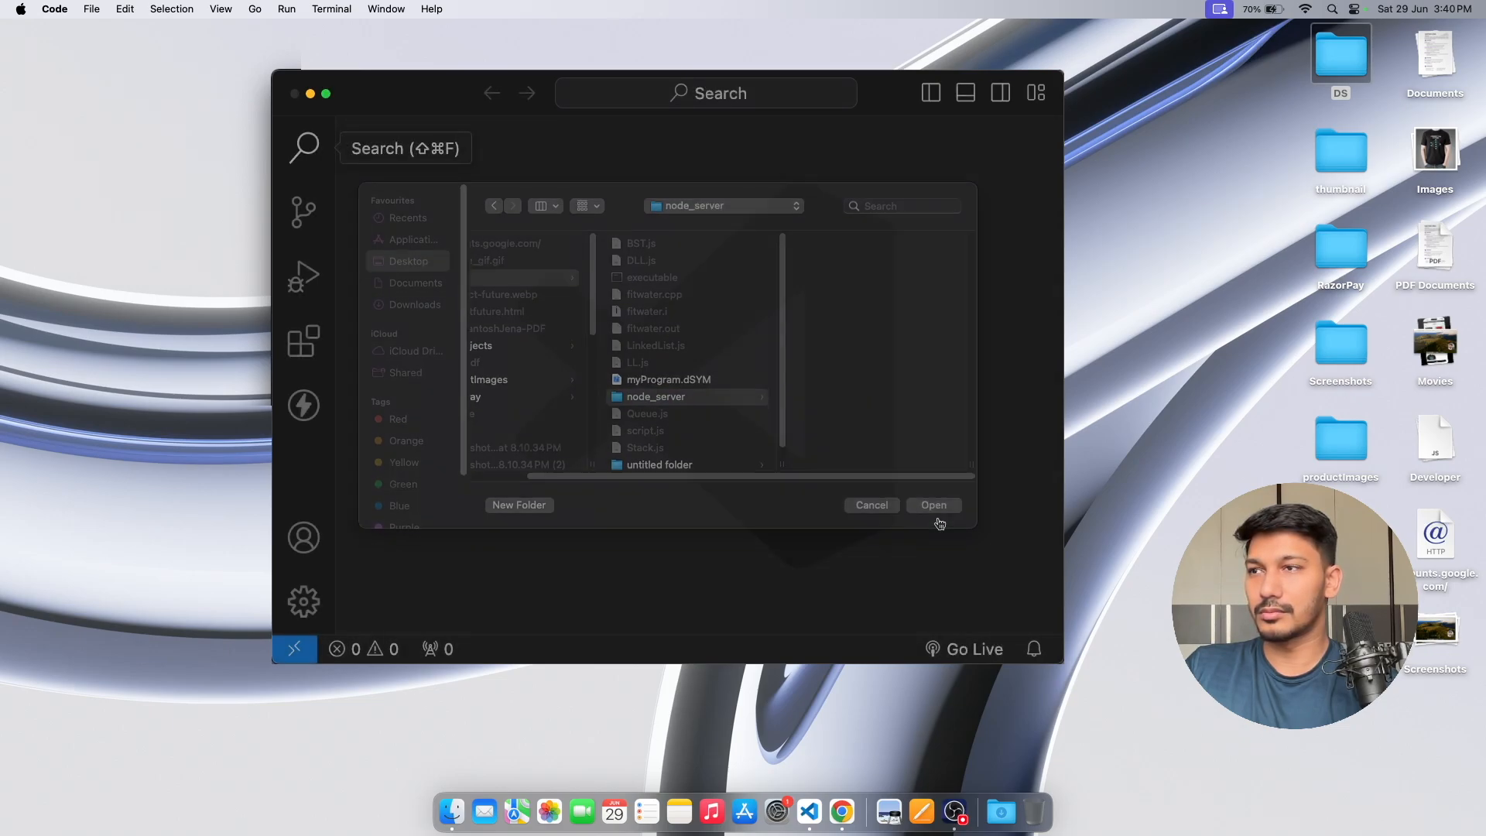
click(933, 504)
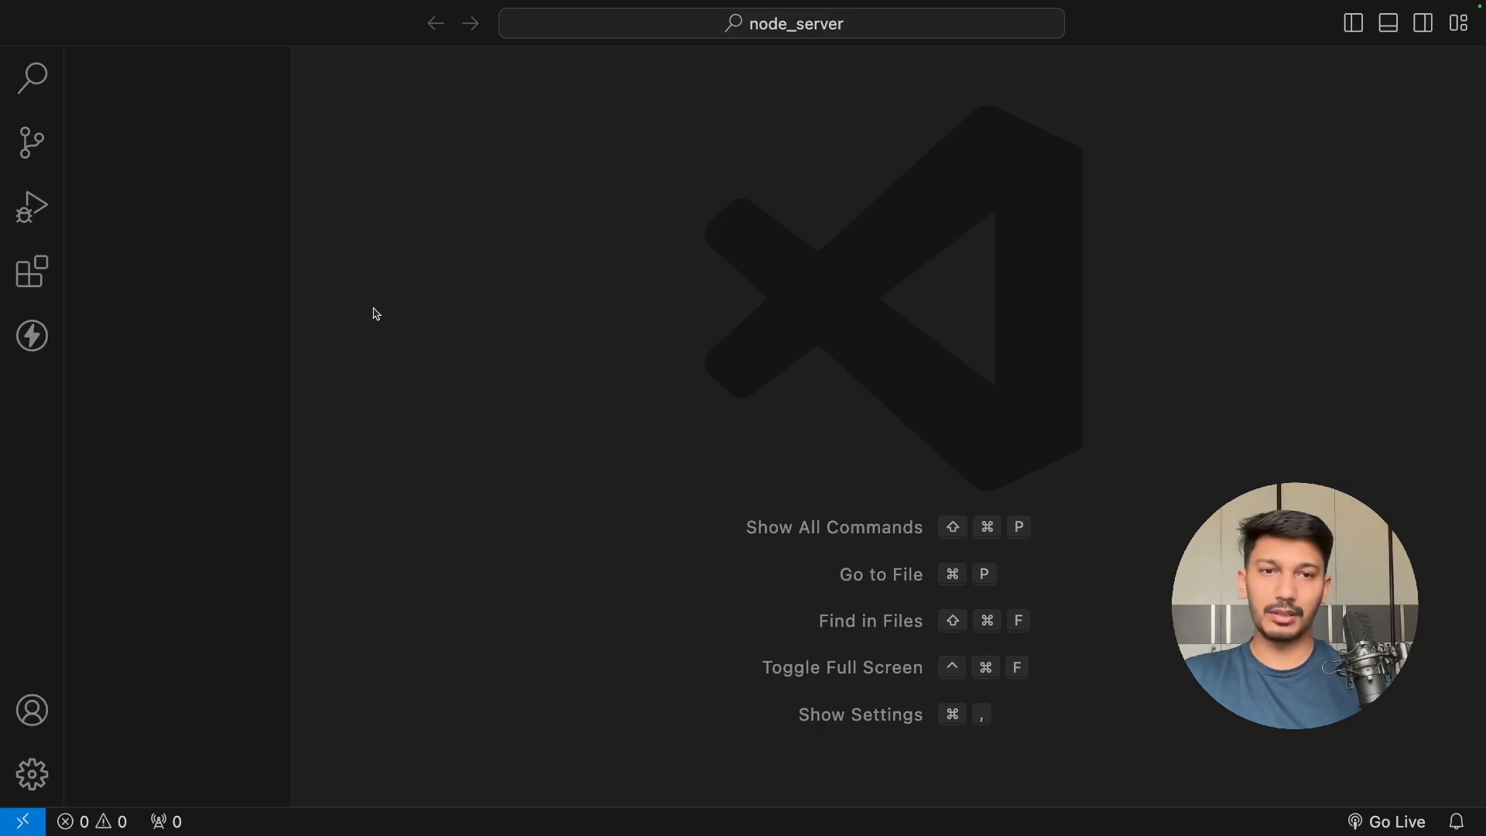
mouse_move(798, 349)
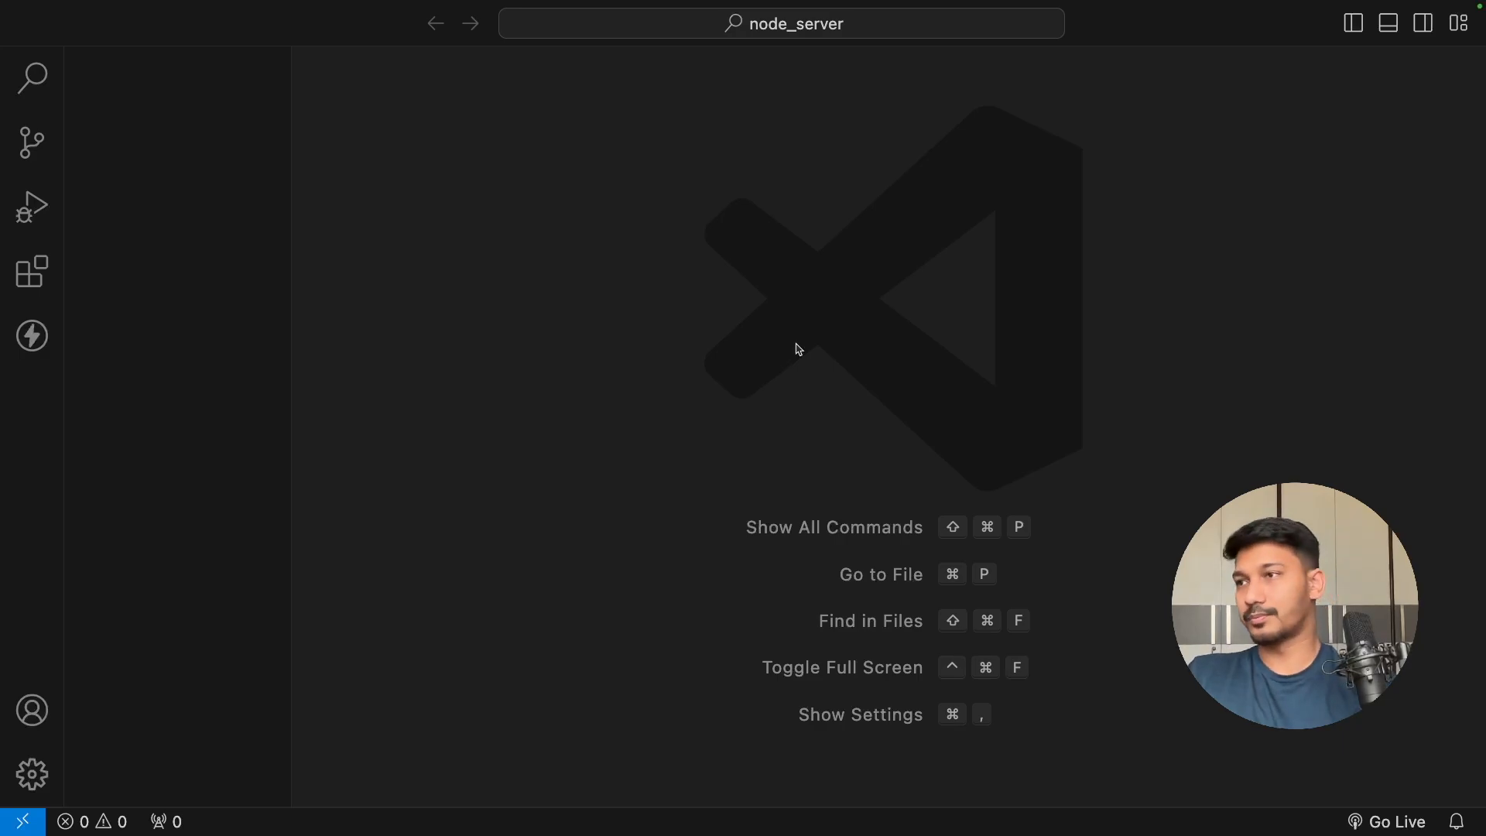
mouse_move(358, 7)
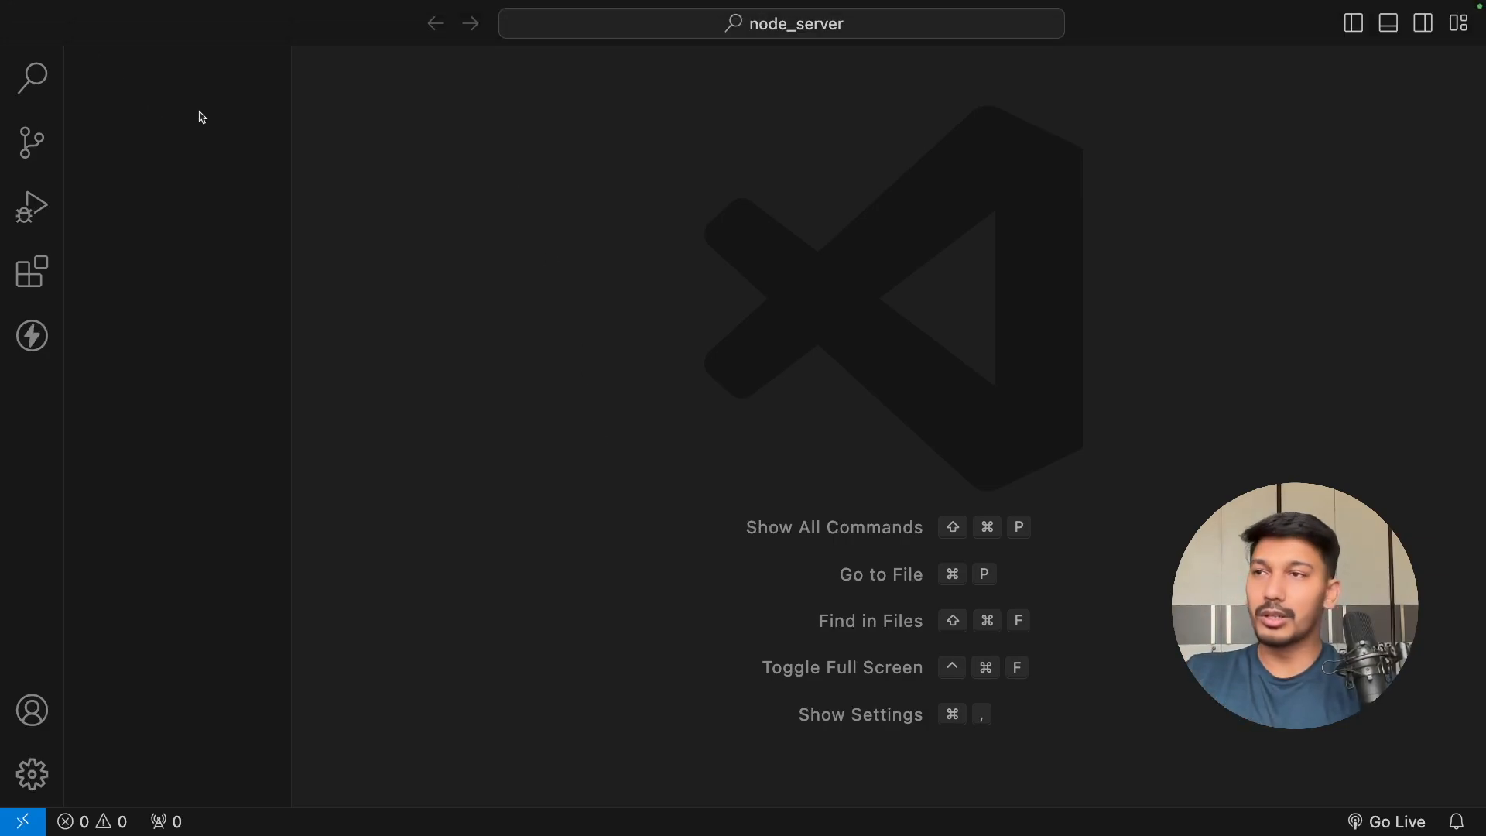
mouse_move(94, 8)
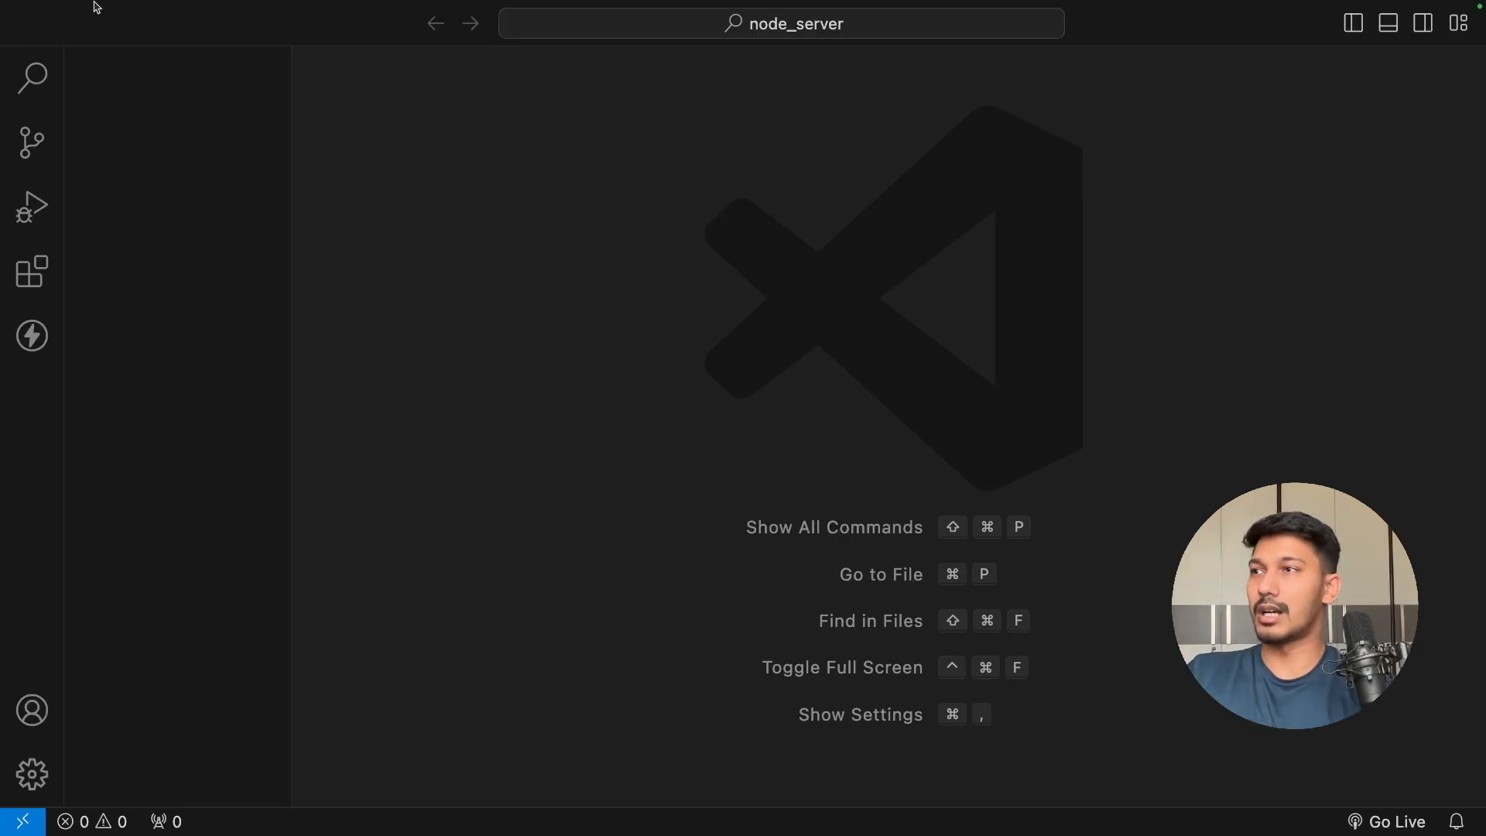
- Create a new empty server.js file inside the node_server folder
click(91, 9)
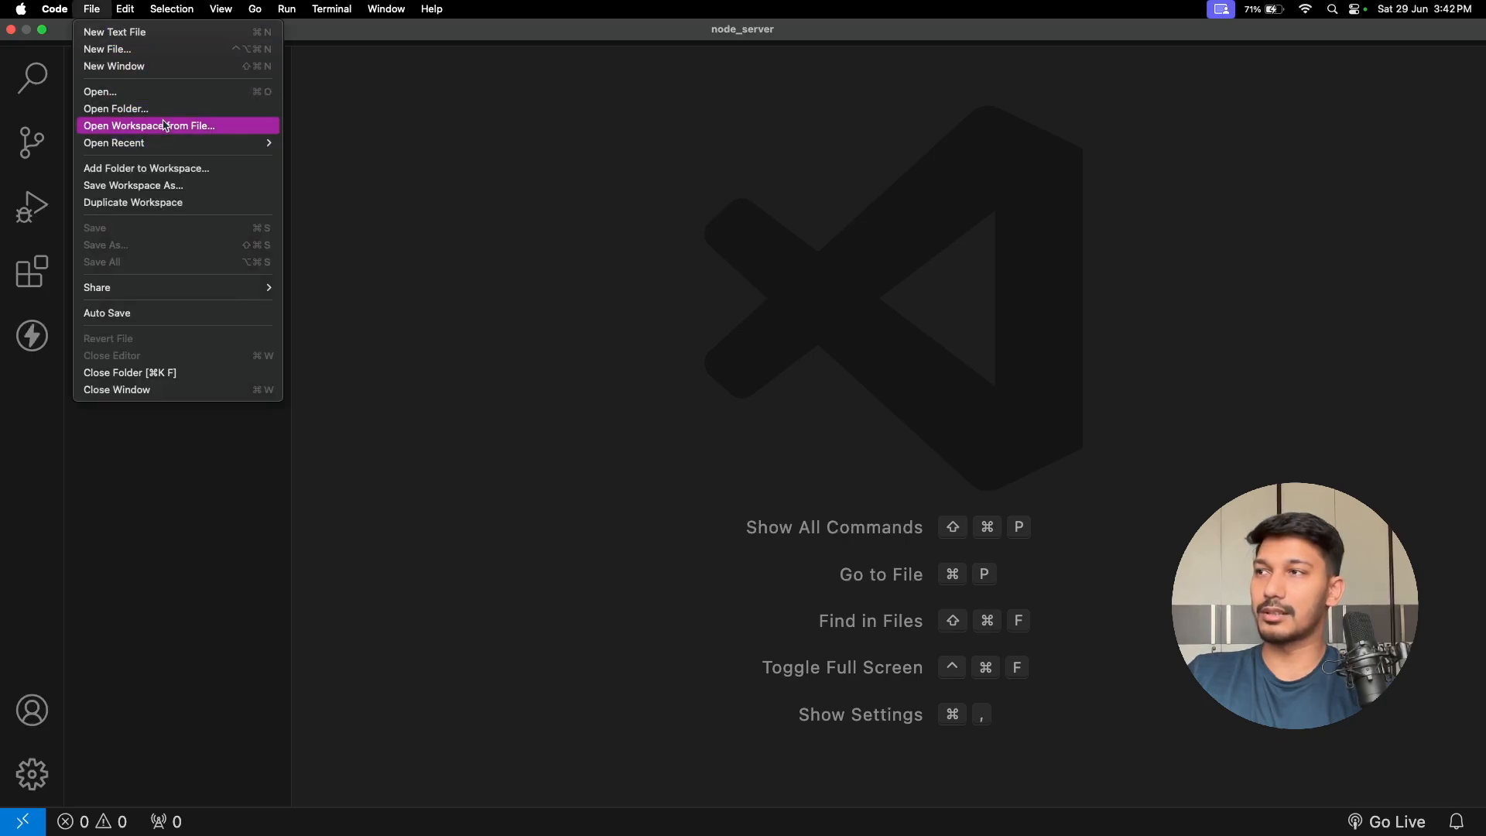
click(106, 48)
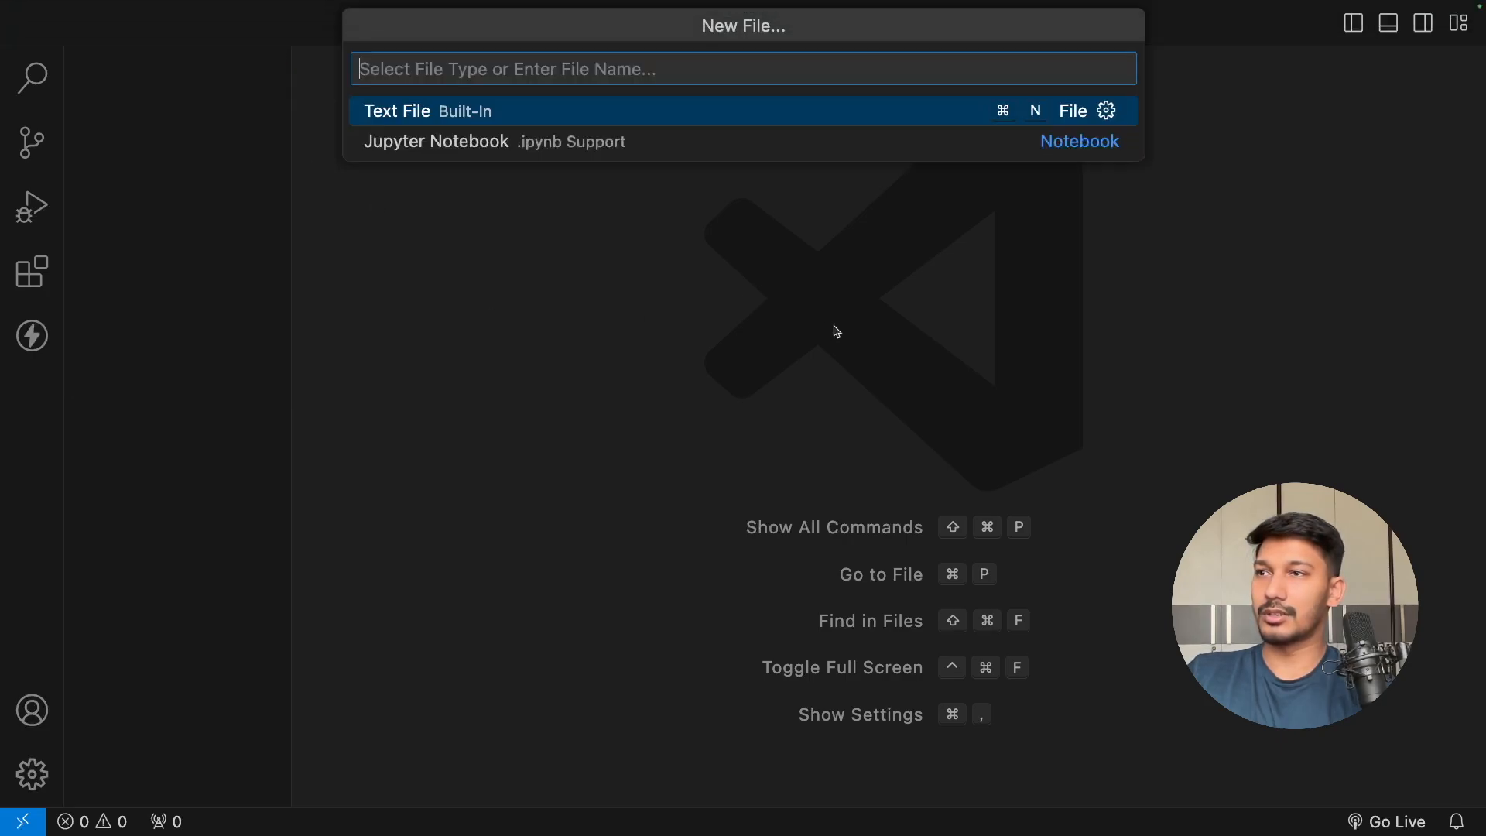
text(server.js)
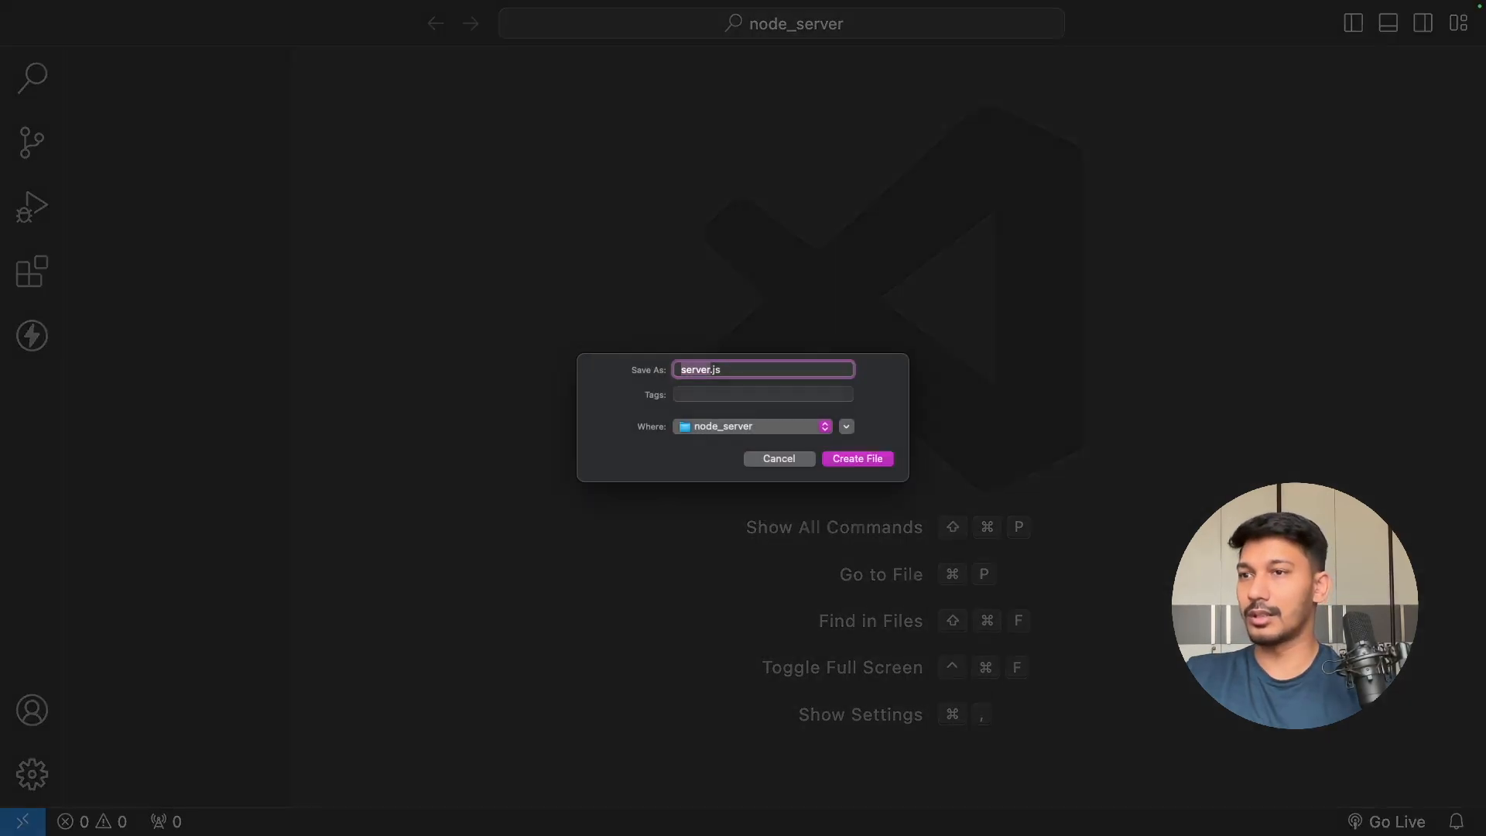
click(856, 457)
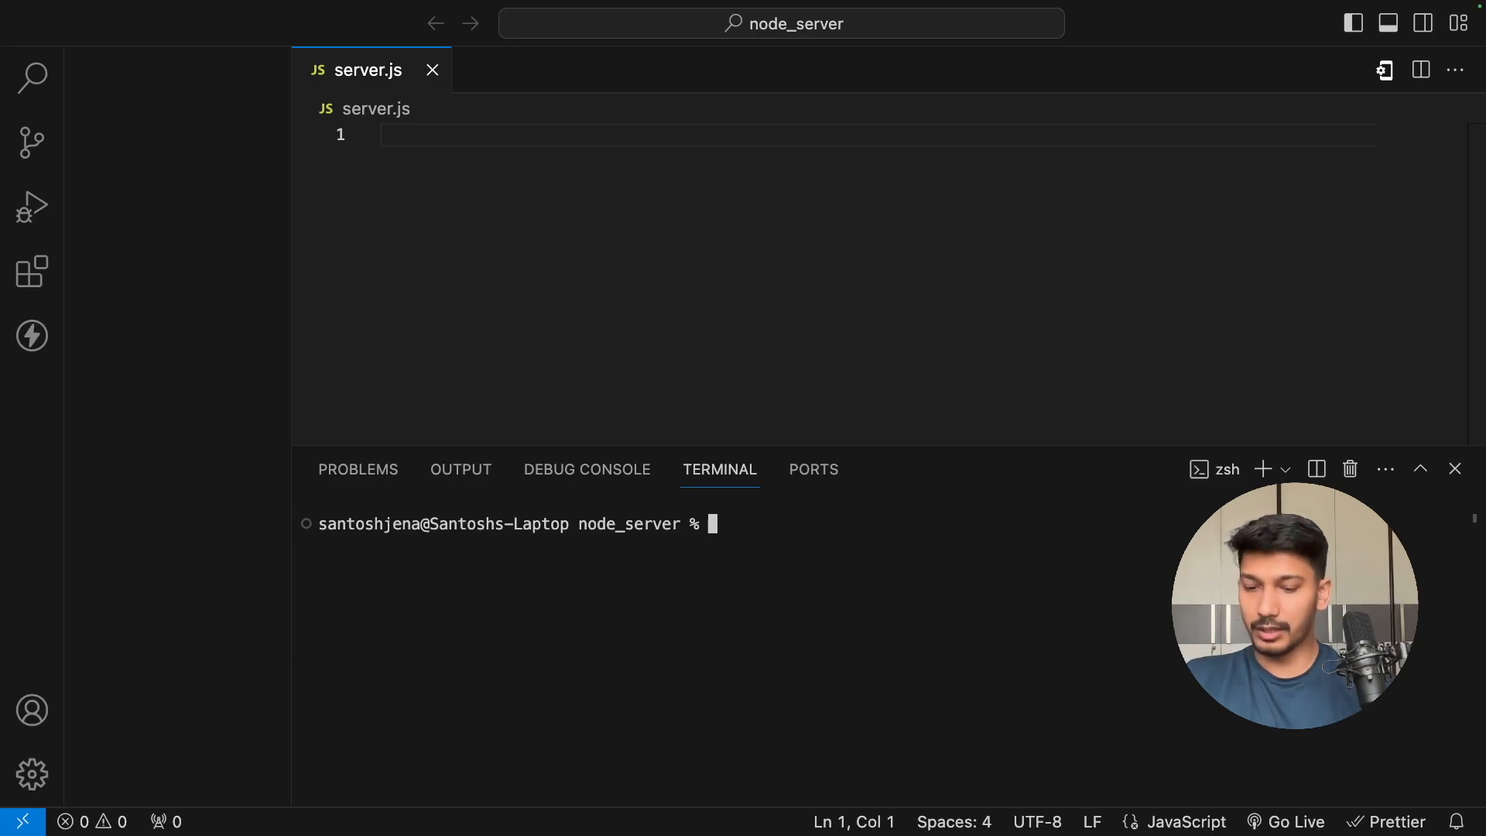
- Initialise package.json with npm init -y and install Express with npm i express
text(npm init)
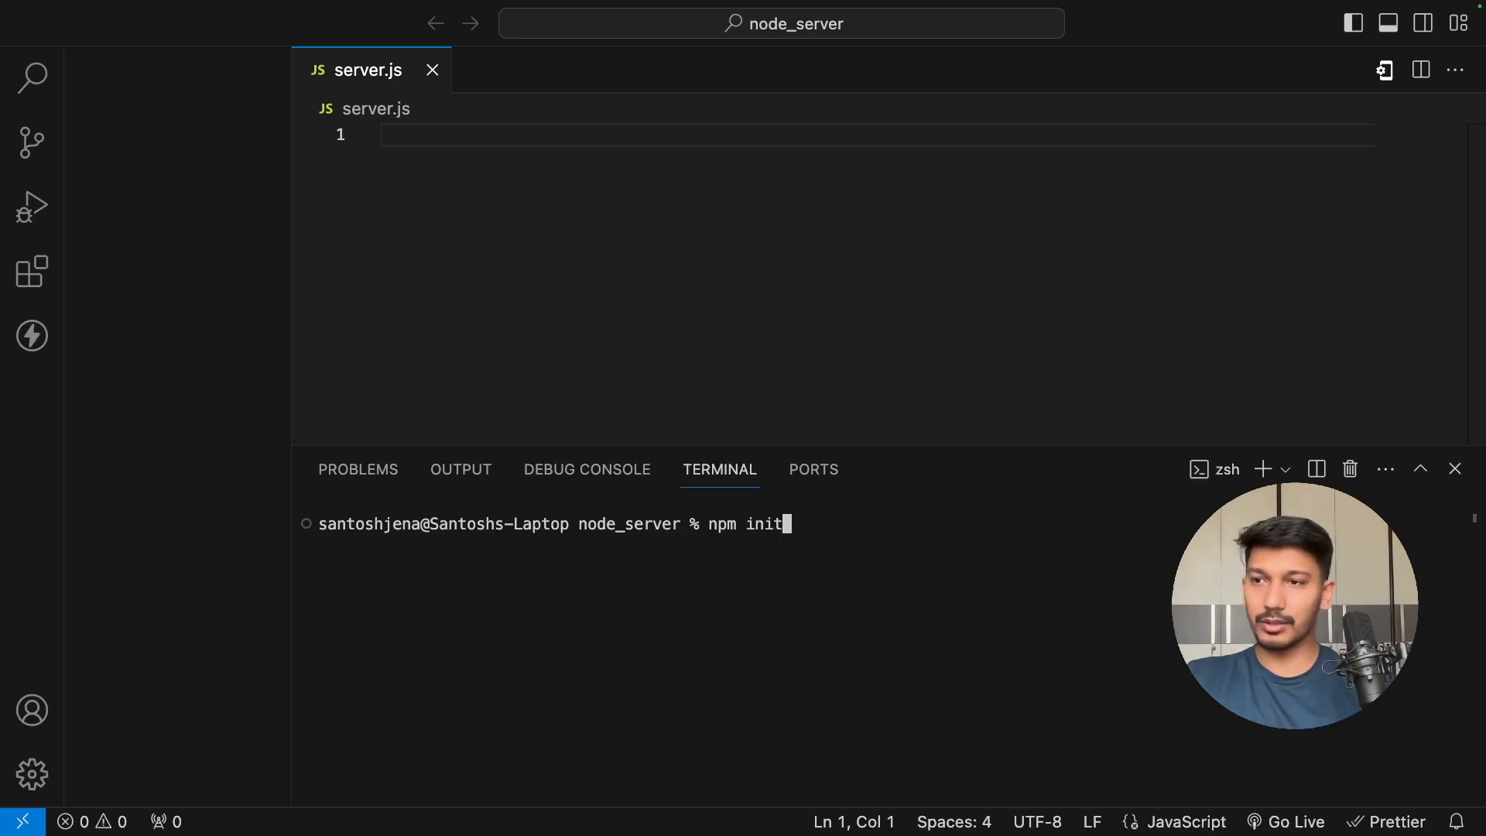
text(-y)
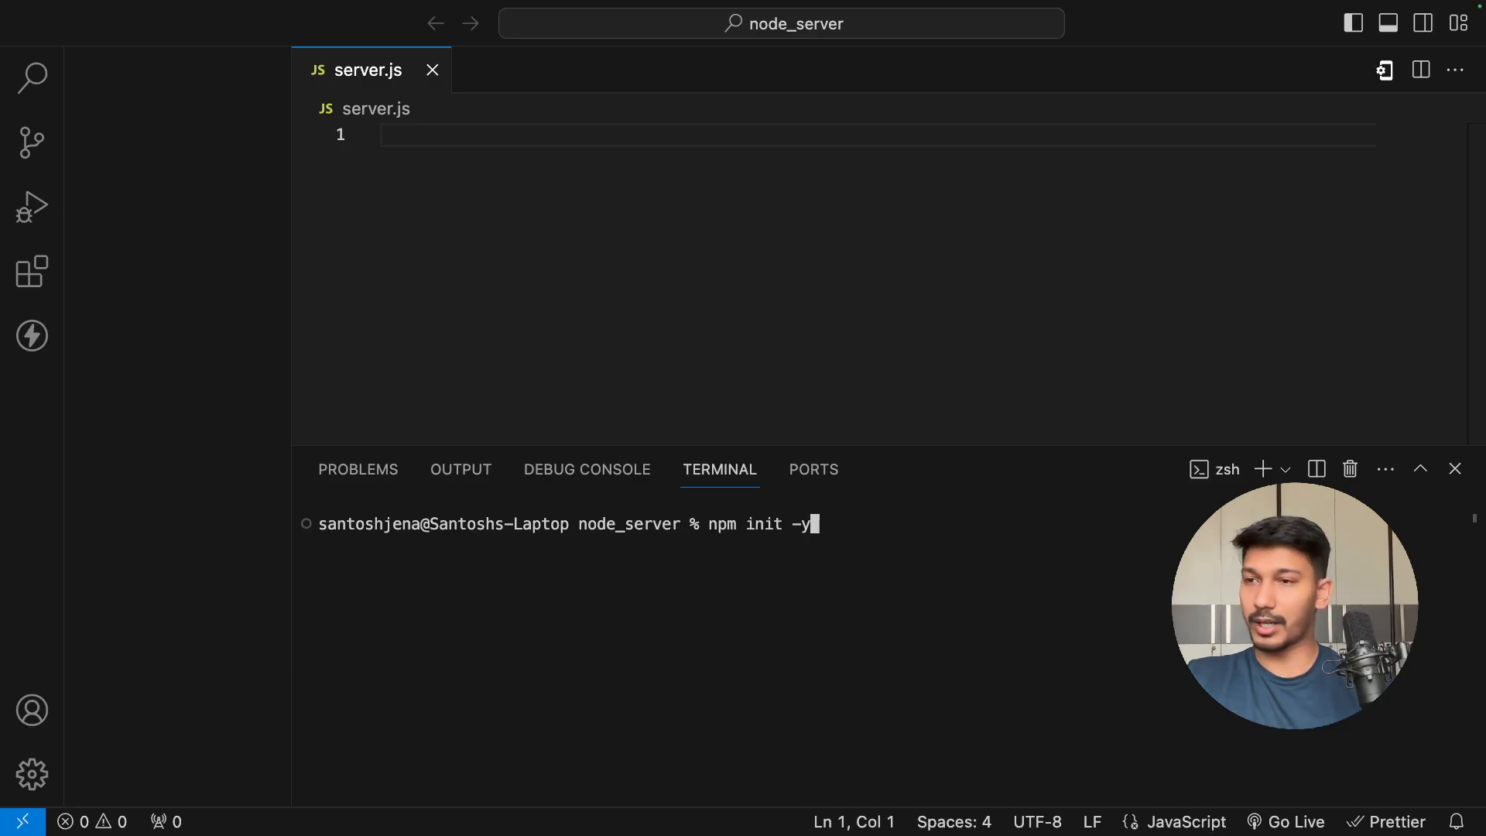
key(Enter)
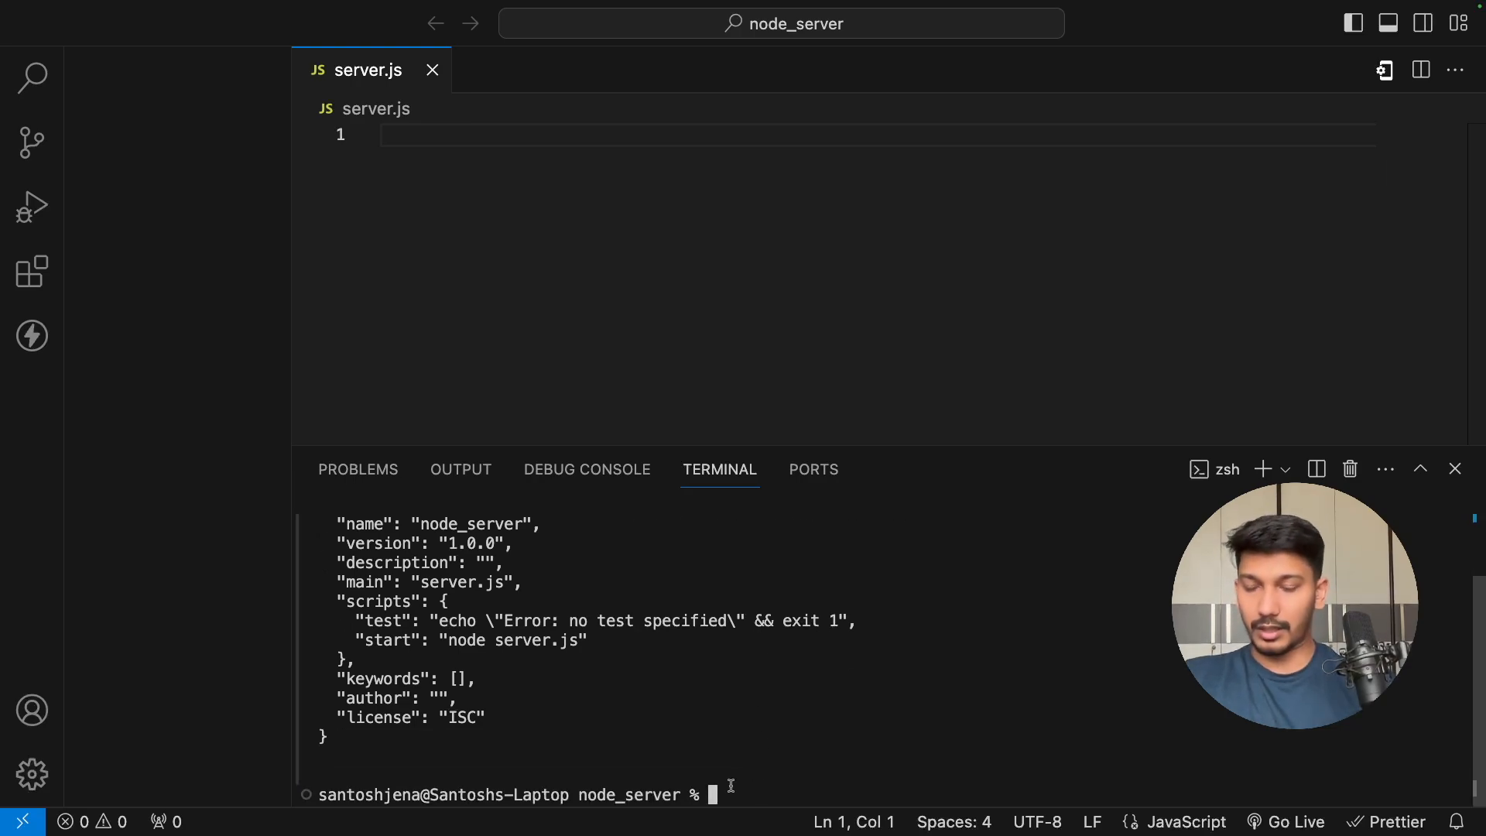
text(npm)
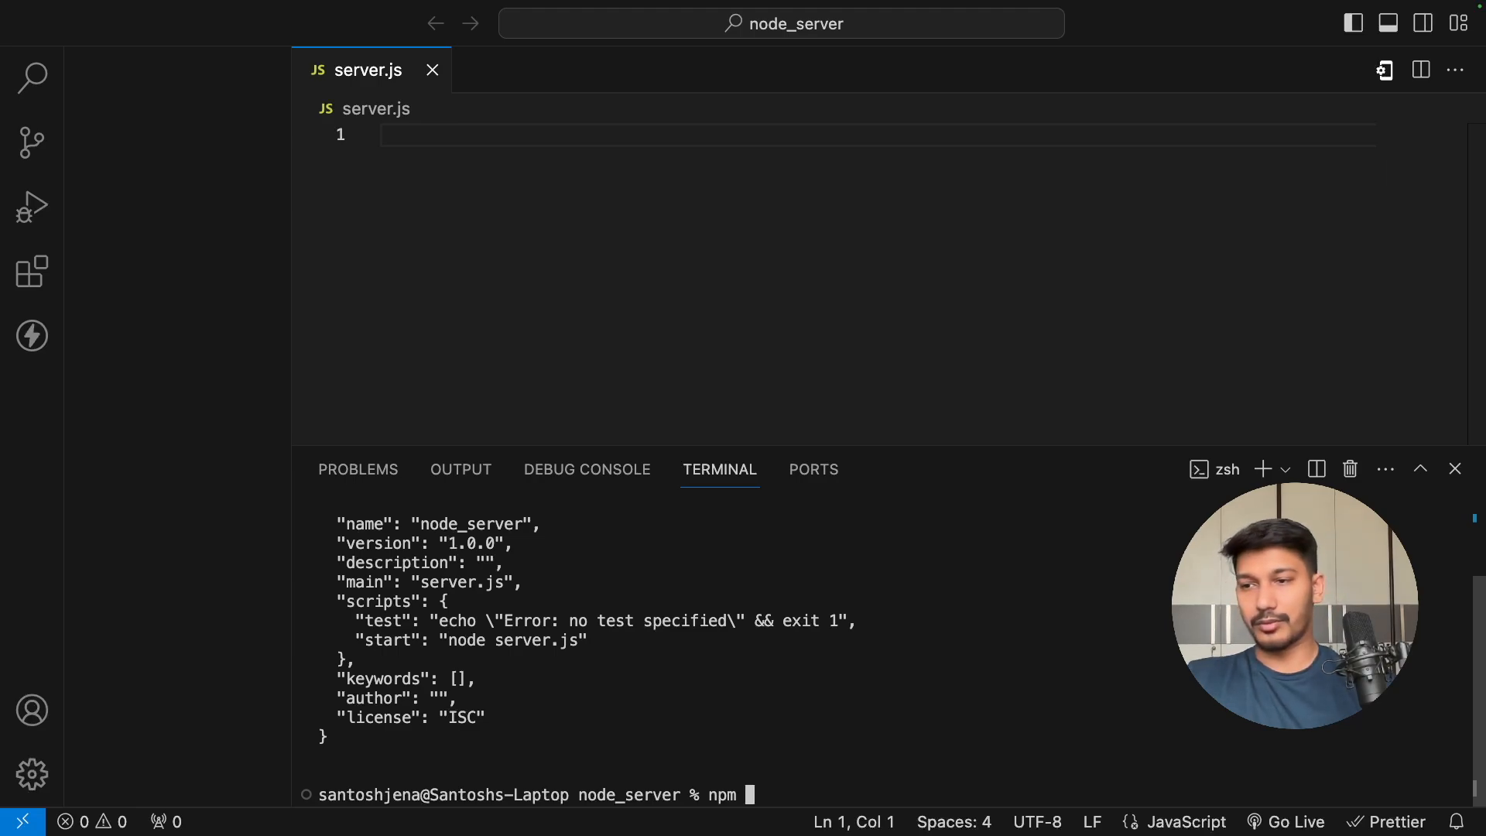
text(i express)
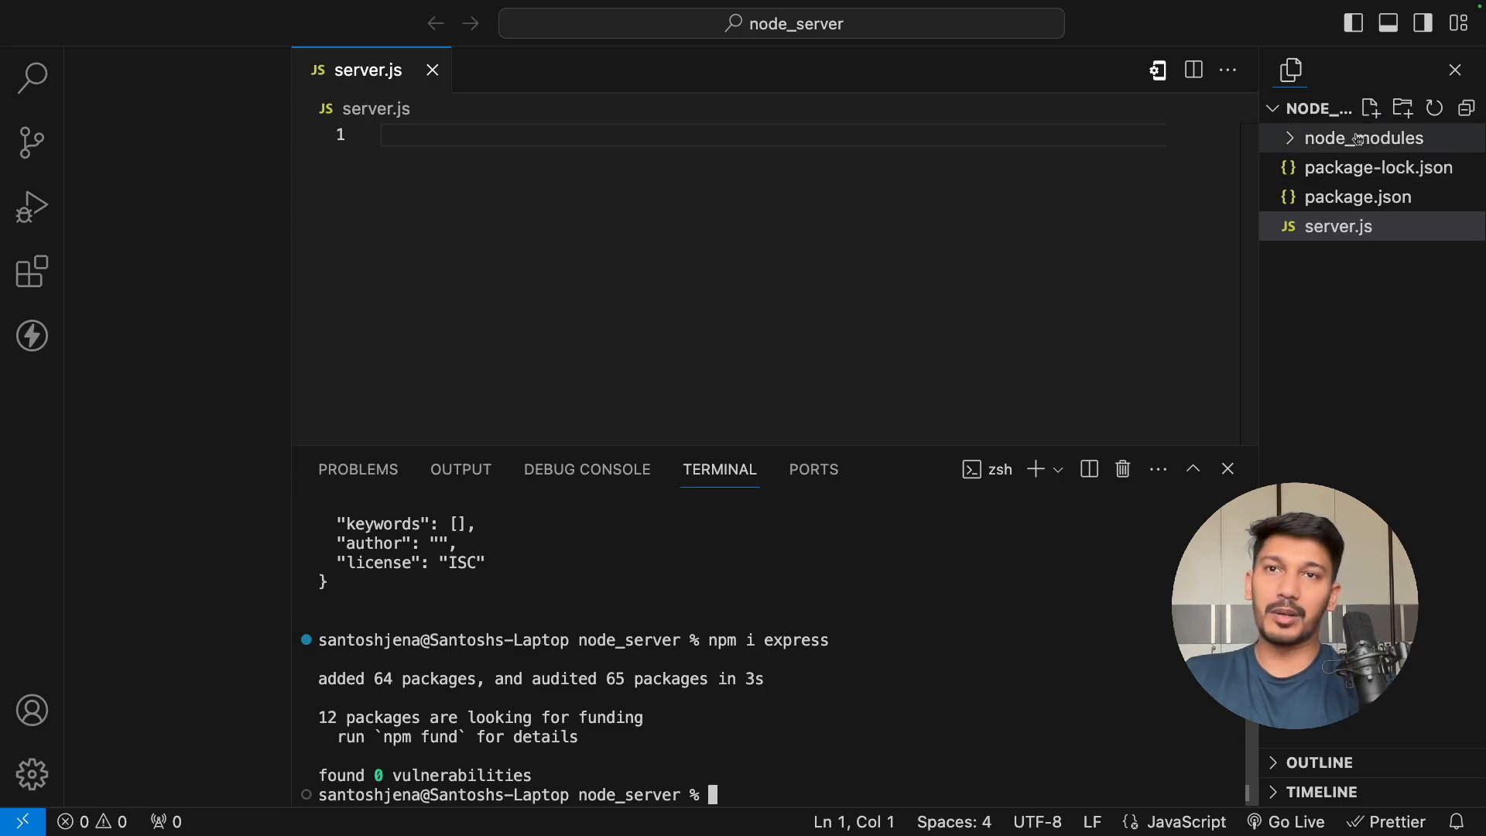
- Inspect package-lock.json and package.json for the express ^4.19.2 dependency, then return to server.js
click(1380, 168)
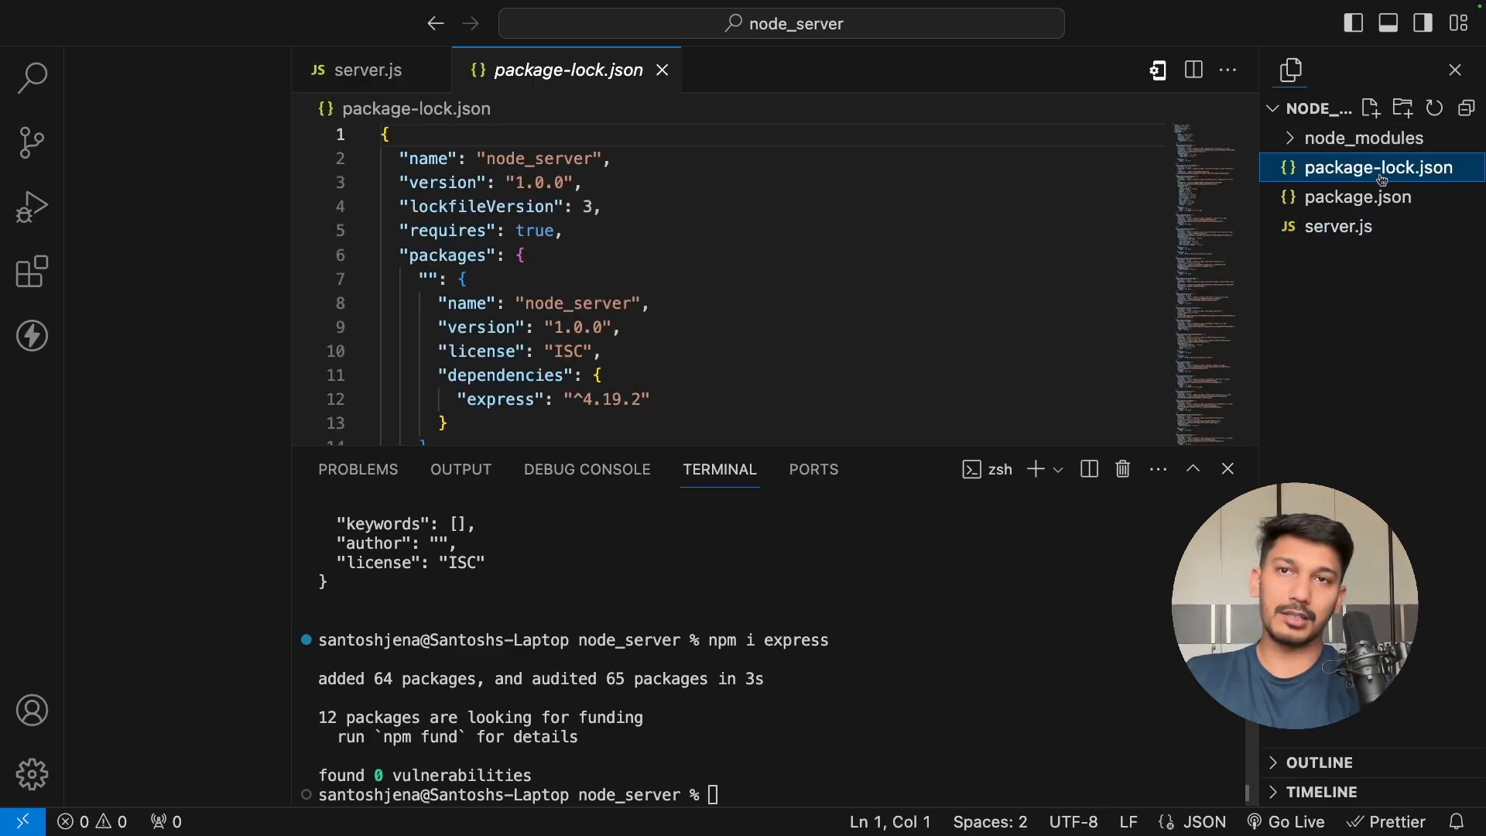
click(1360, 198)
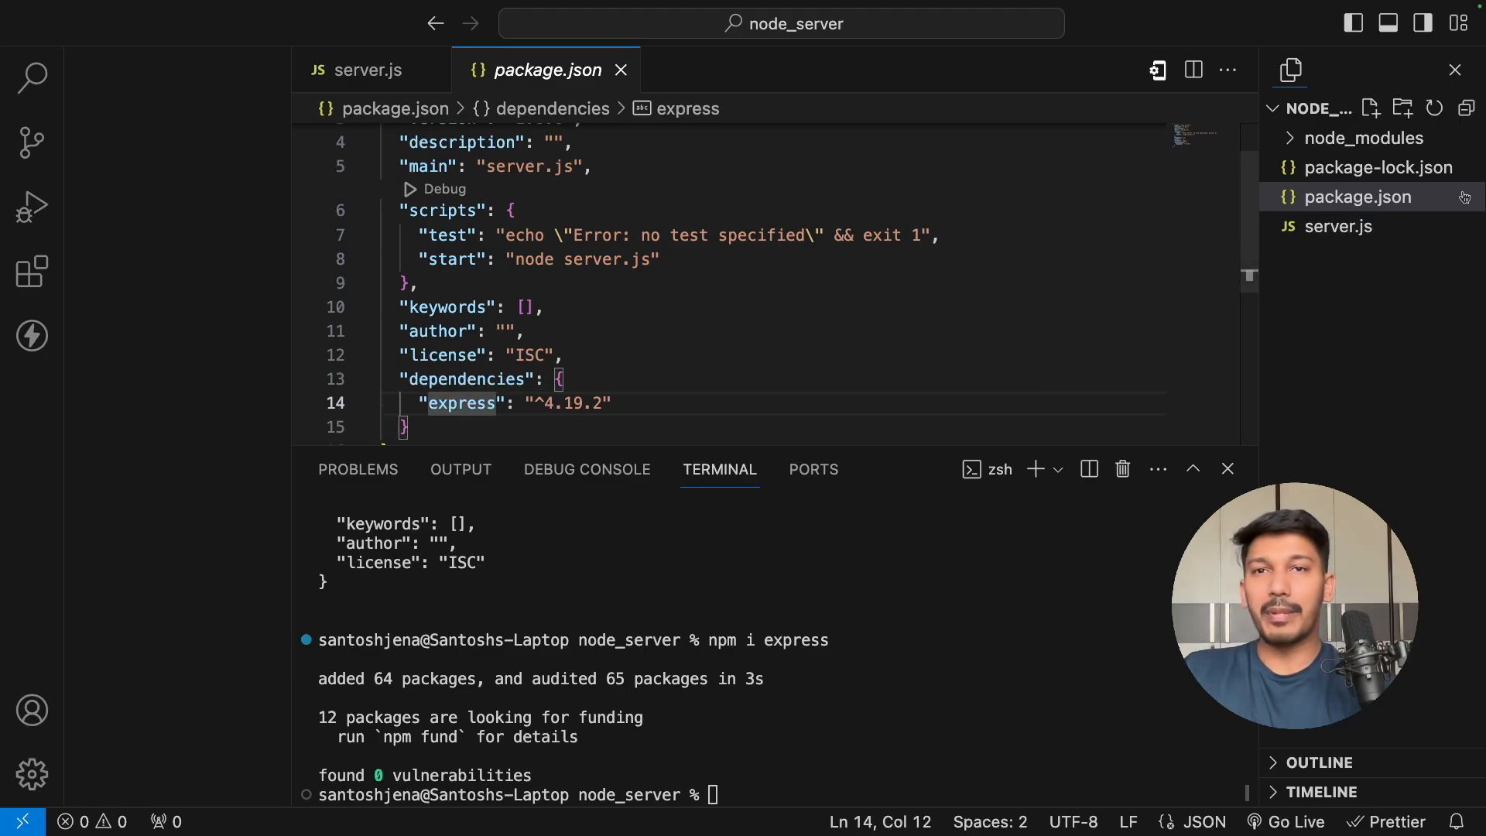
click(1377, 168)
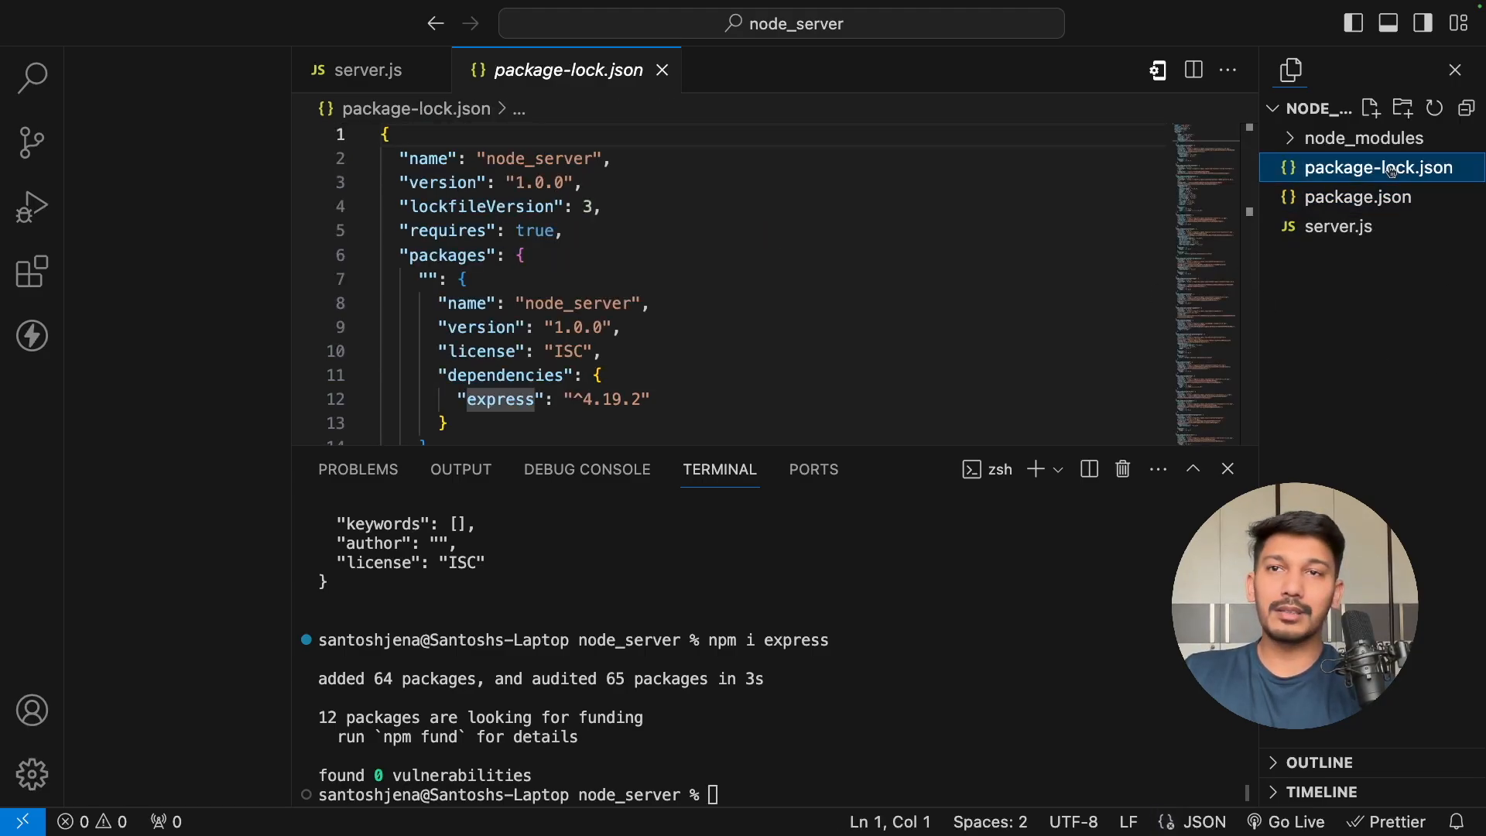
click(1360, 196)
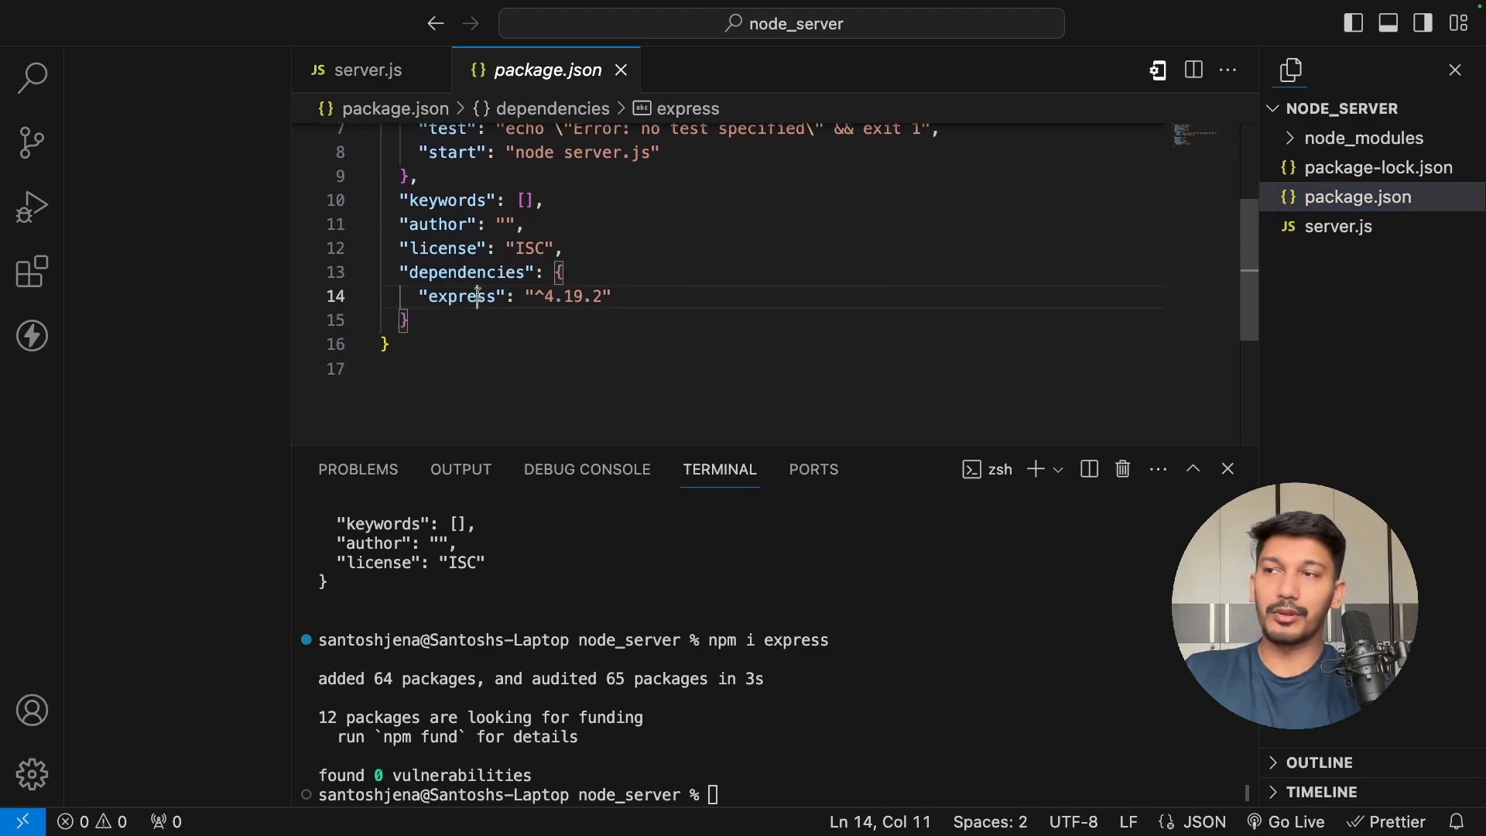
double_click(460, 296)
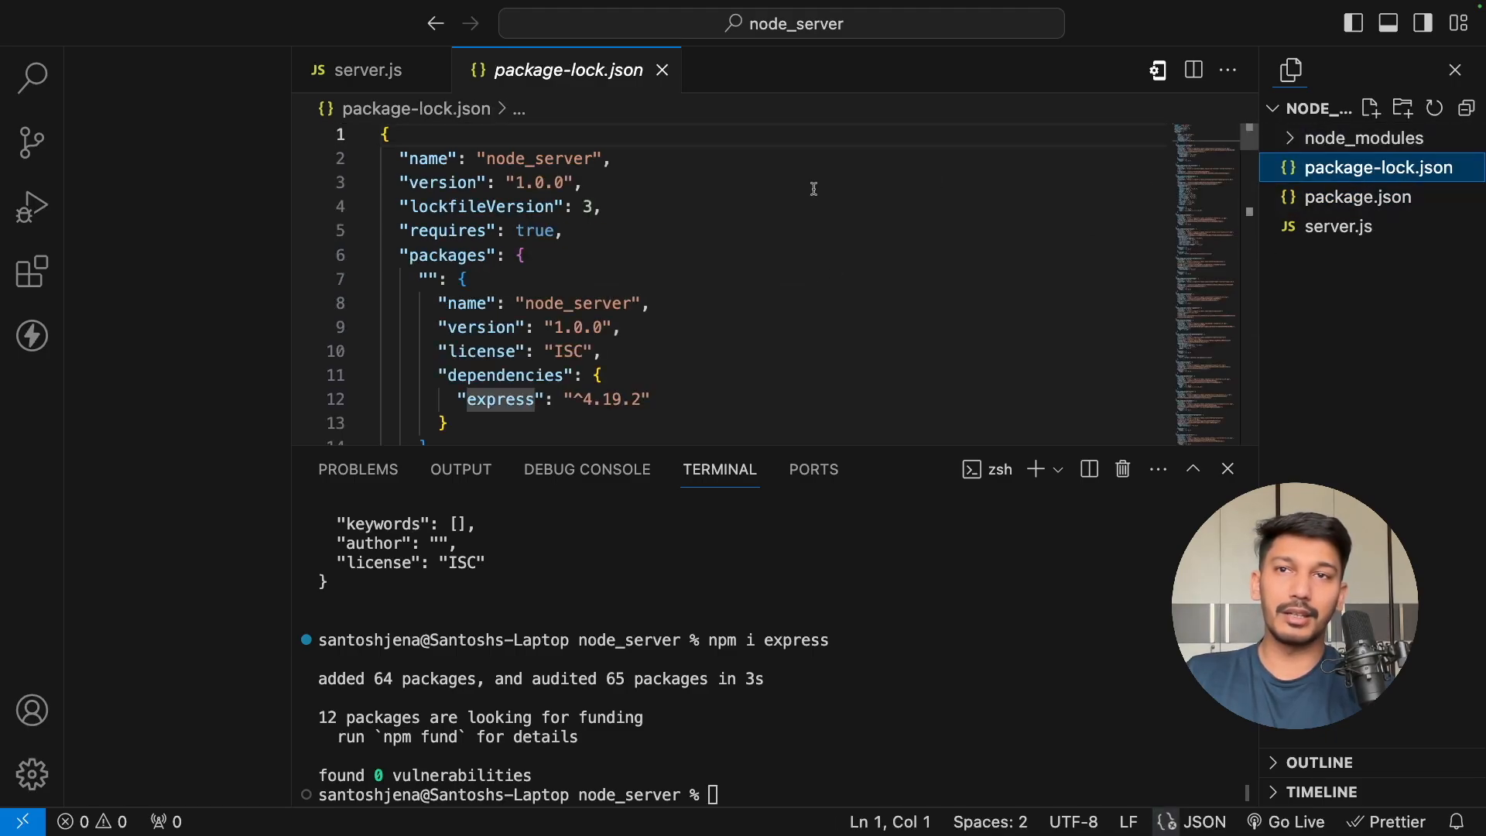
click(1338, 225)
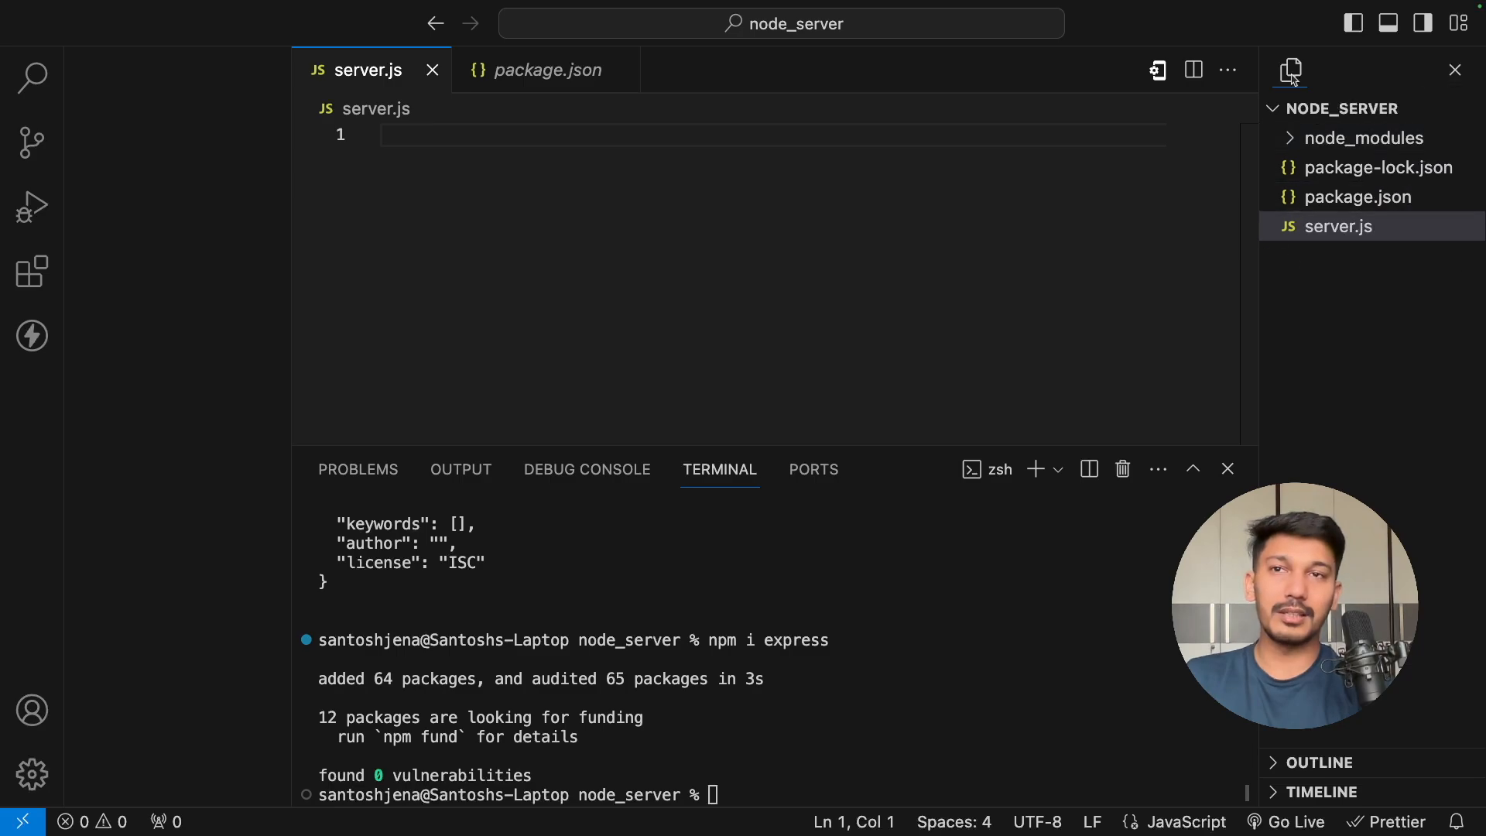
mouse_move(1152, 356)
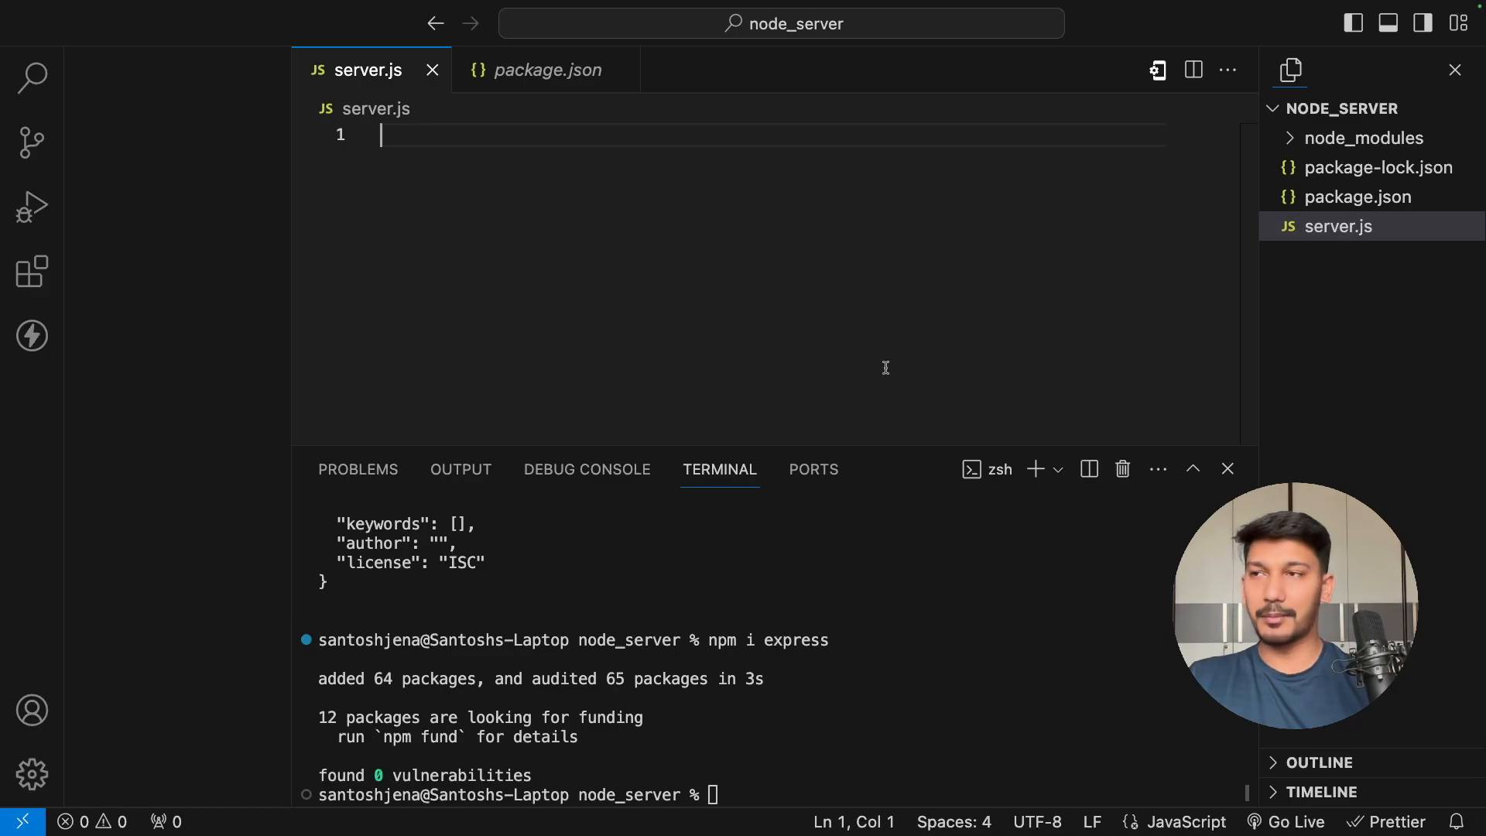
- Require Express and create the app with const app = express()
text(im)
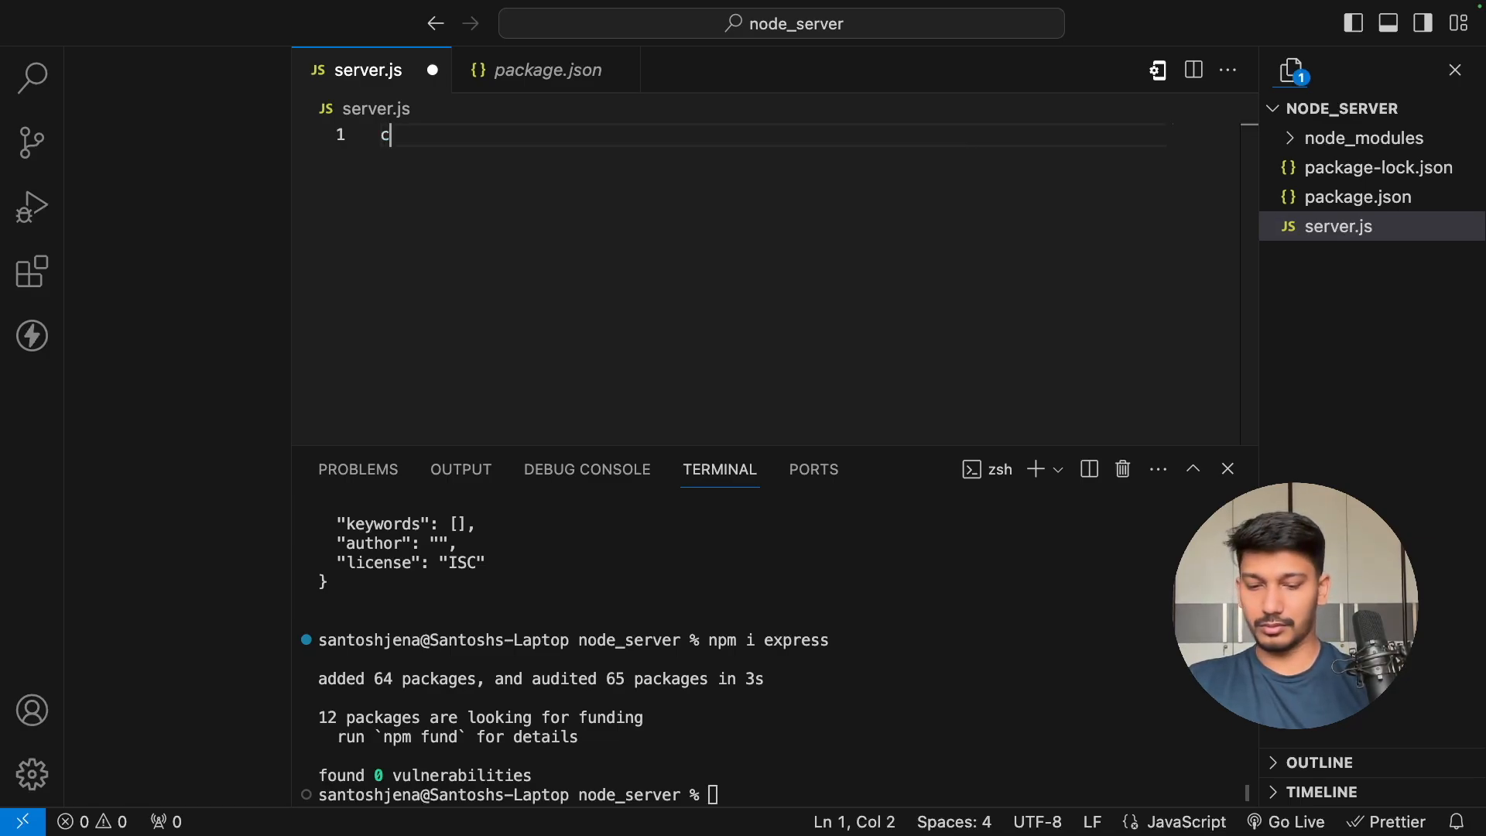
text(onst a)
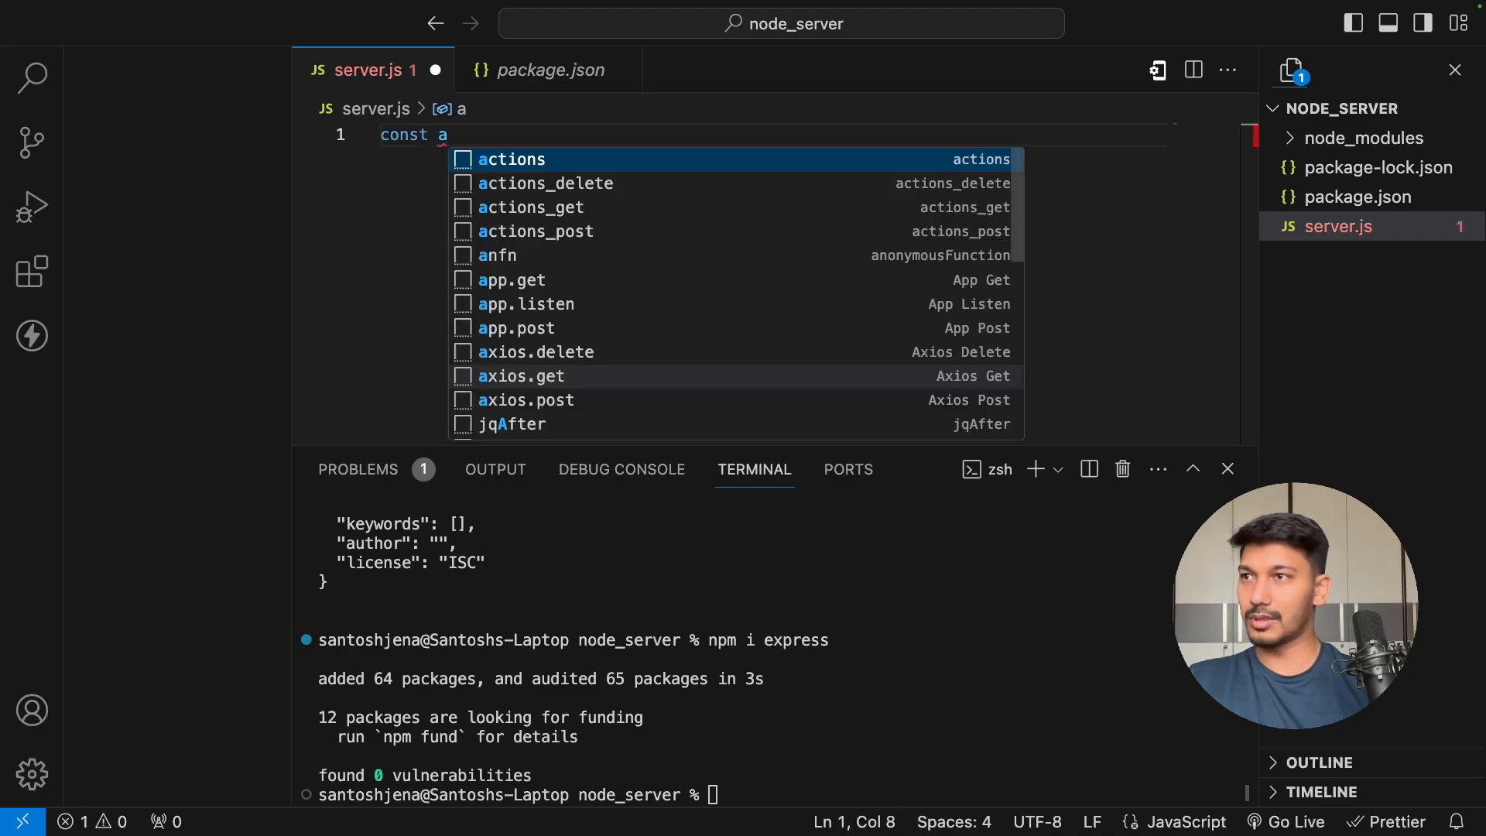
text(e)
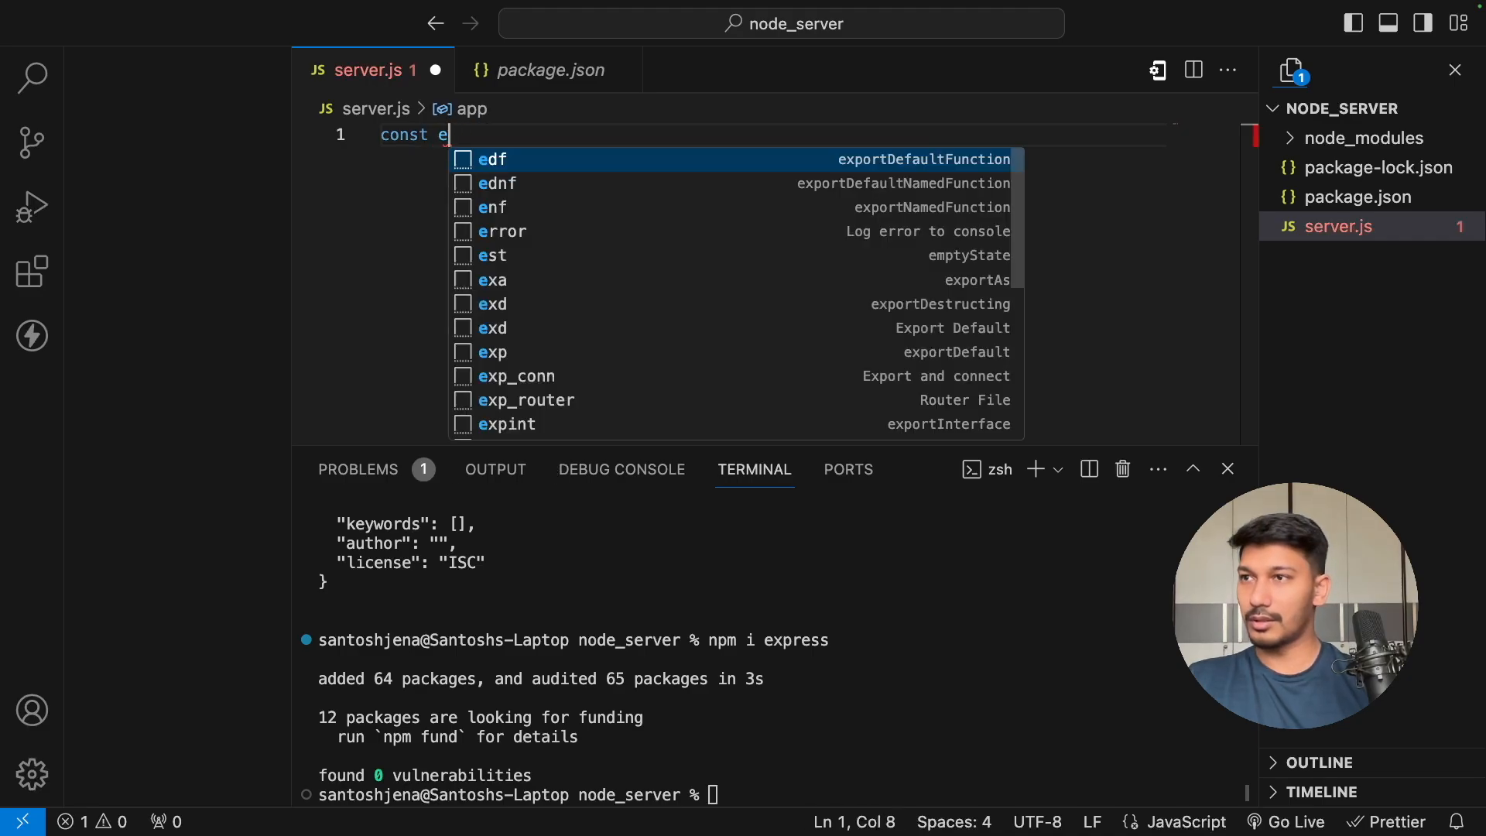
text(xpress =)
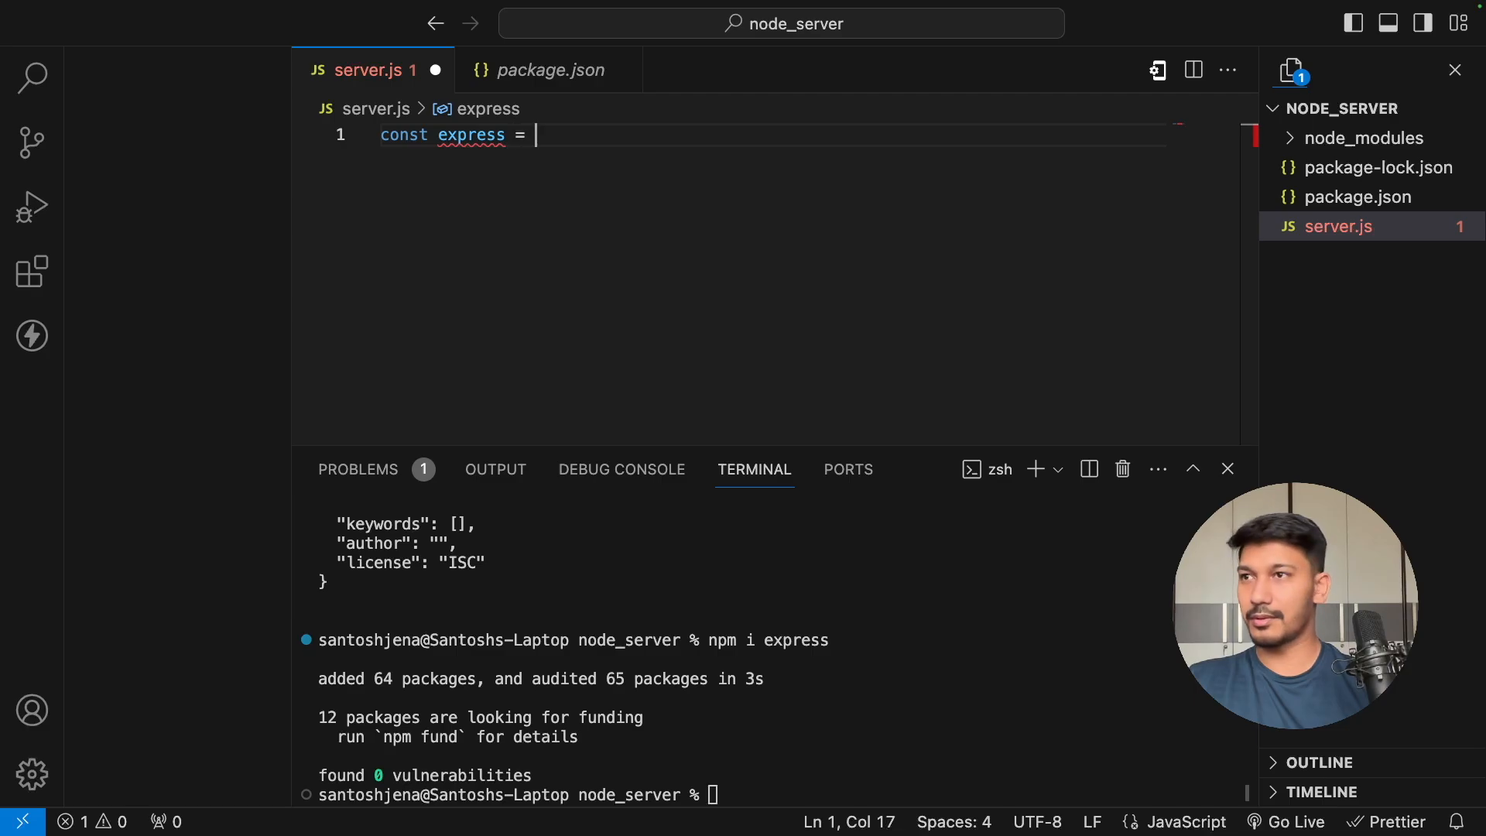
text(require)
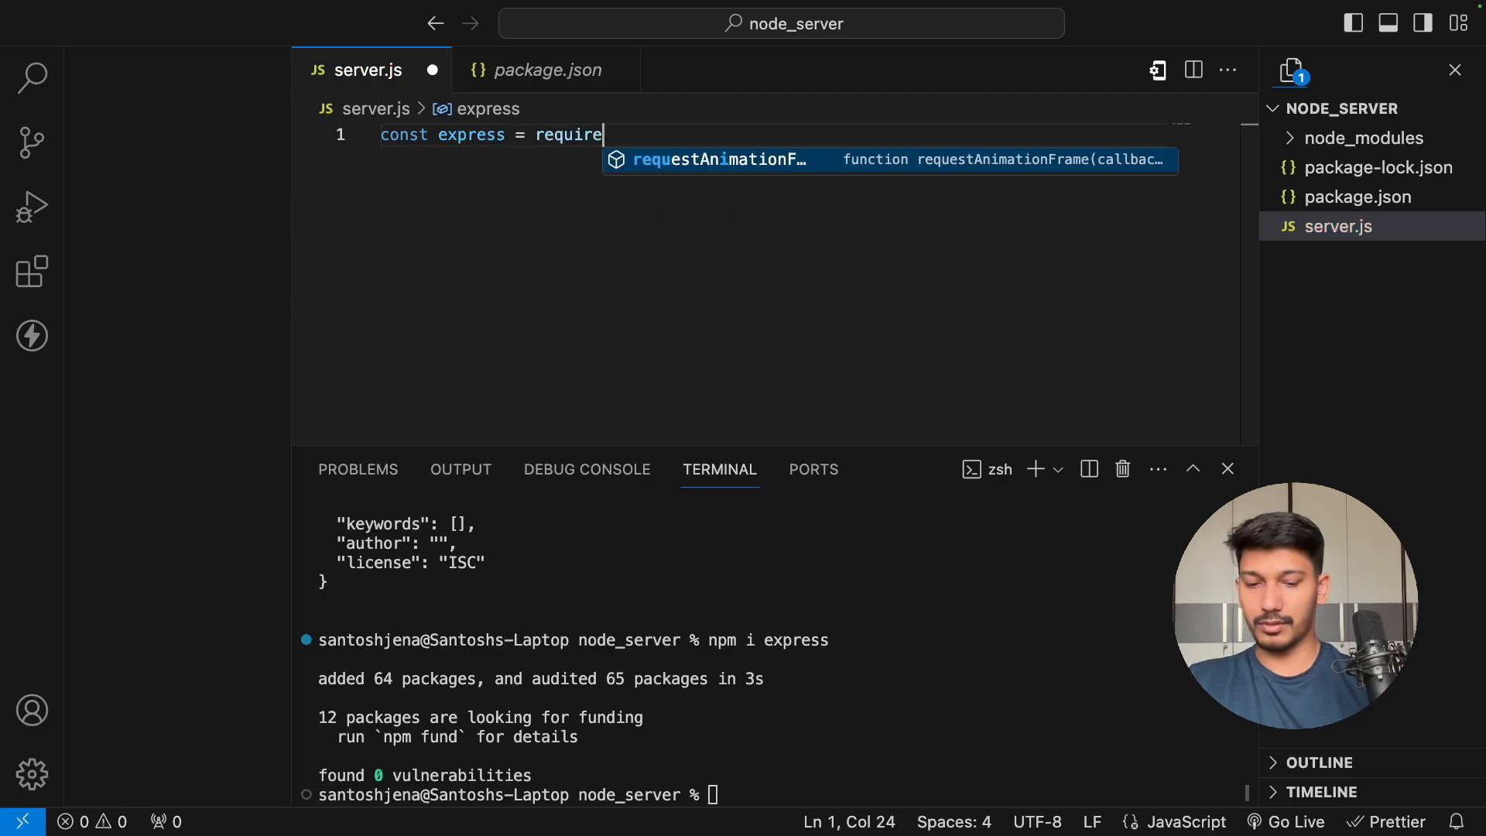
text((ex)
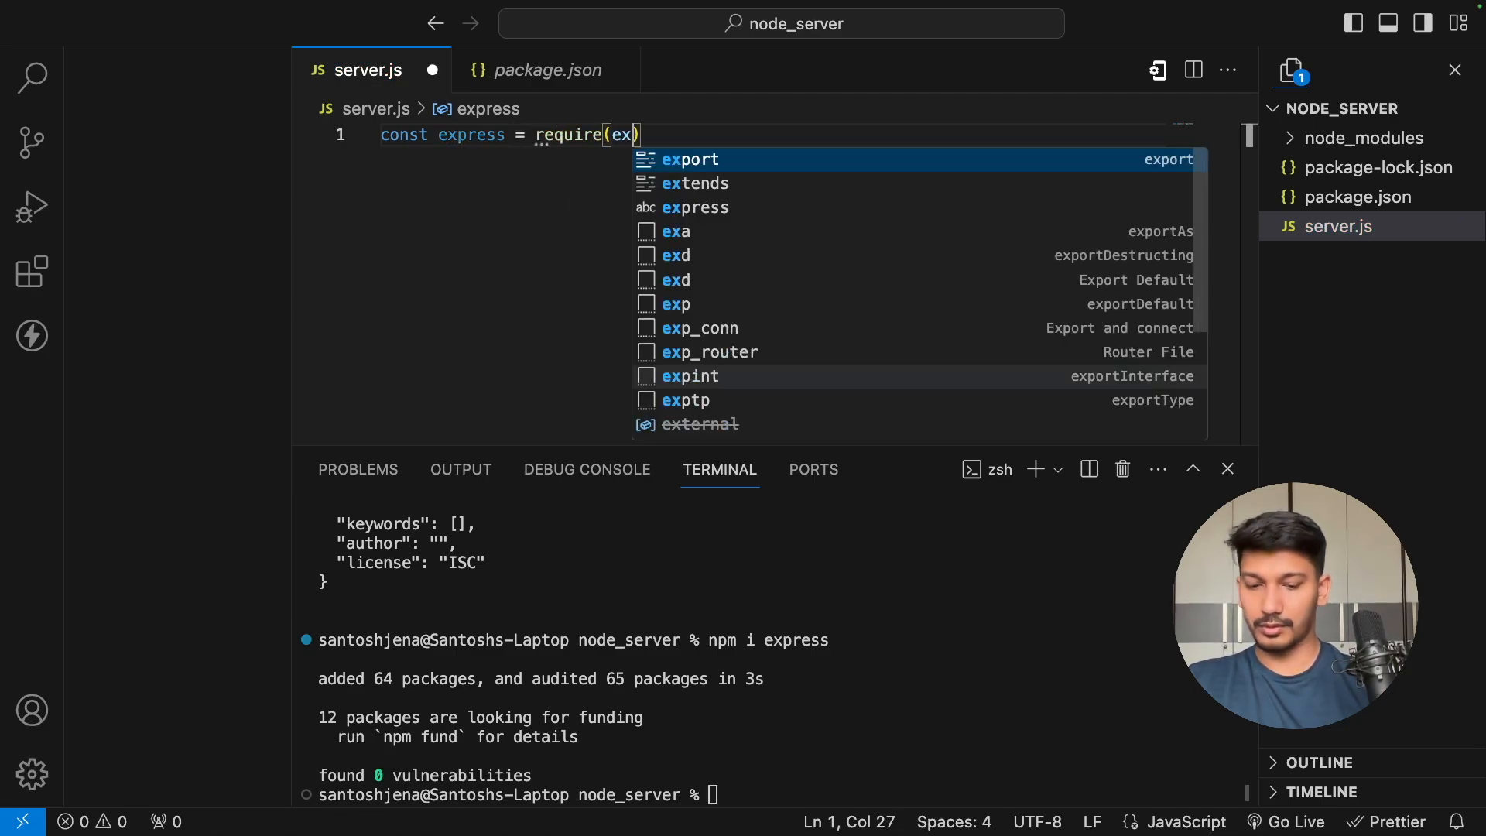
text('expre')
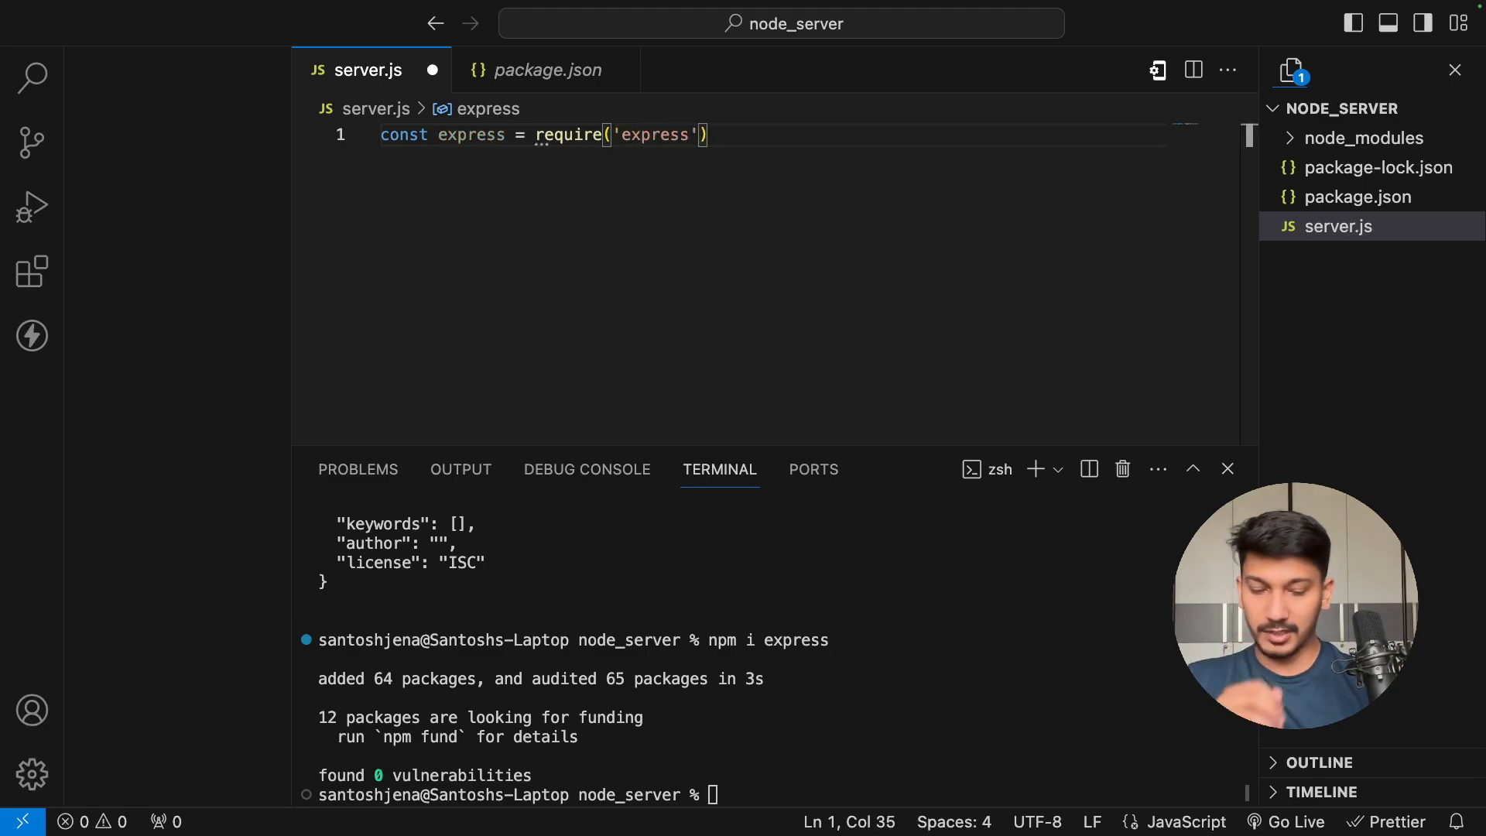
key(Enter)
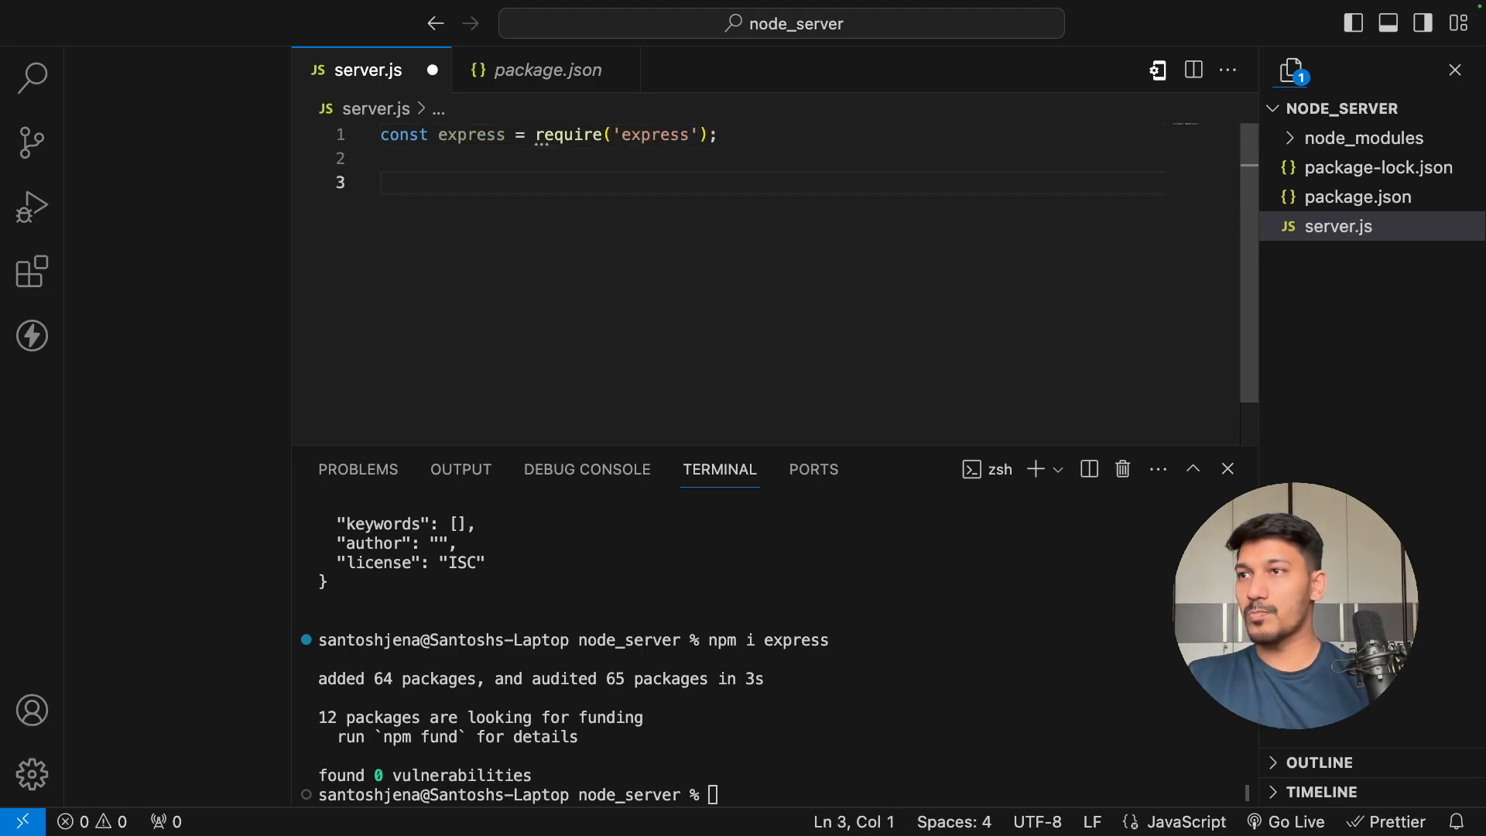
text(const app = express()
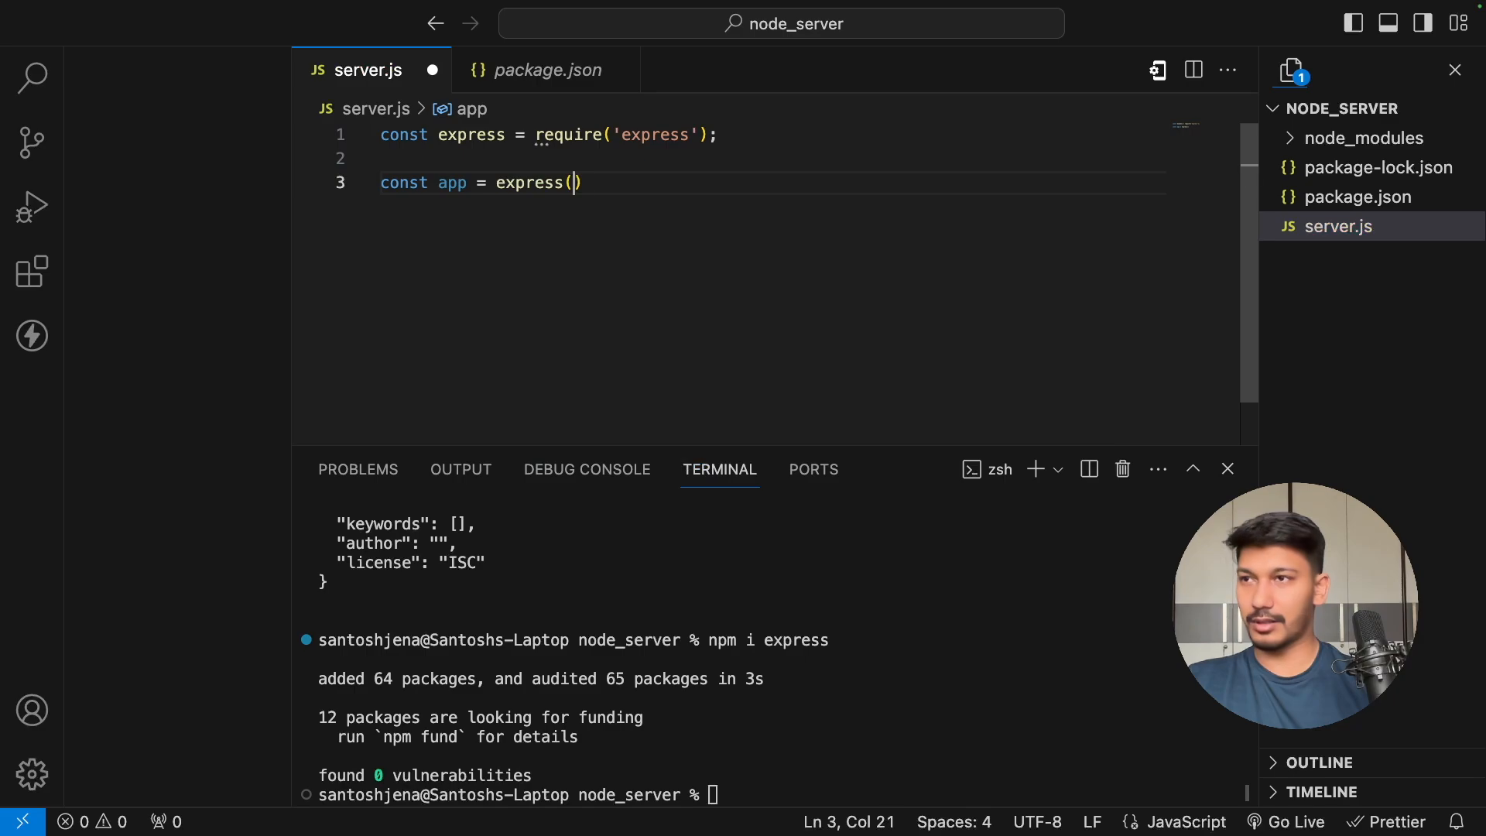
text();)
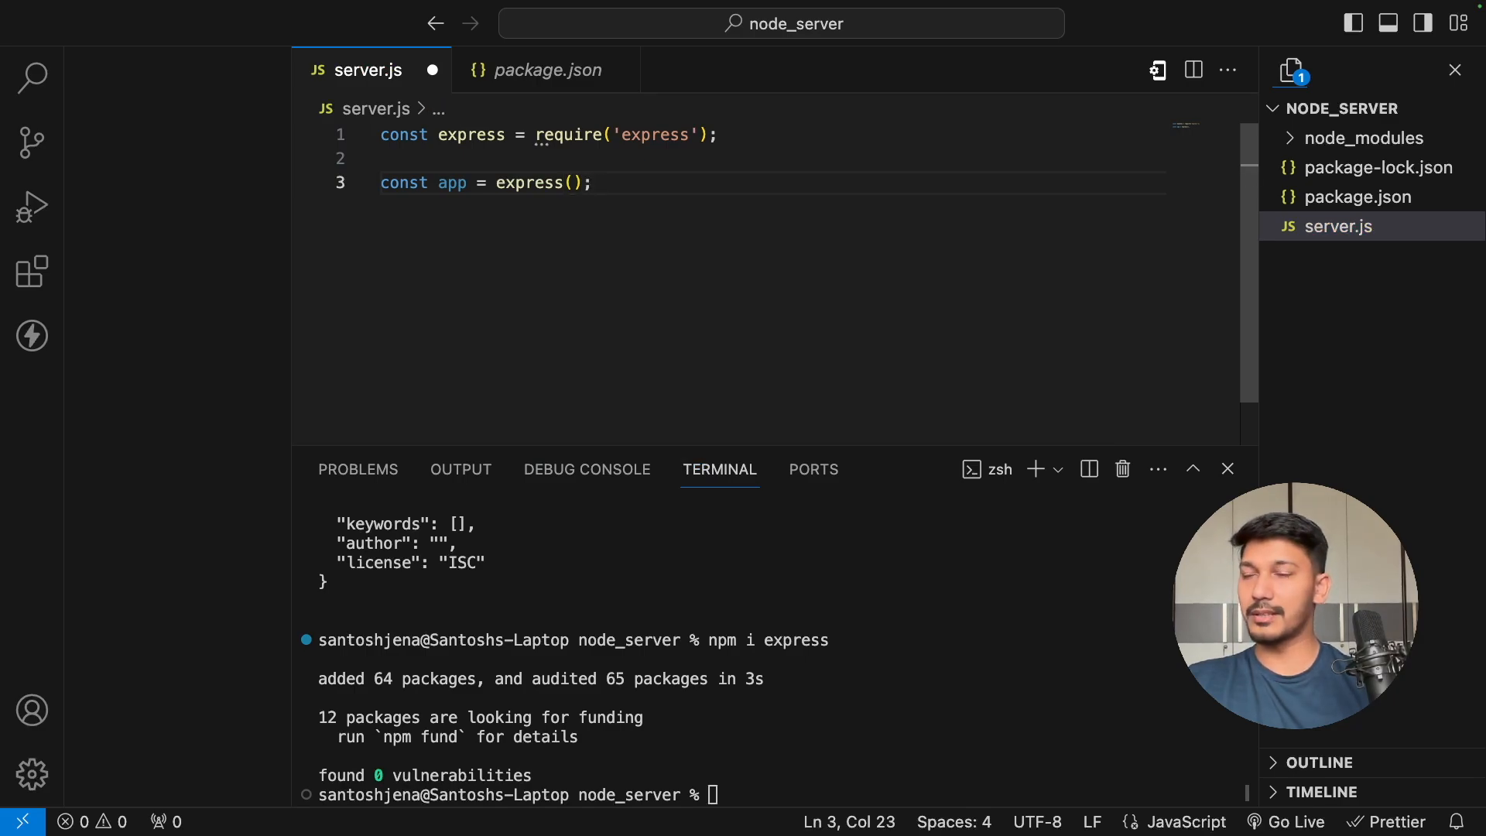
key(Enter)
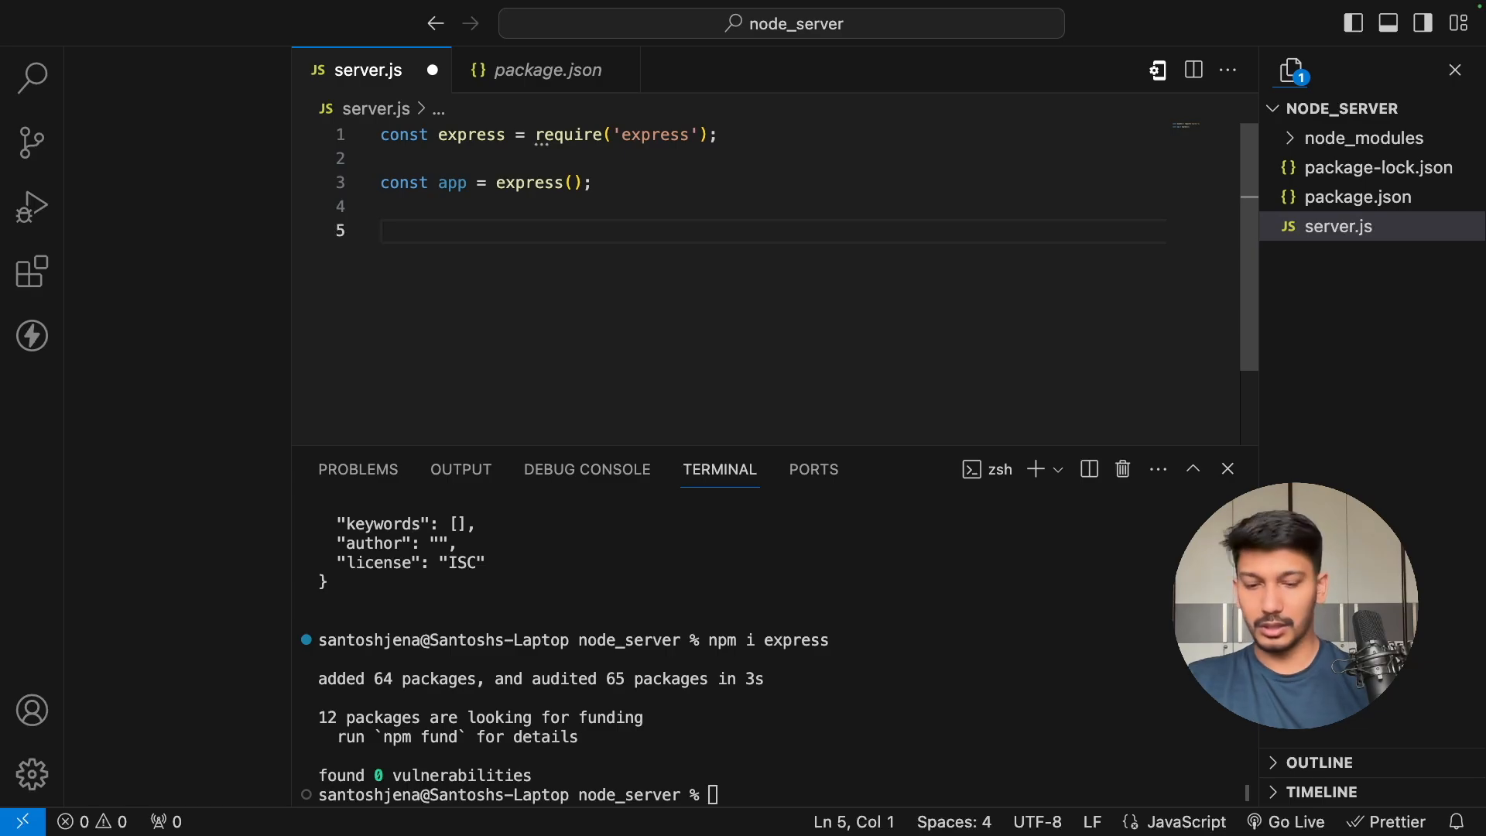
- Add app.listen on port 3000 logging 'PORT IS UP AND RUNNING!'
text(app)
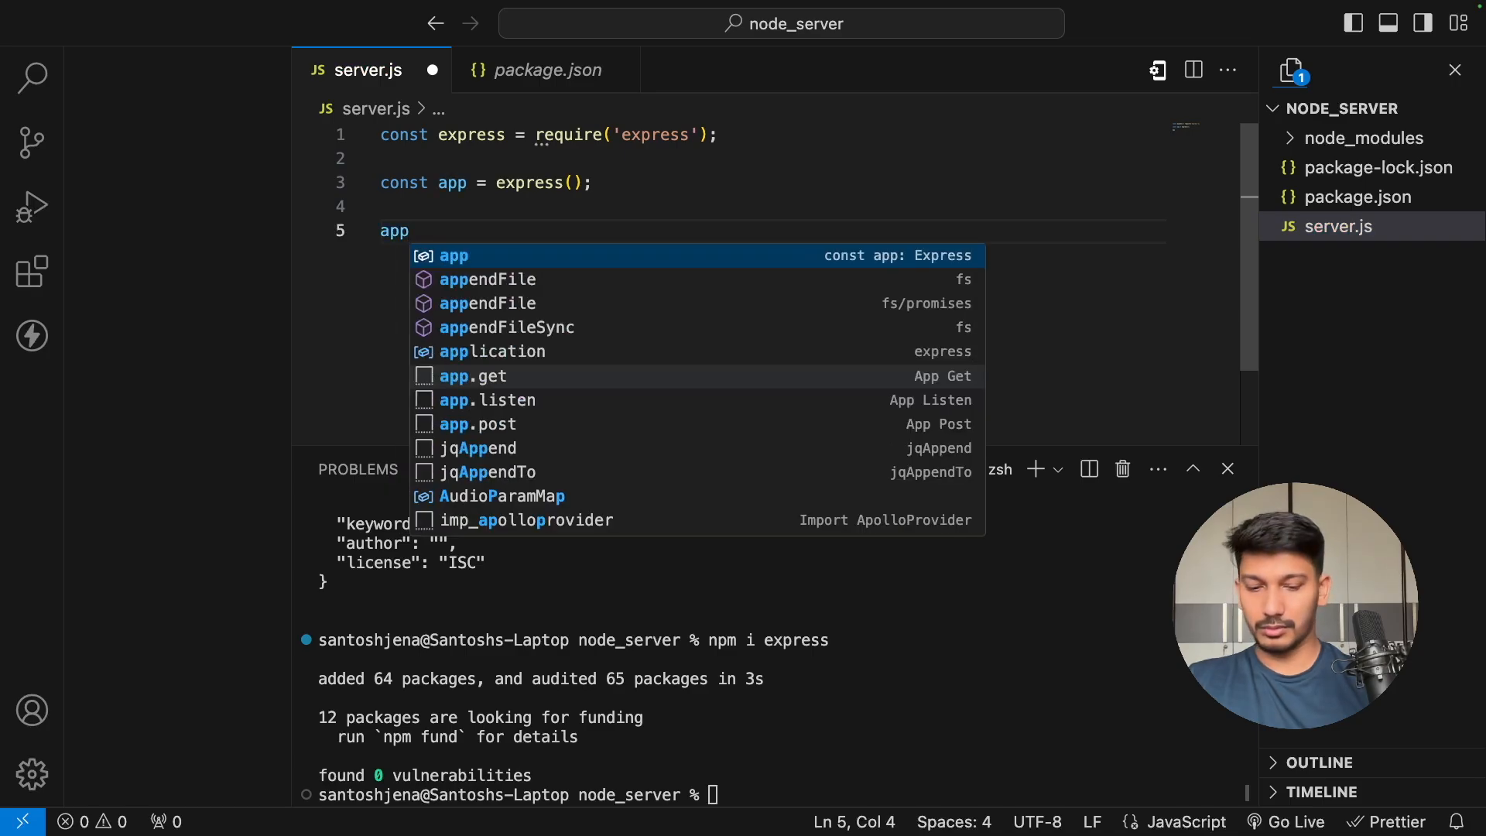
text(.listen)
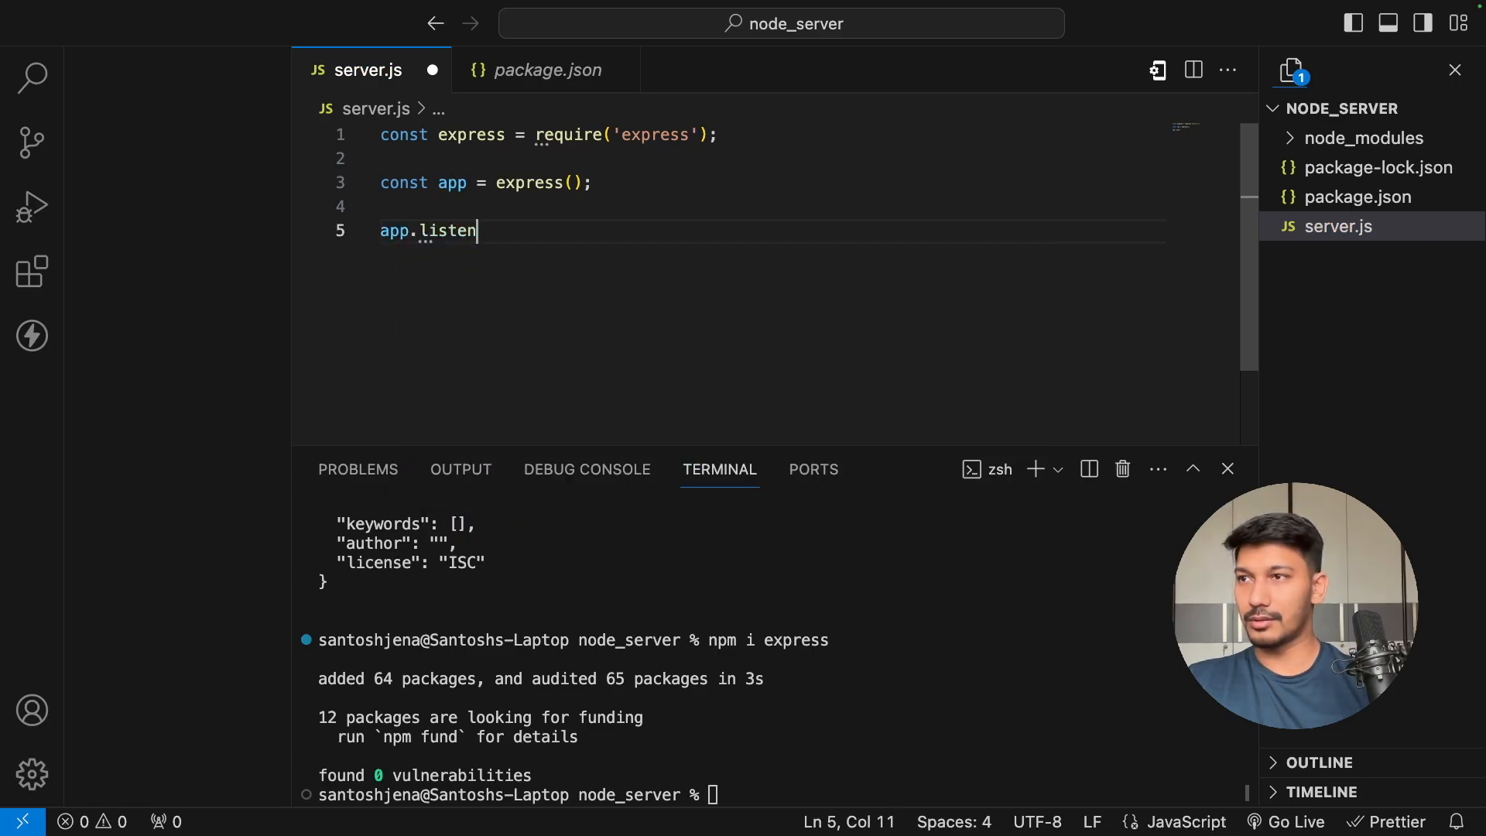
text(()
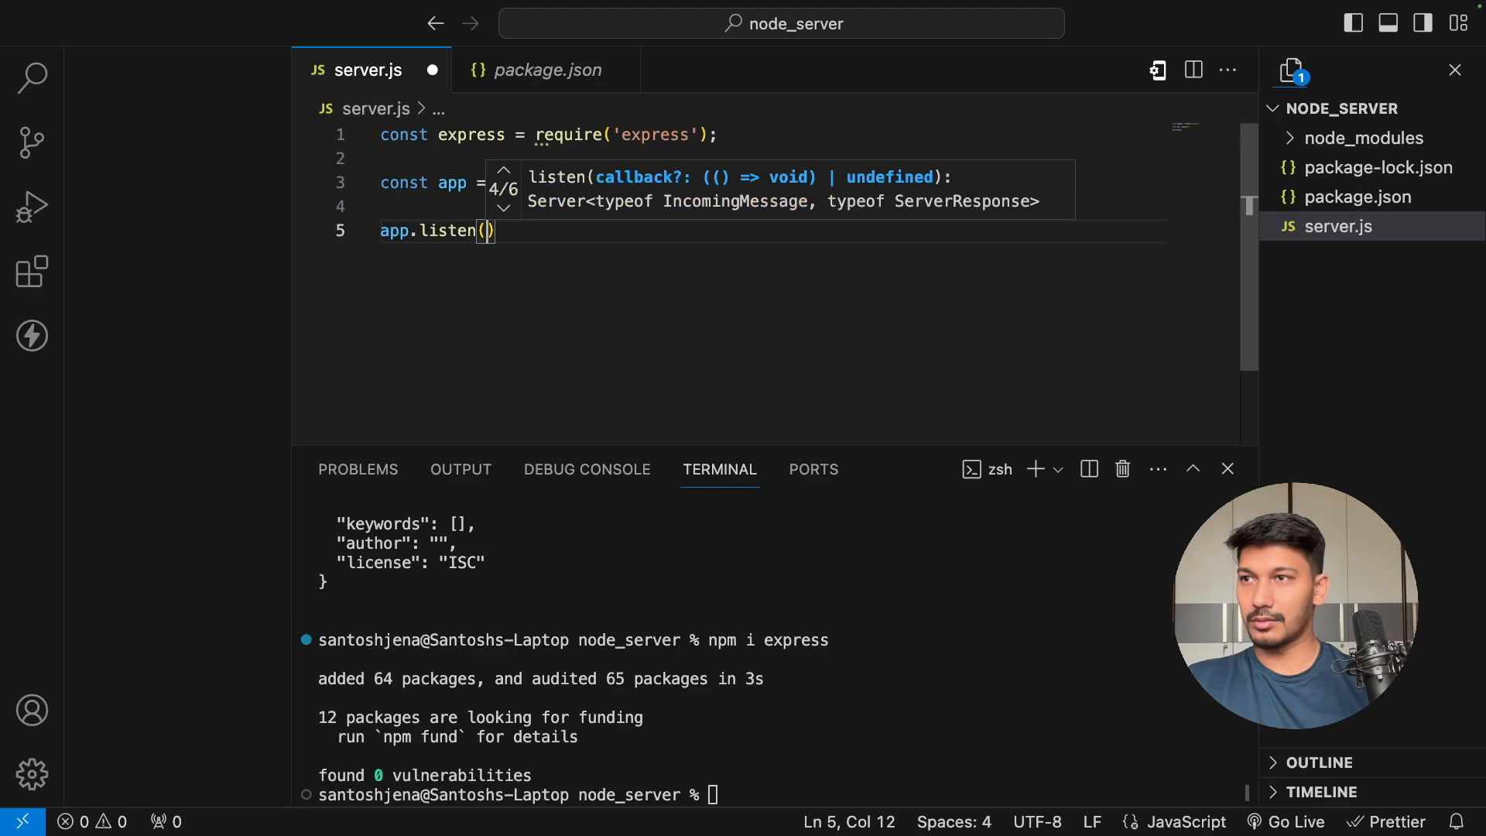
text(300)
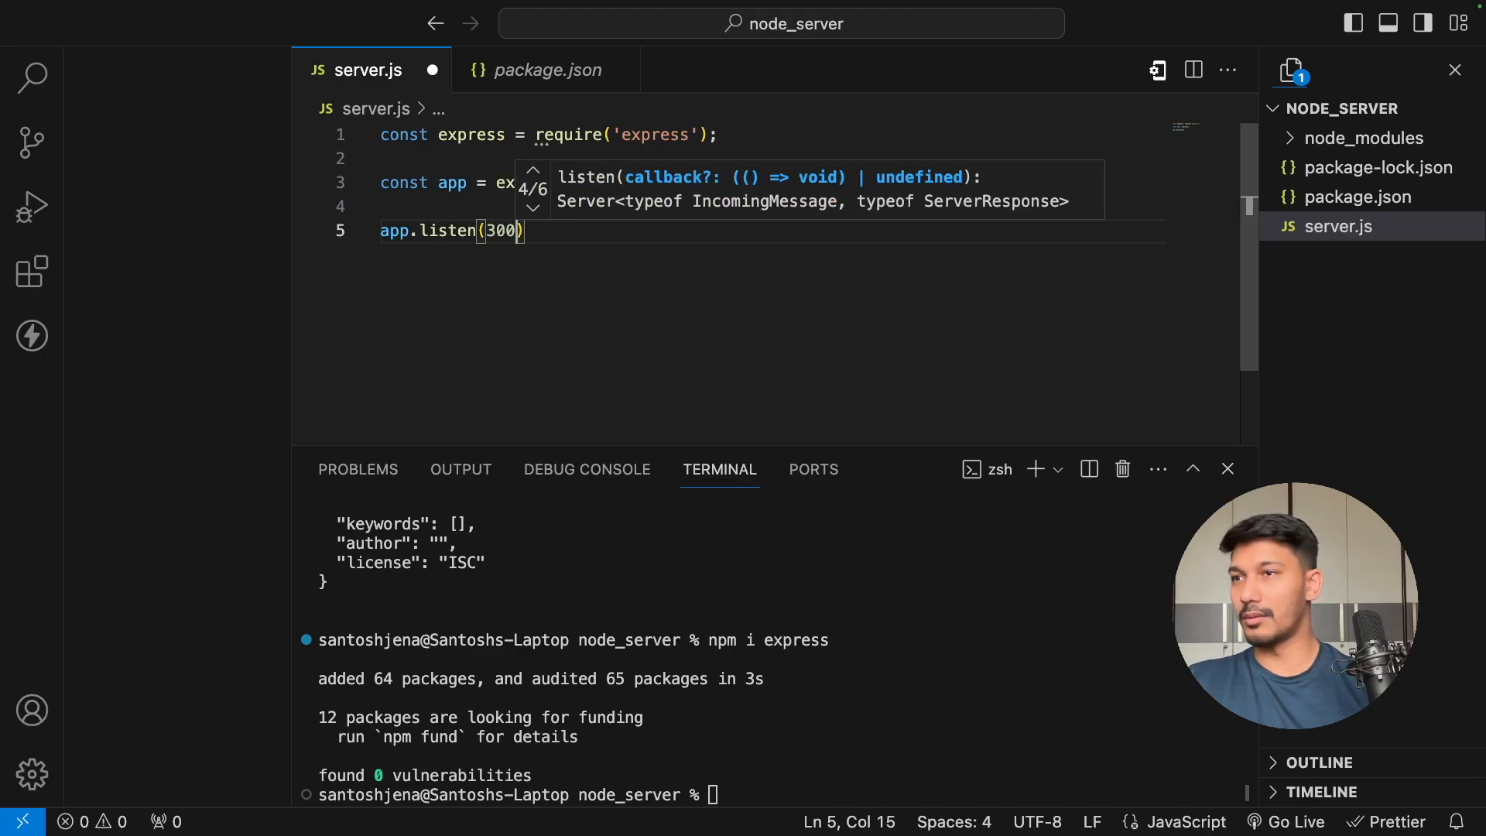
text(0,)
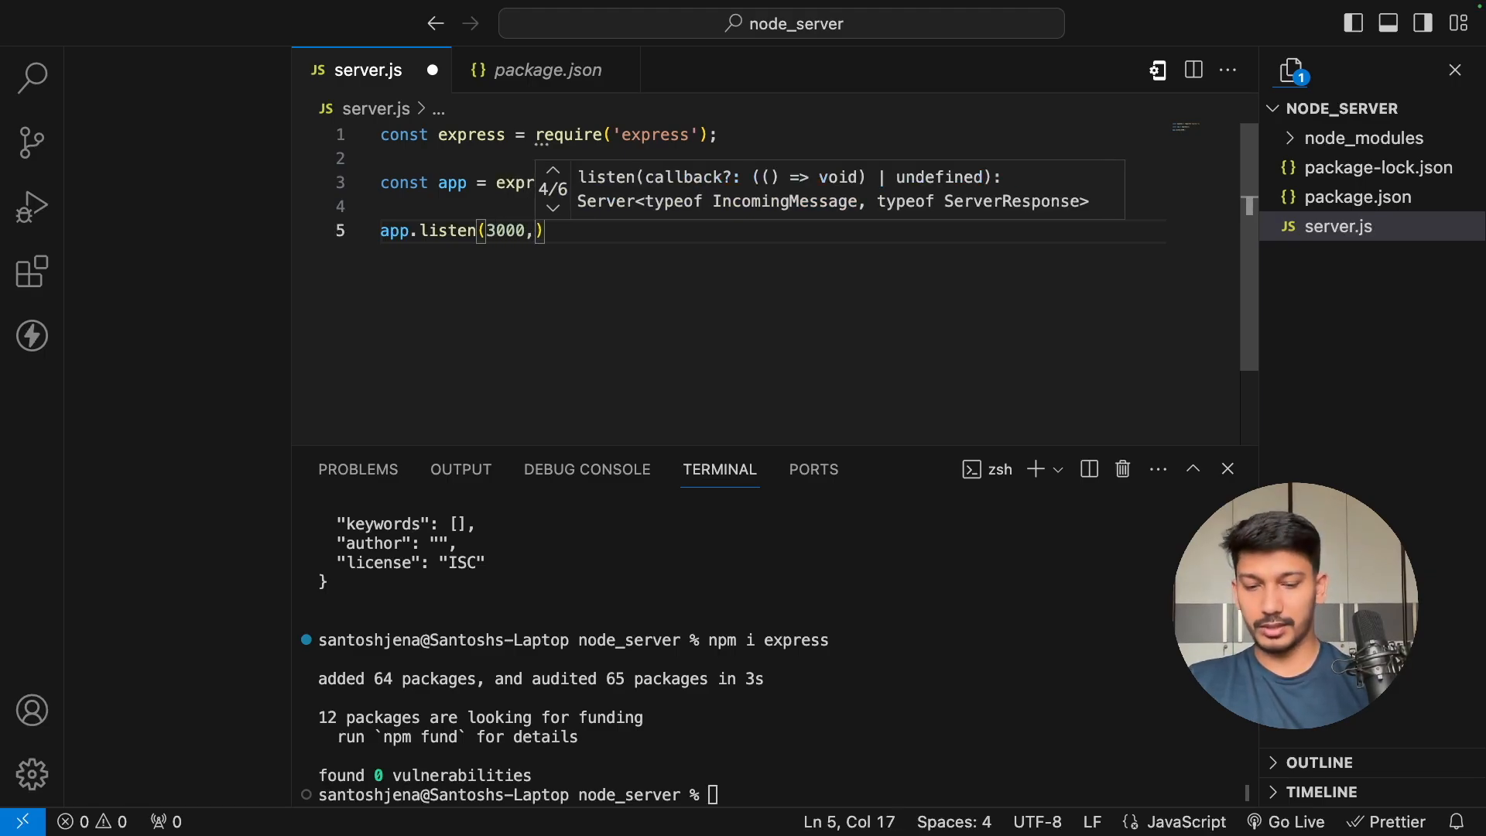
text(()=>)
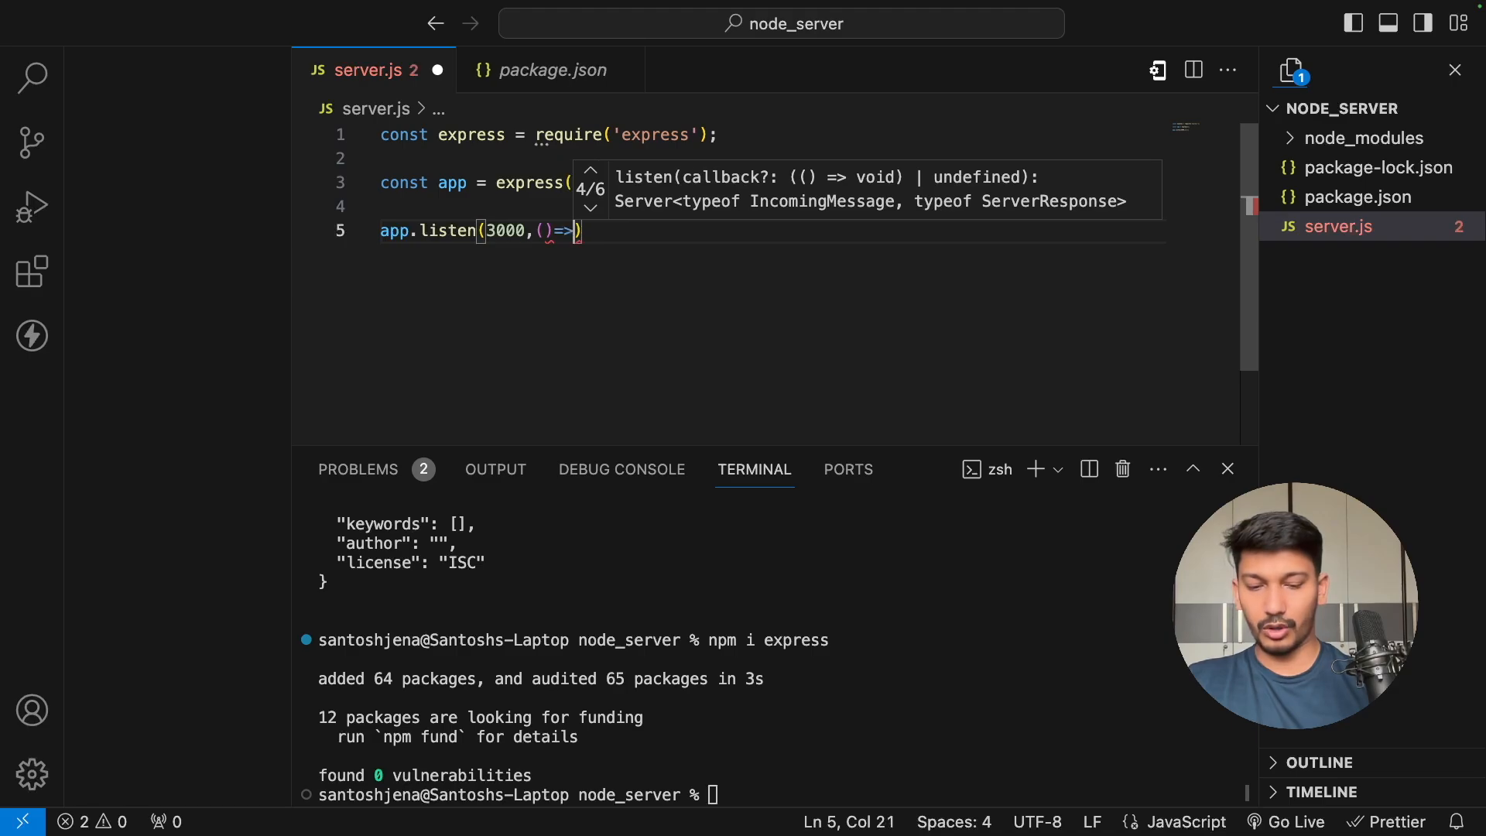
text(con)
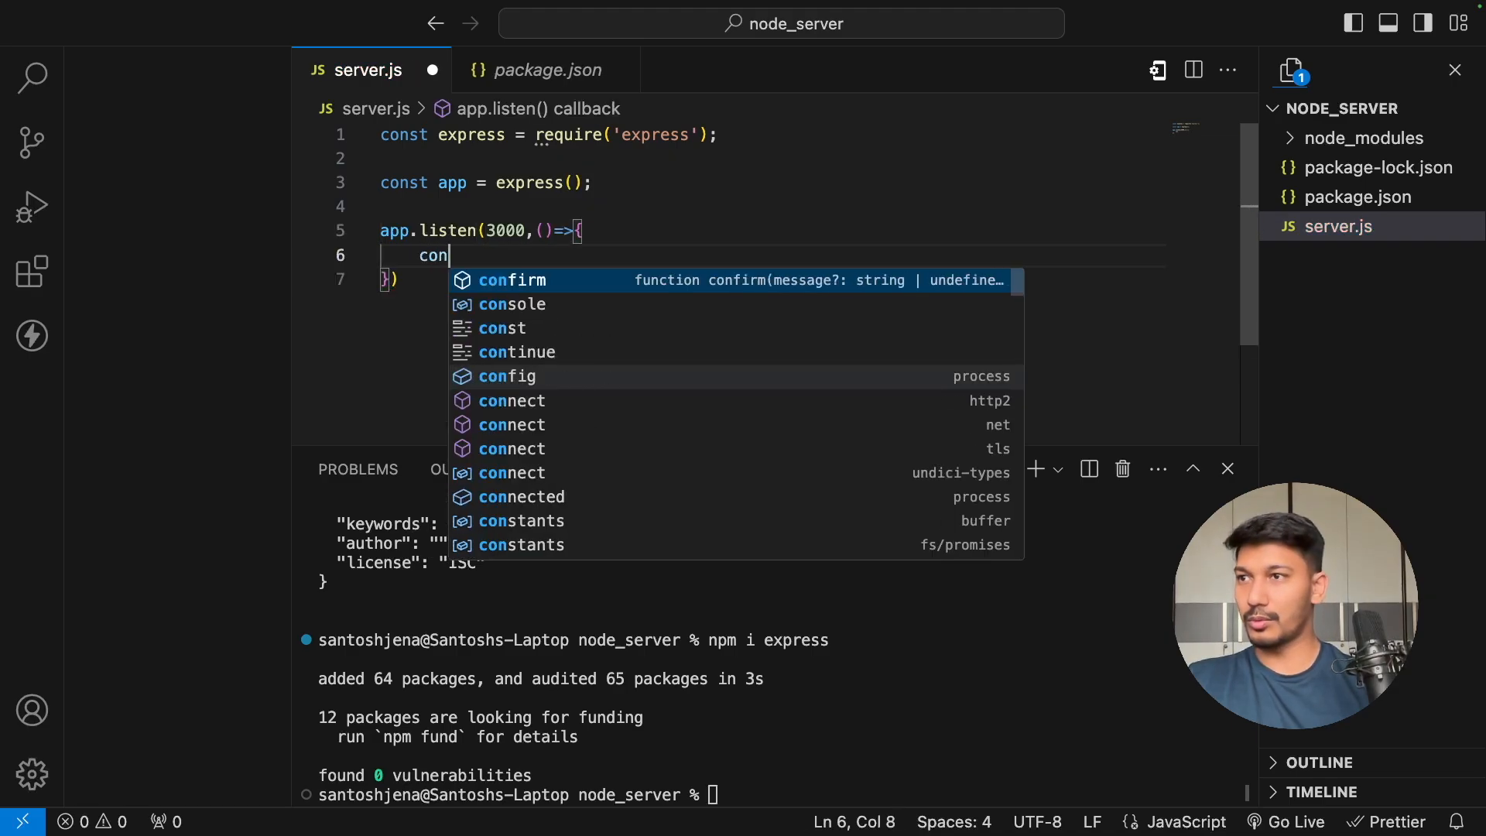
text(sole.log)
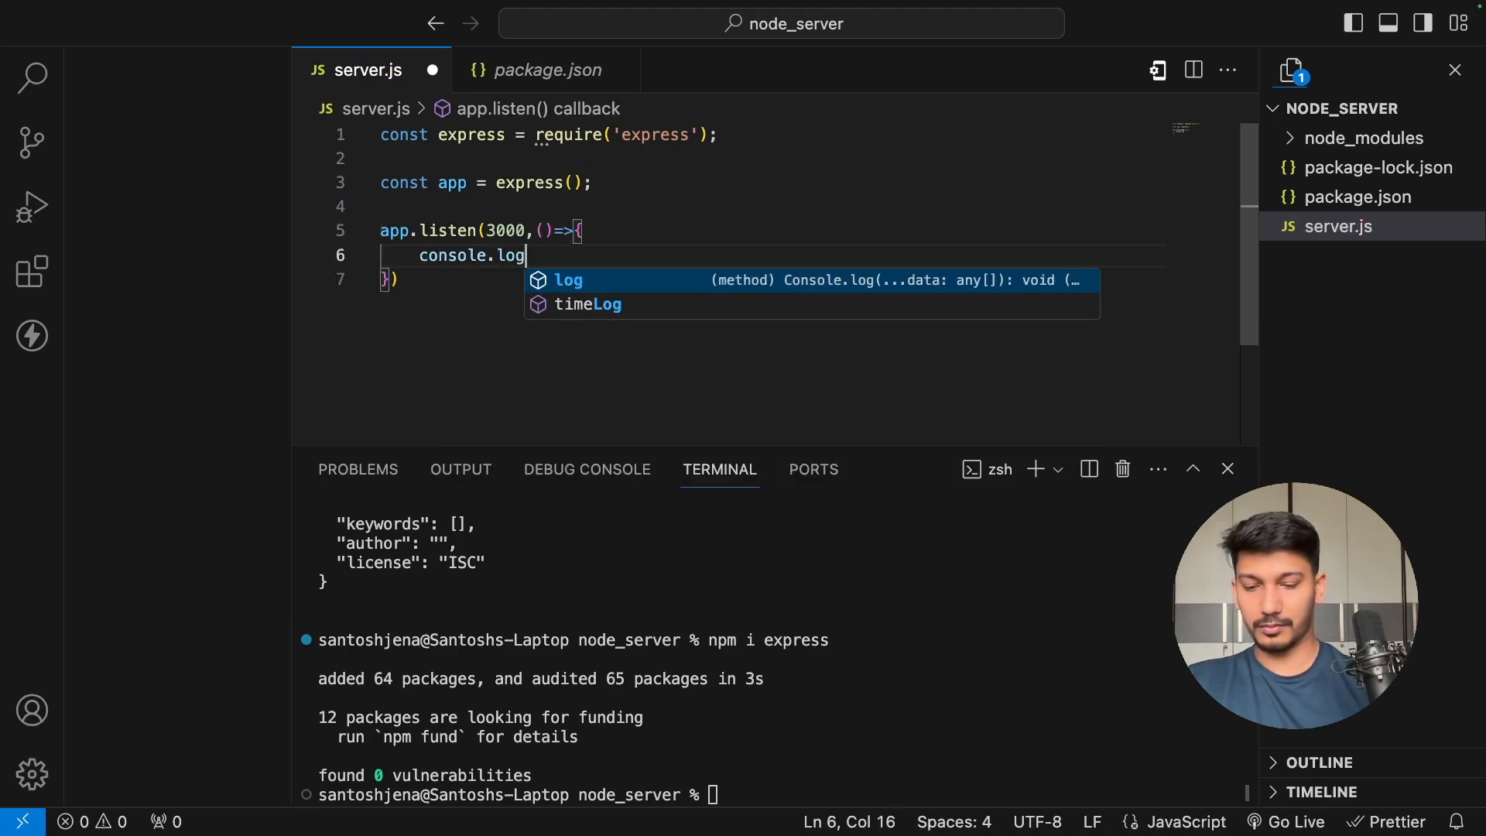
text((''))
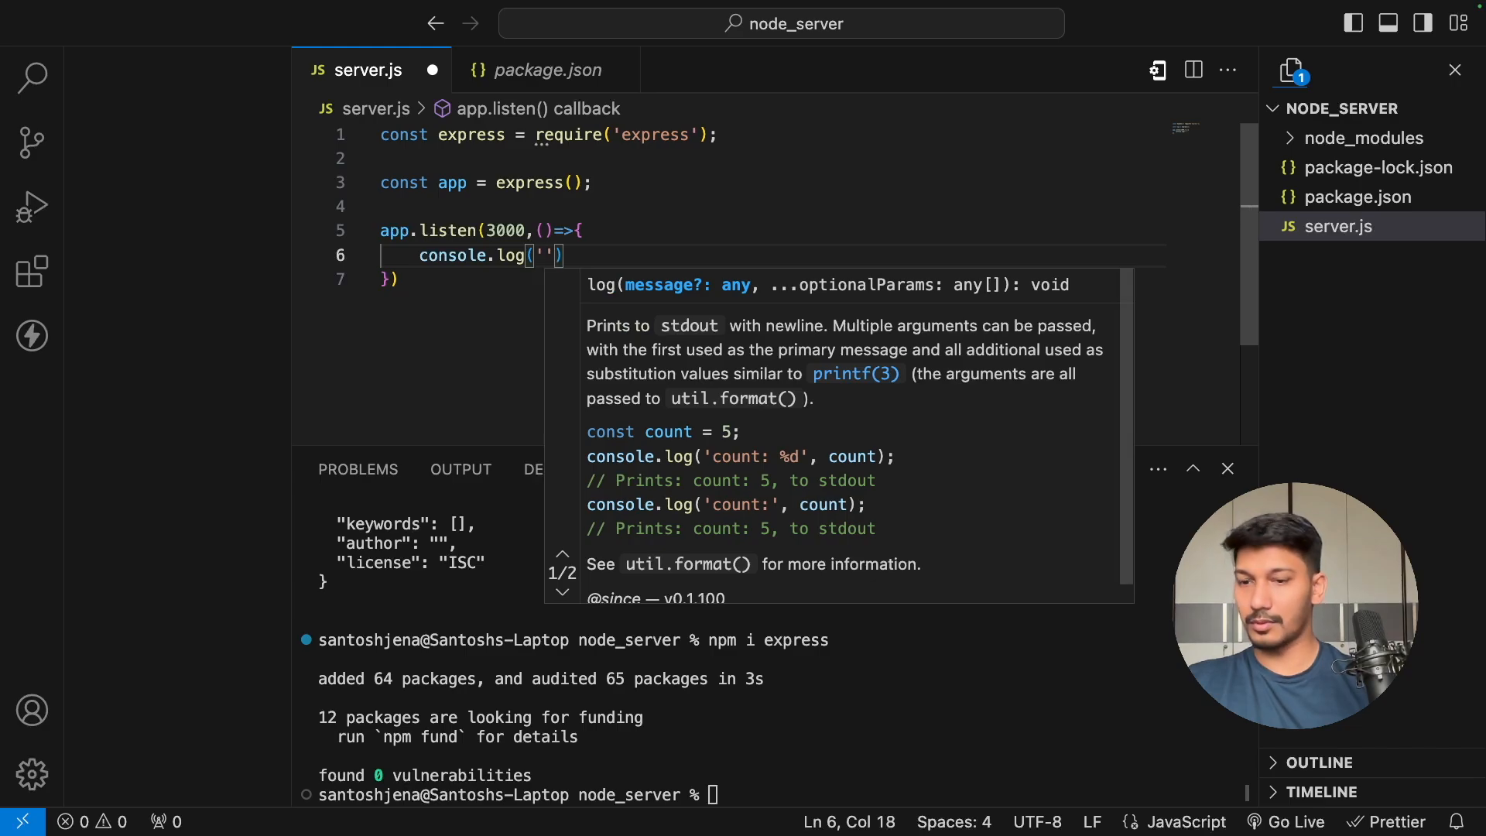
text(PORT IS UP AND RU)
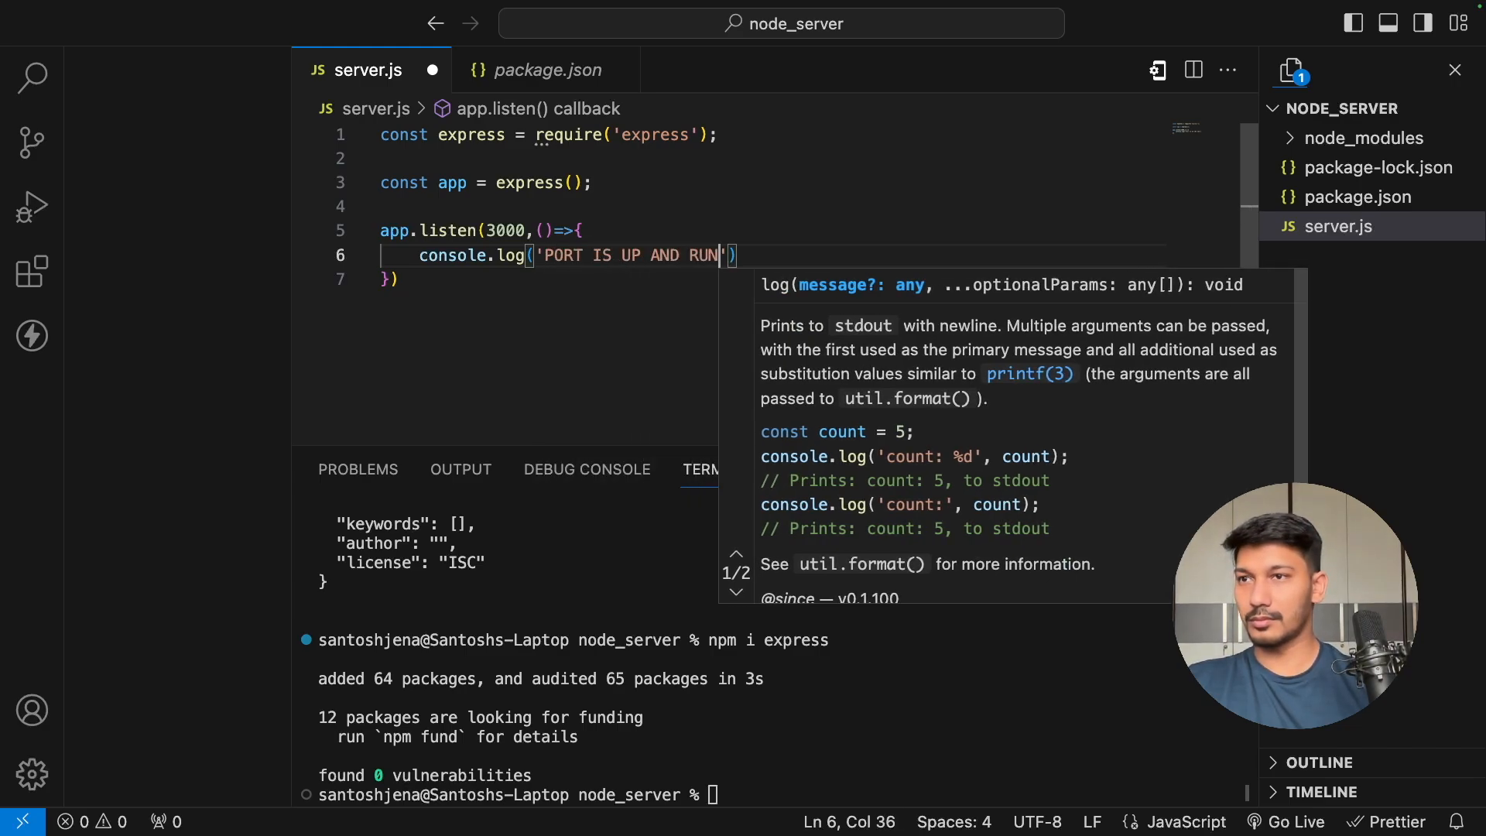
text(NING)
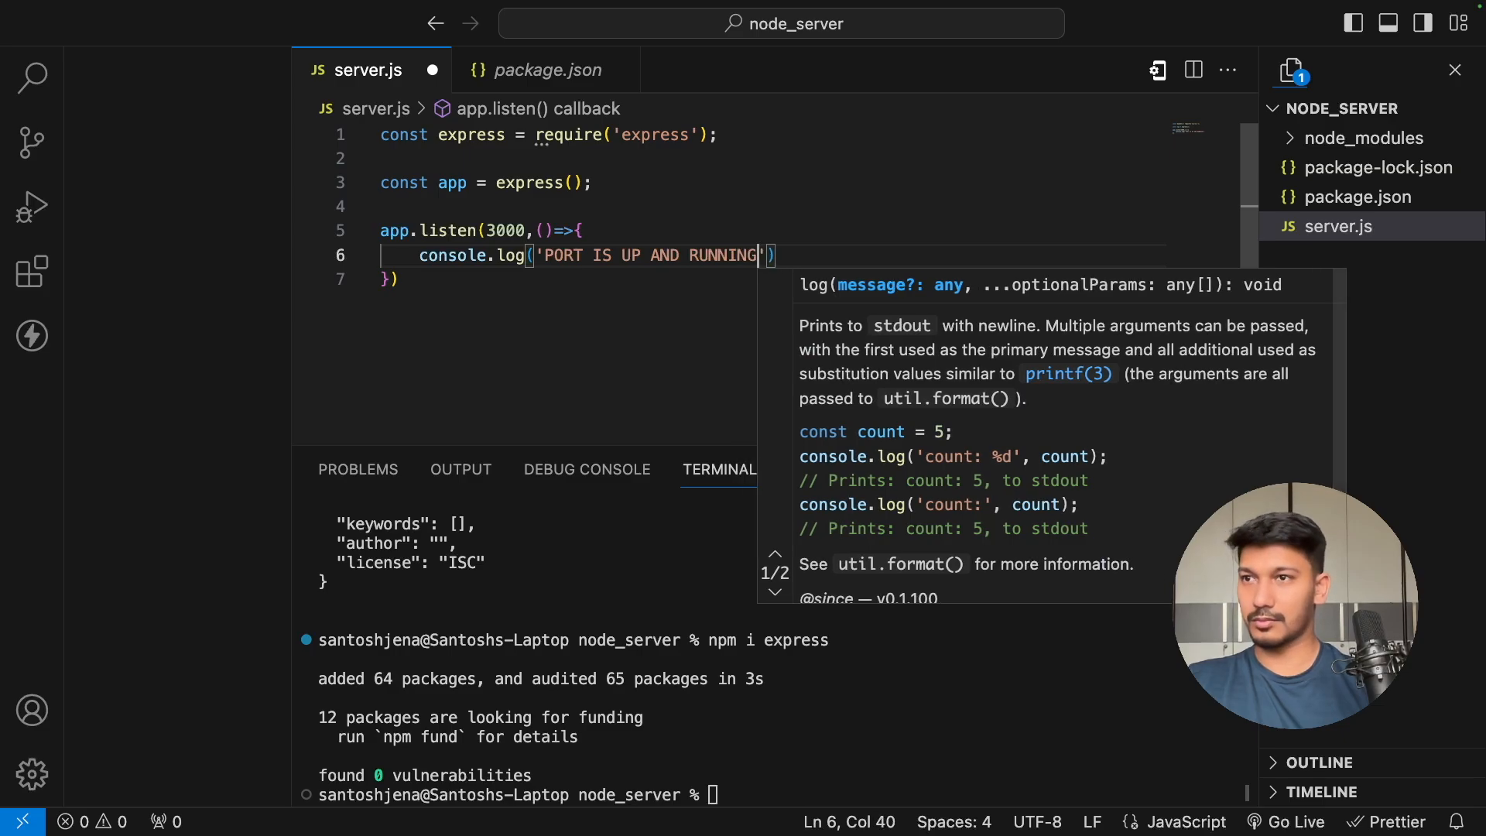
text(!)
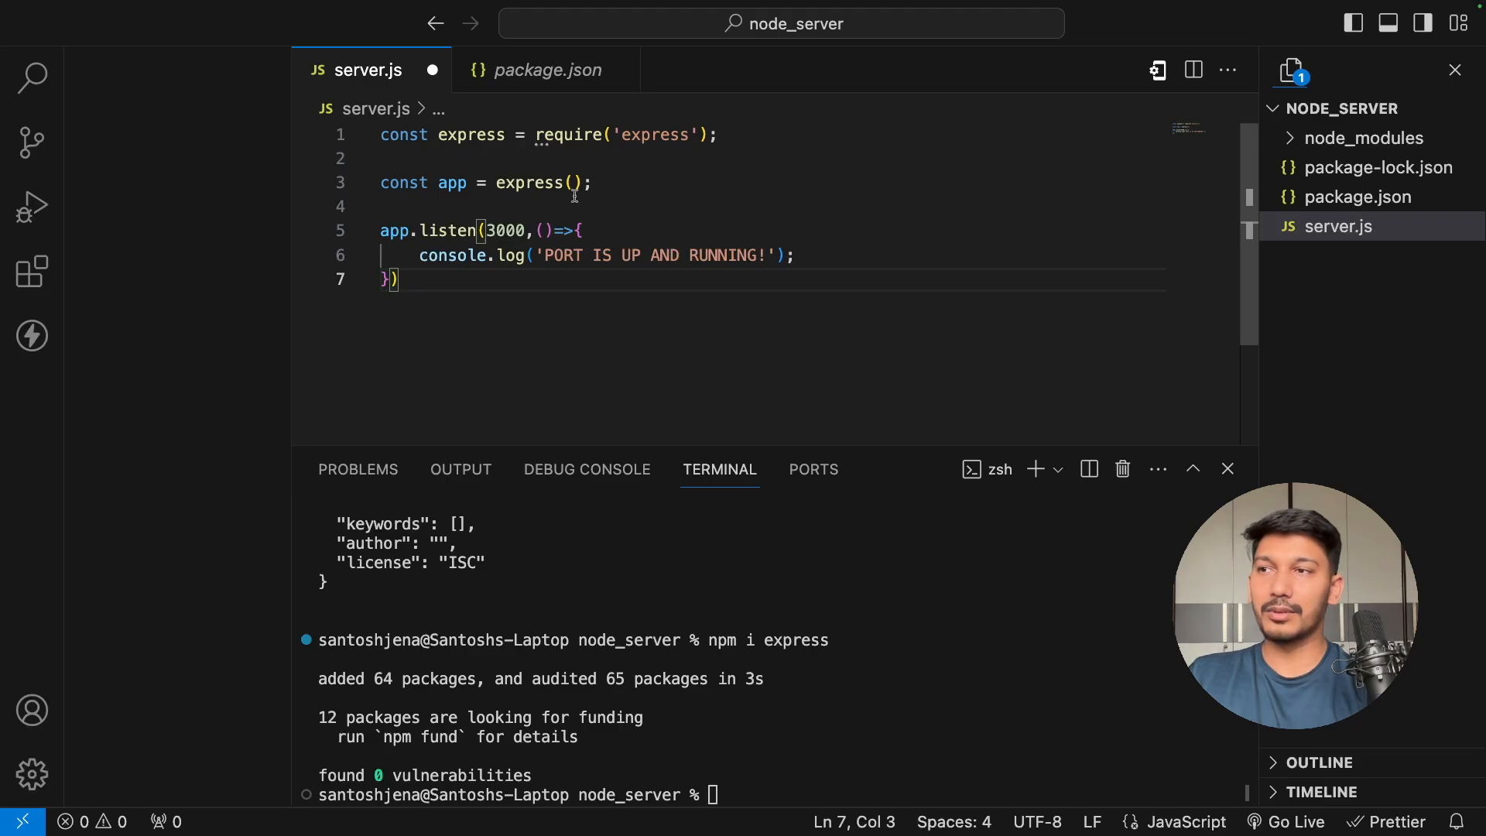
double_click(506, 231)
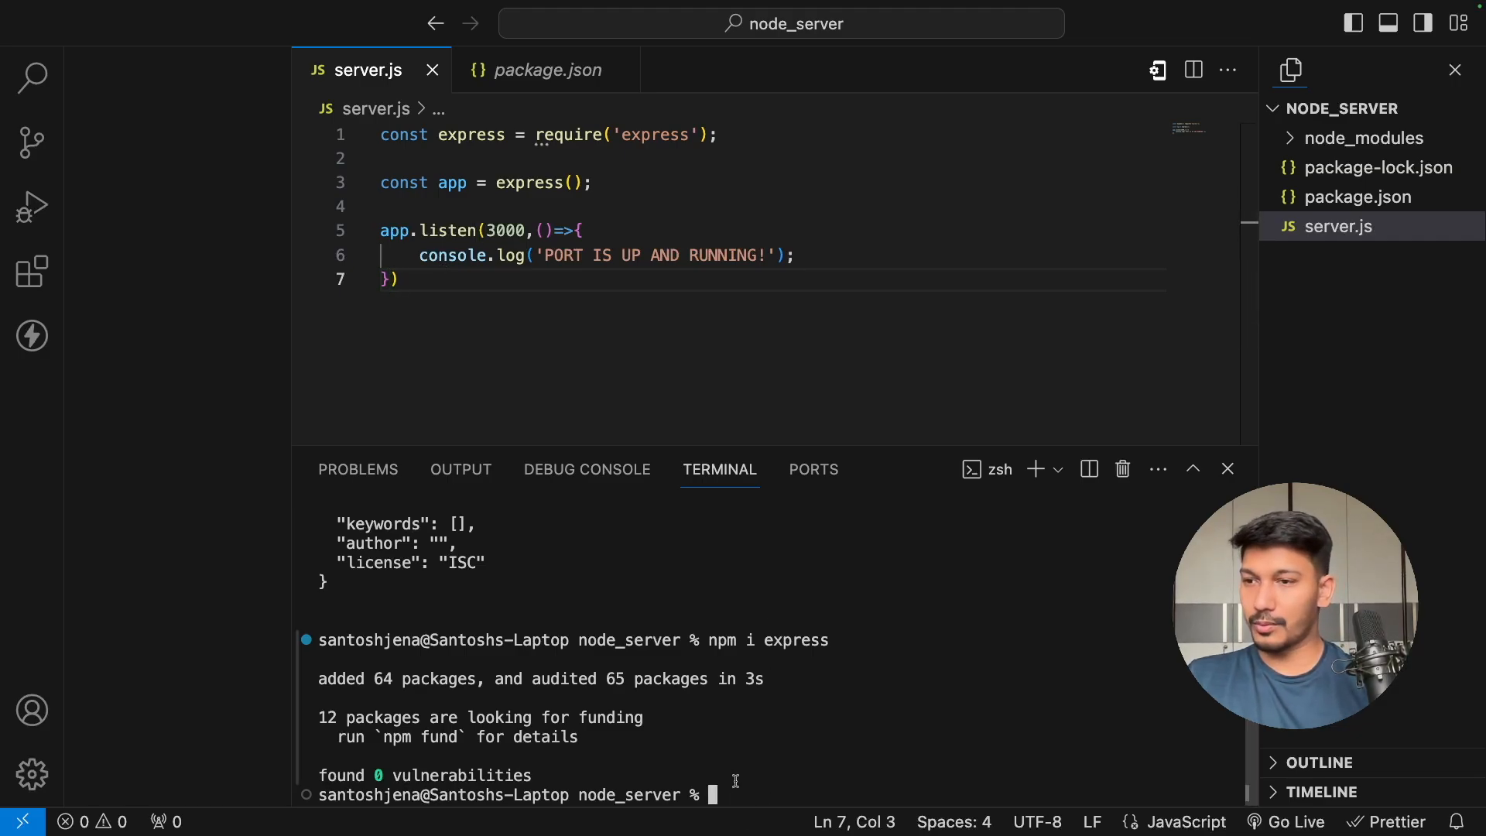
- Start typing the node server.js command in the integrated terminal
text(node)
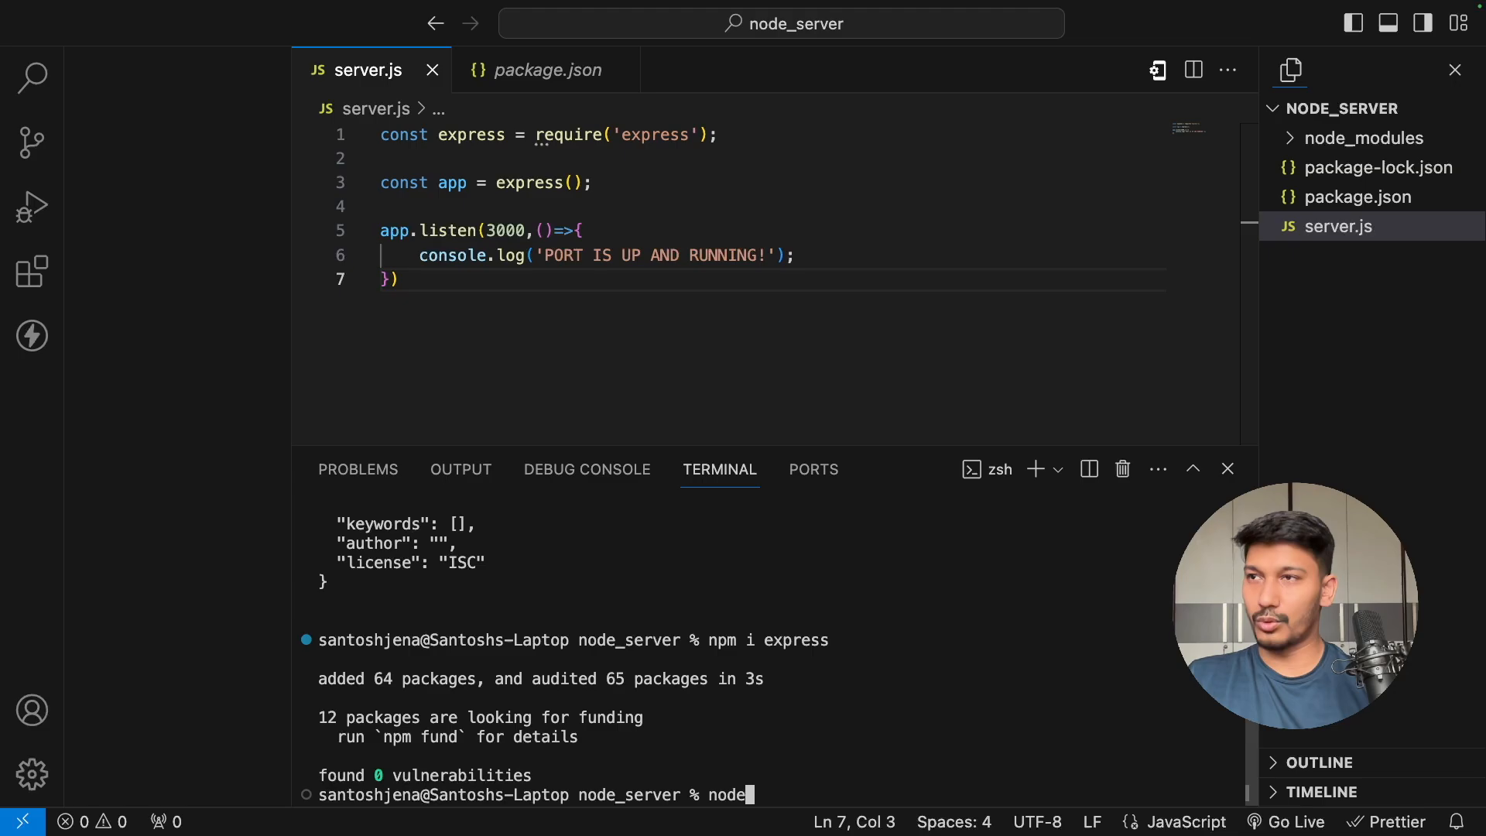
text(serve)
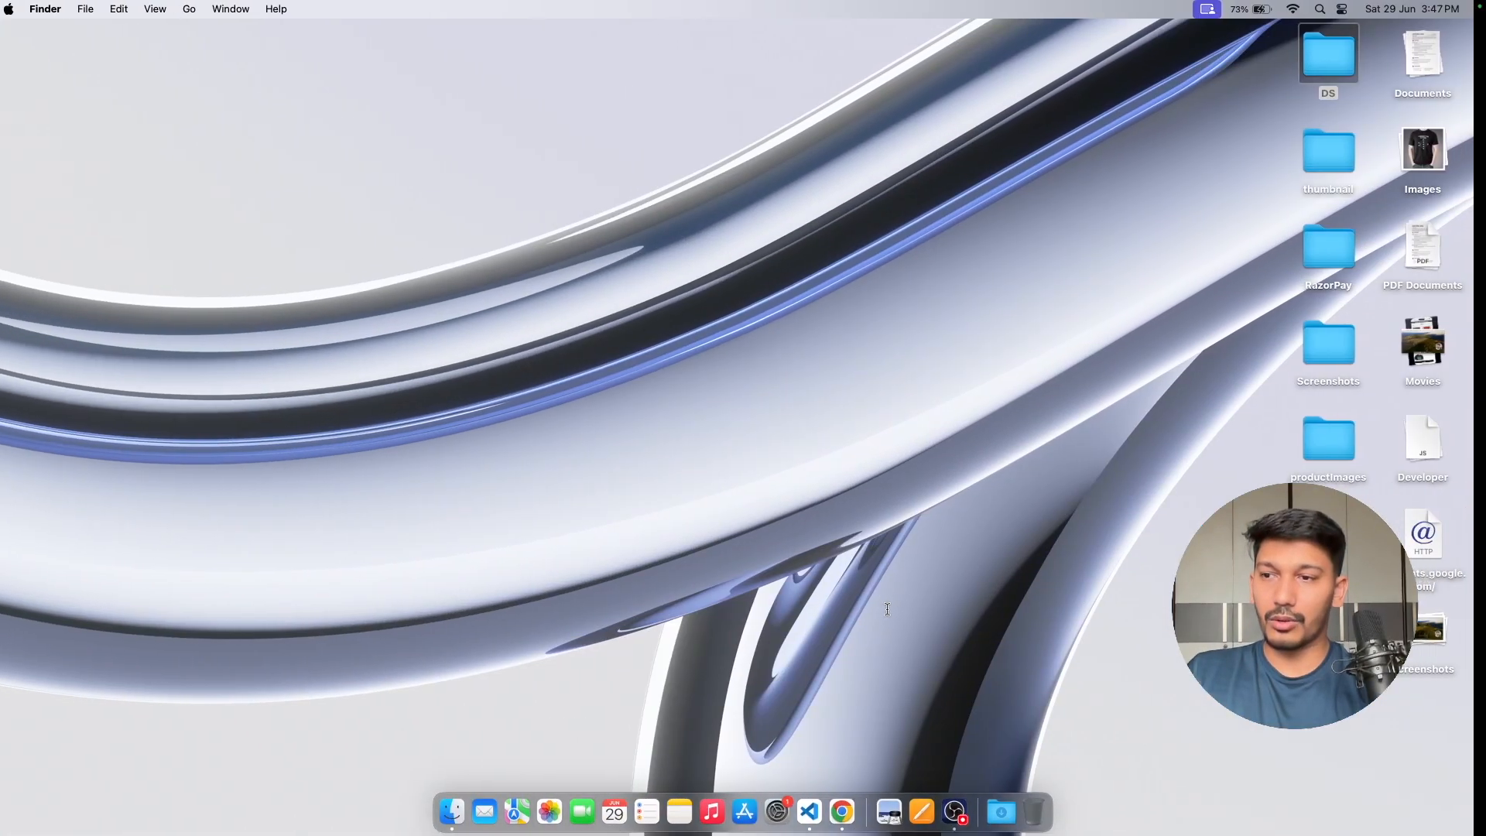
- Load localhost:3000 in Chrome, see 'Cannot GET /', and return to VS Code
click(840, 811)
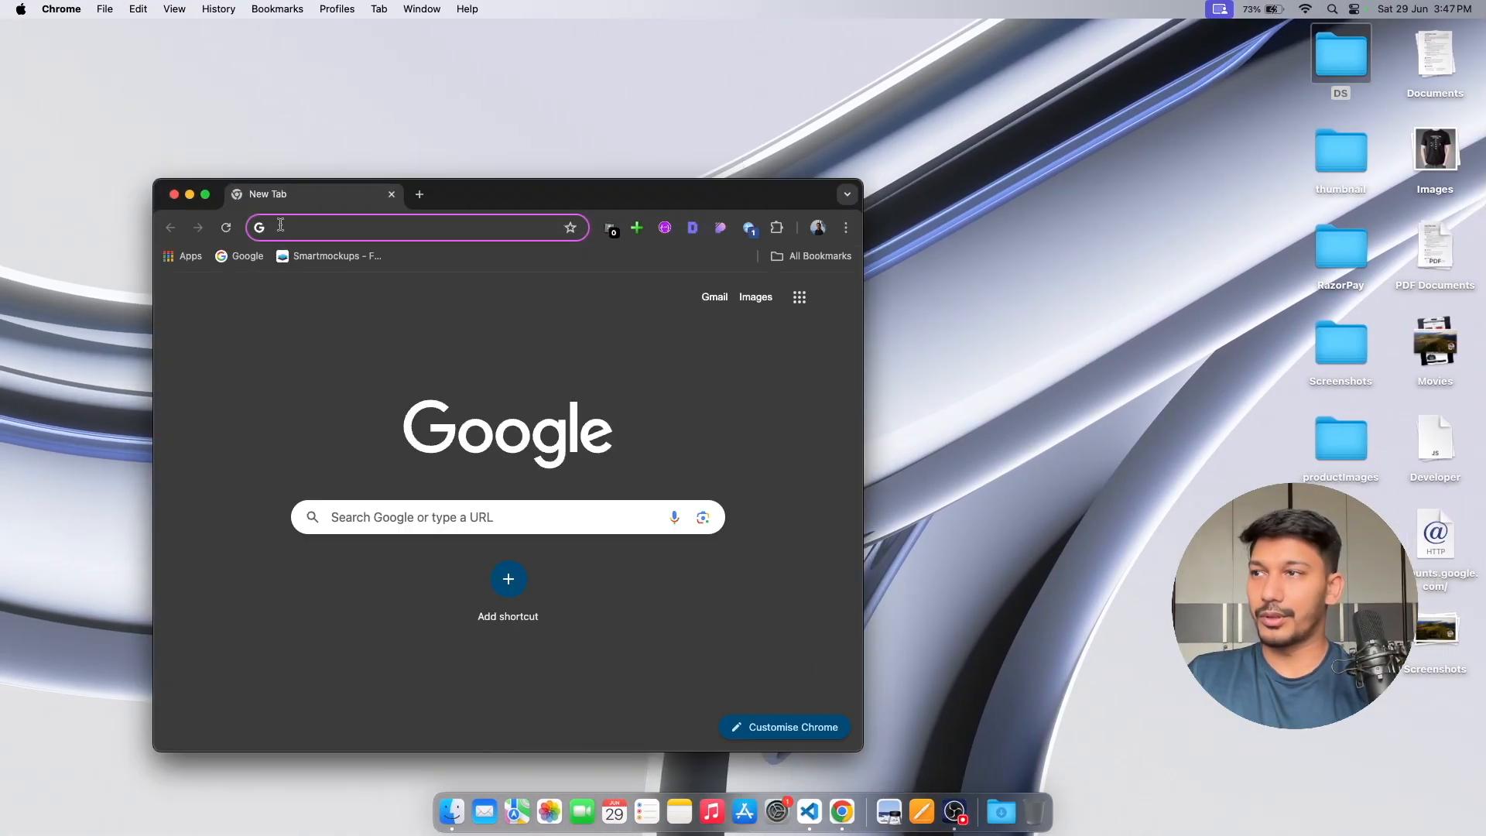
text(localhost:5050/mycart.html)
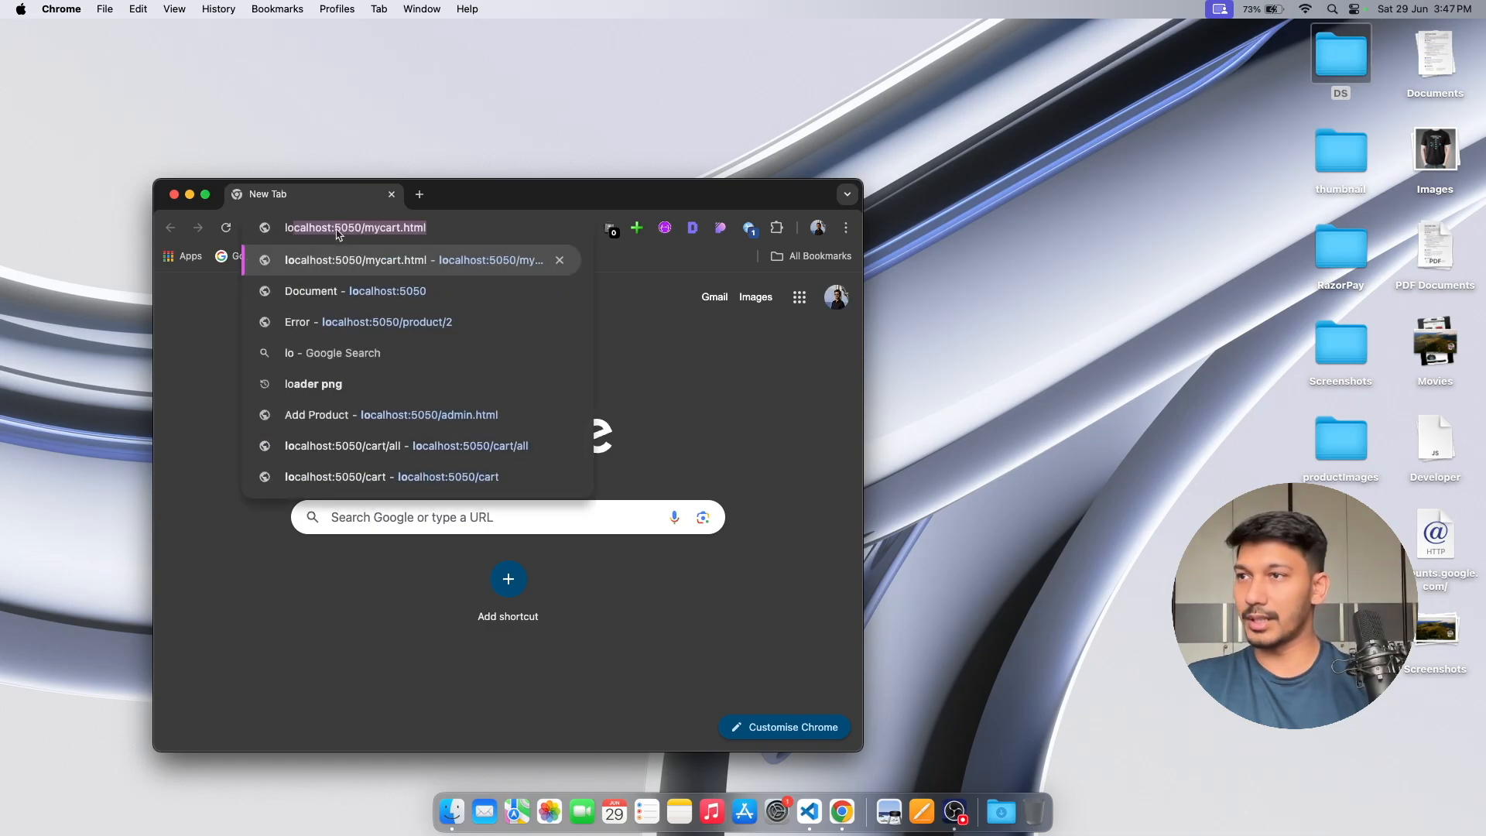
key(Backspace)
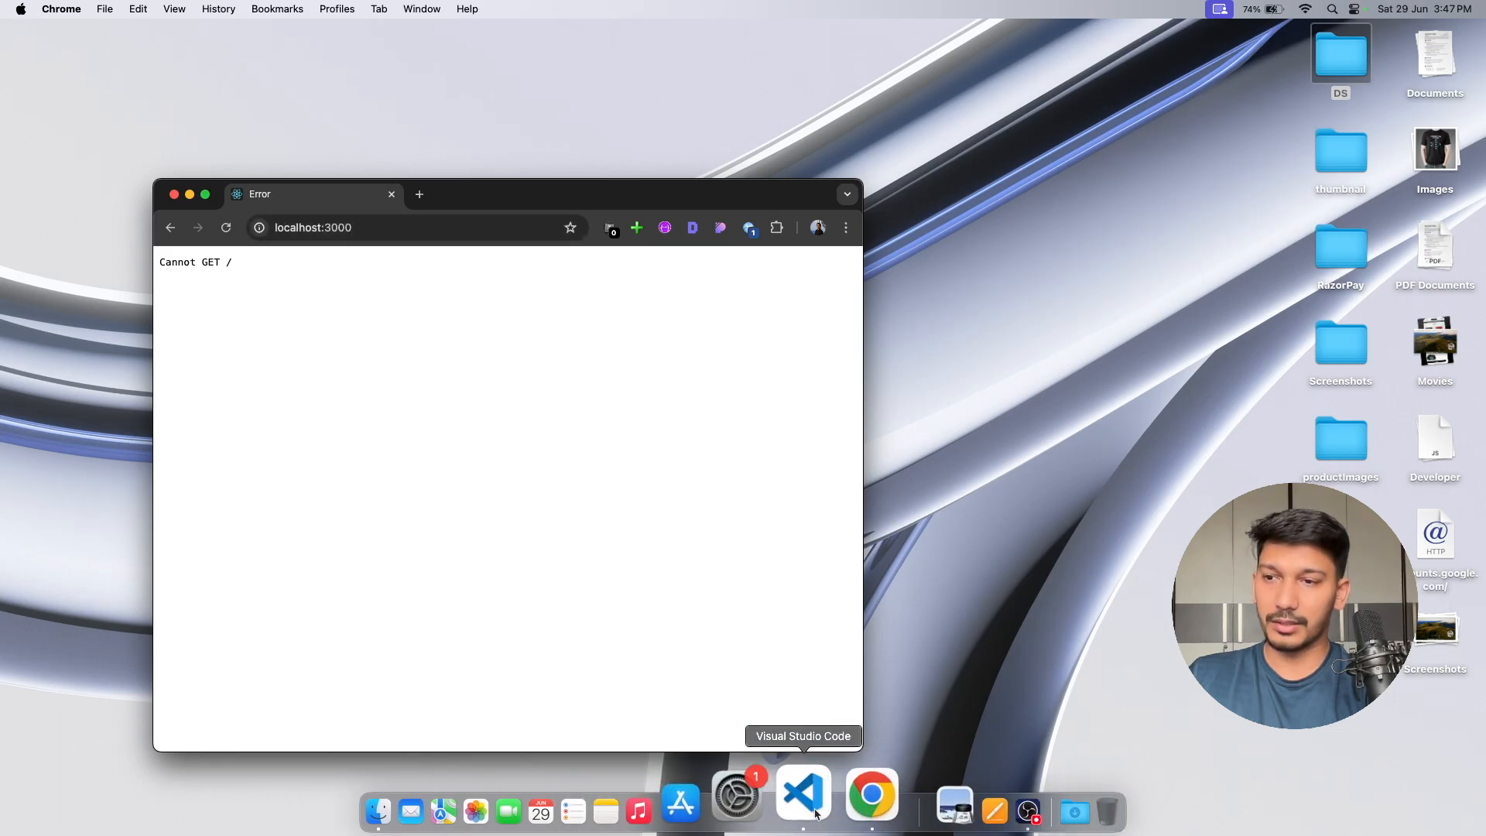
click(802, 794)
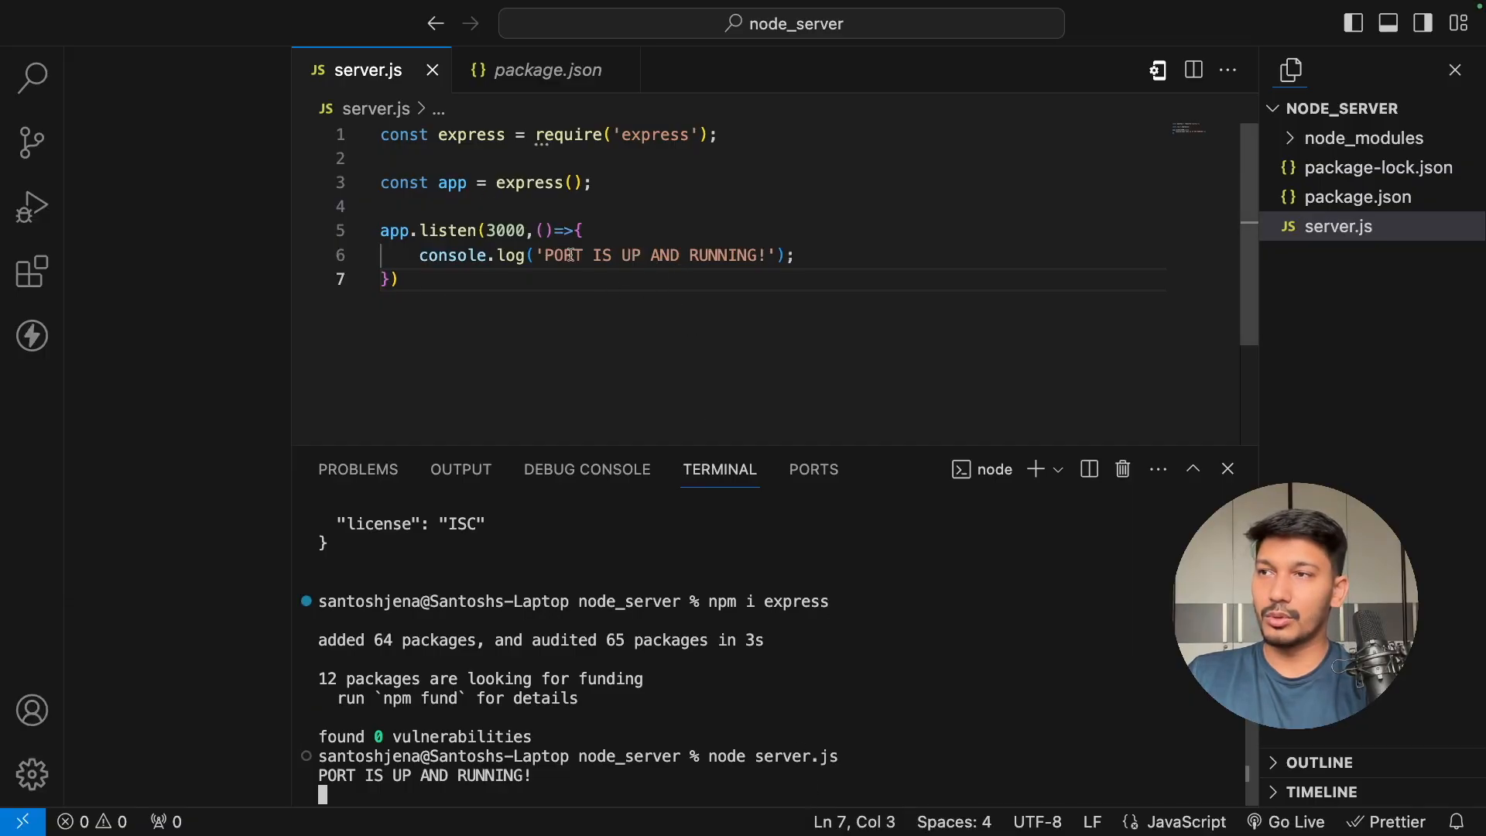
- Add an app.get('/') route with a (req,res) handler above app.listen
key(Enter)
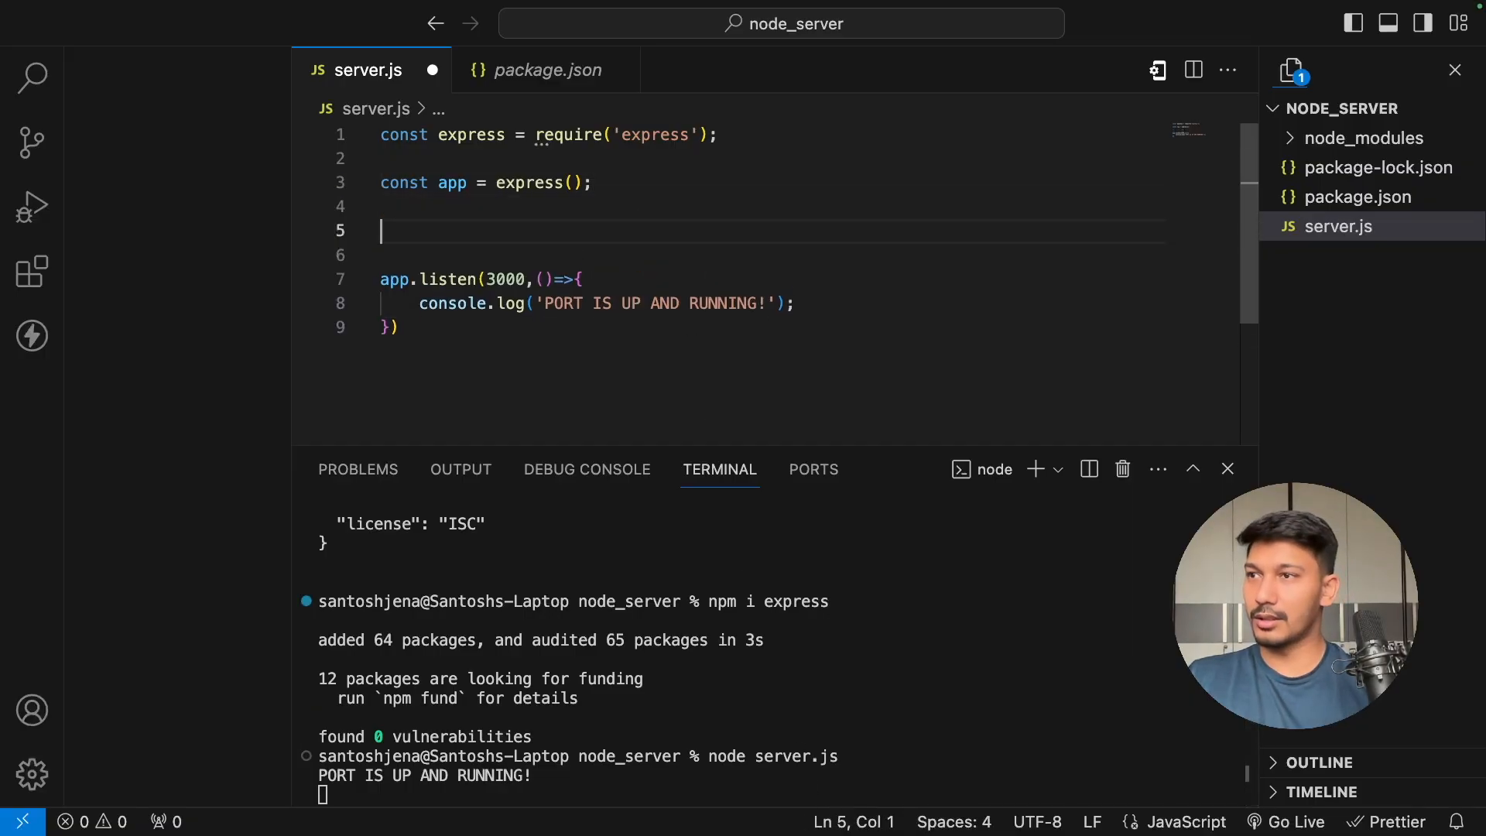
text(app.)
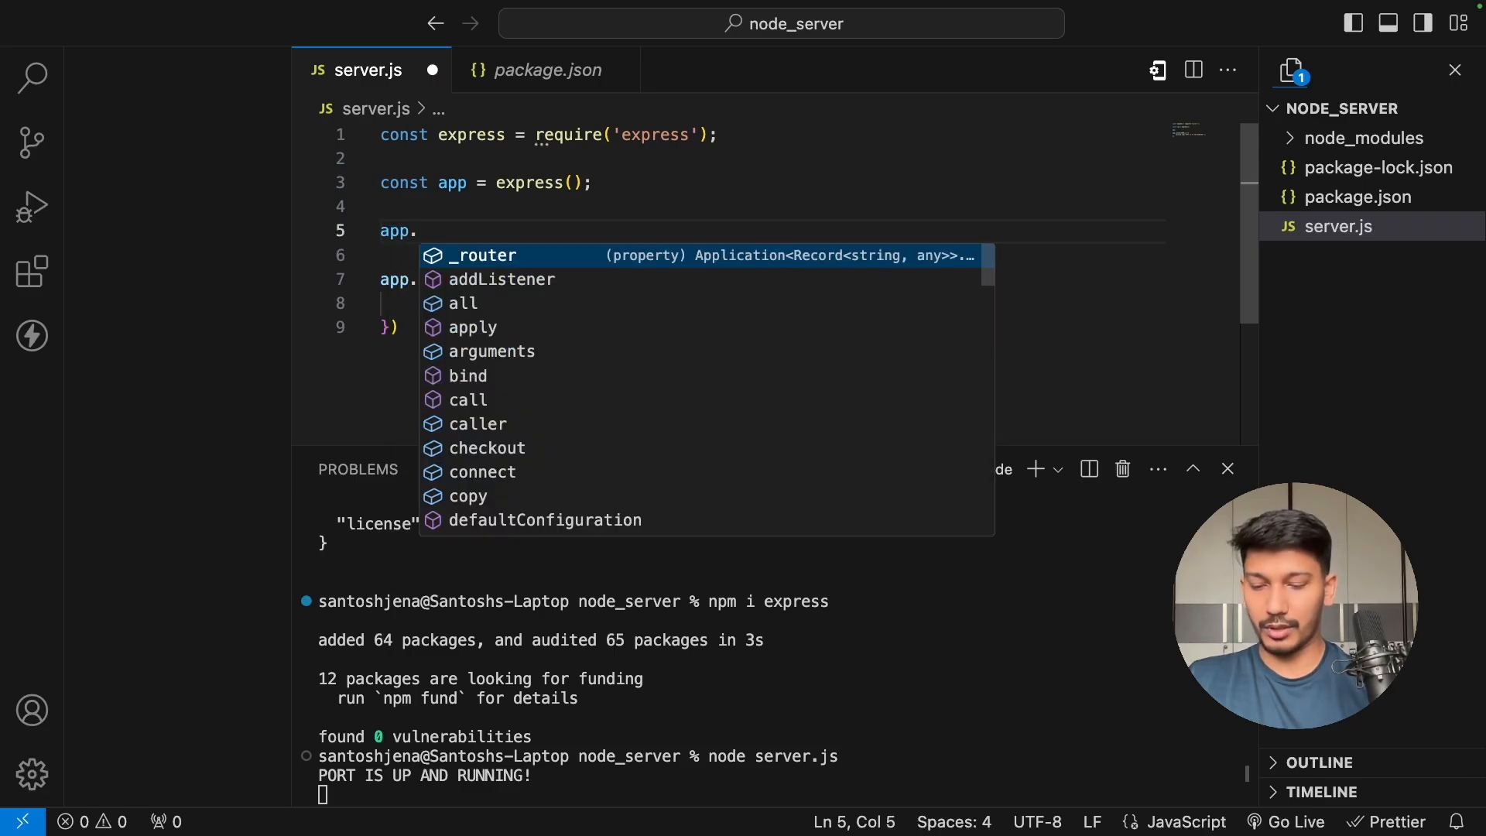
text(get)
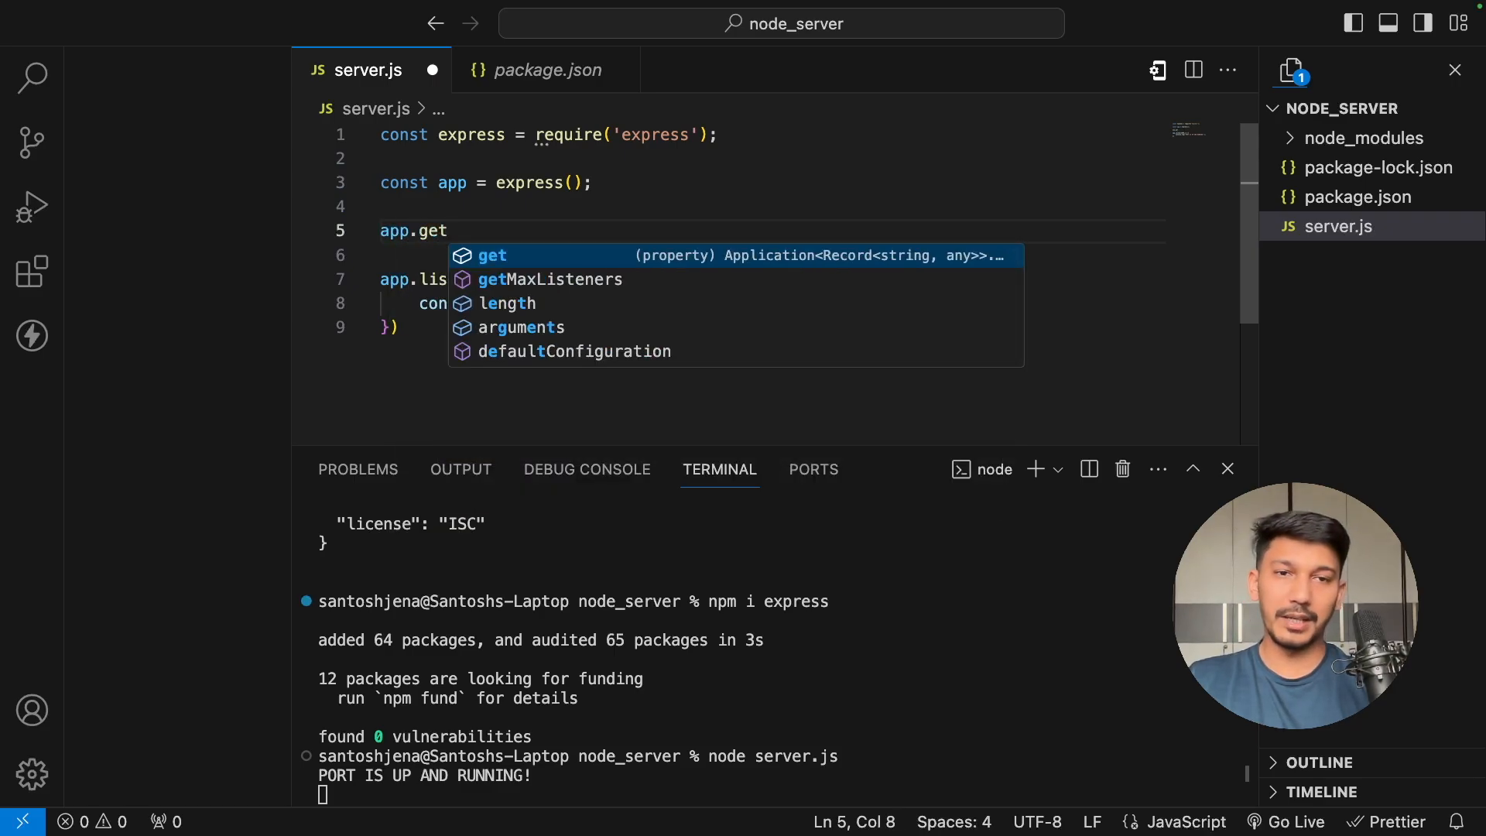
text(()
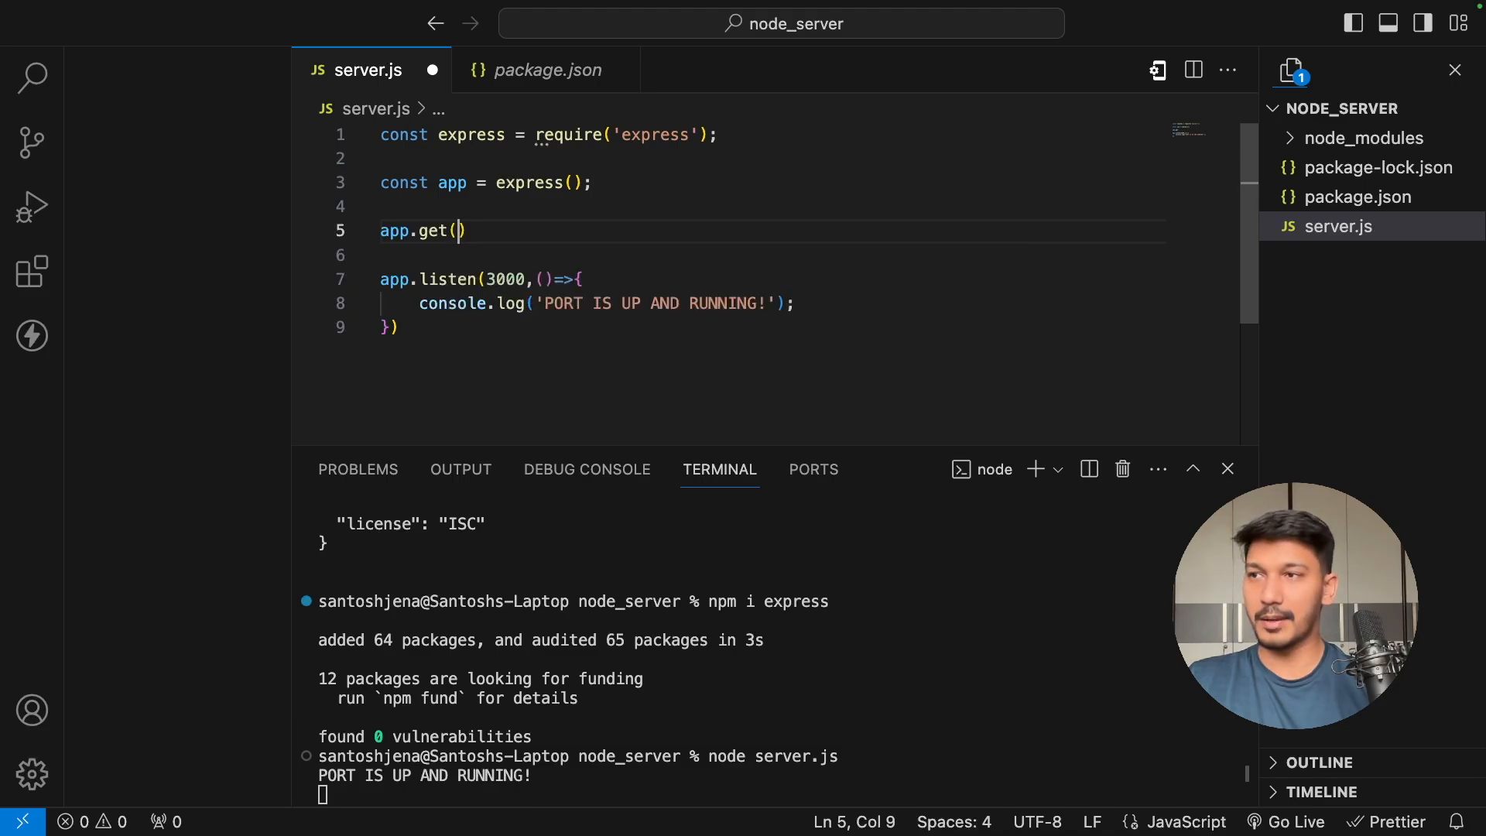
text('')
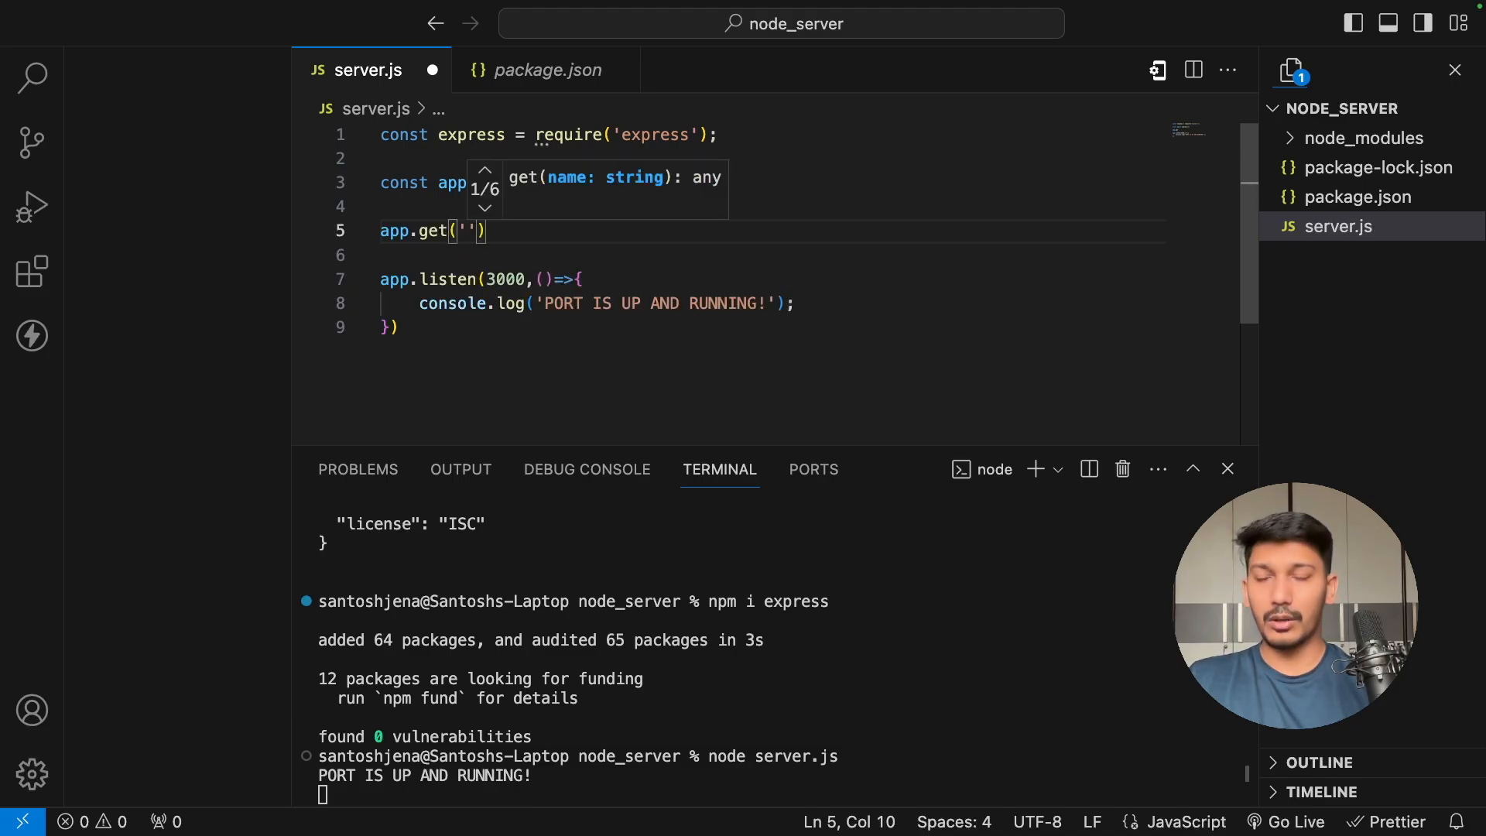
text(/)
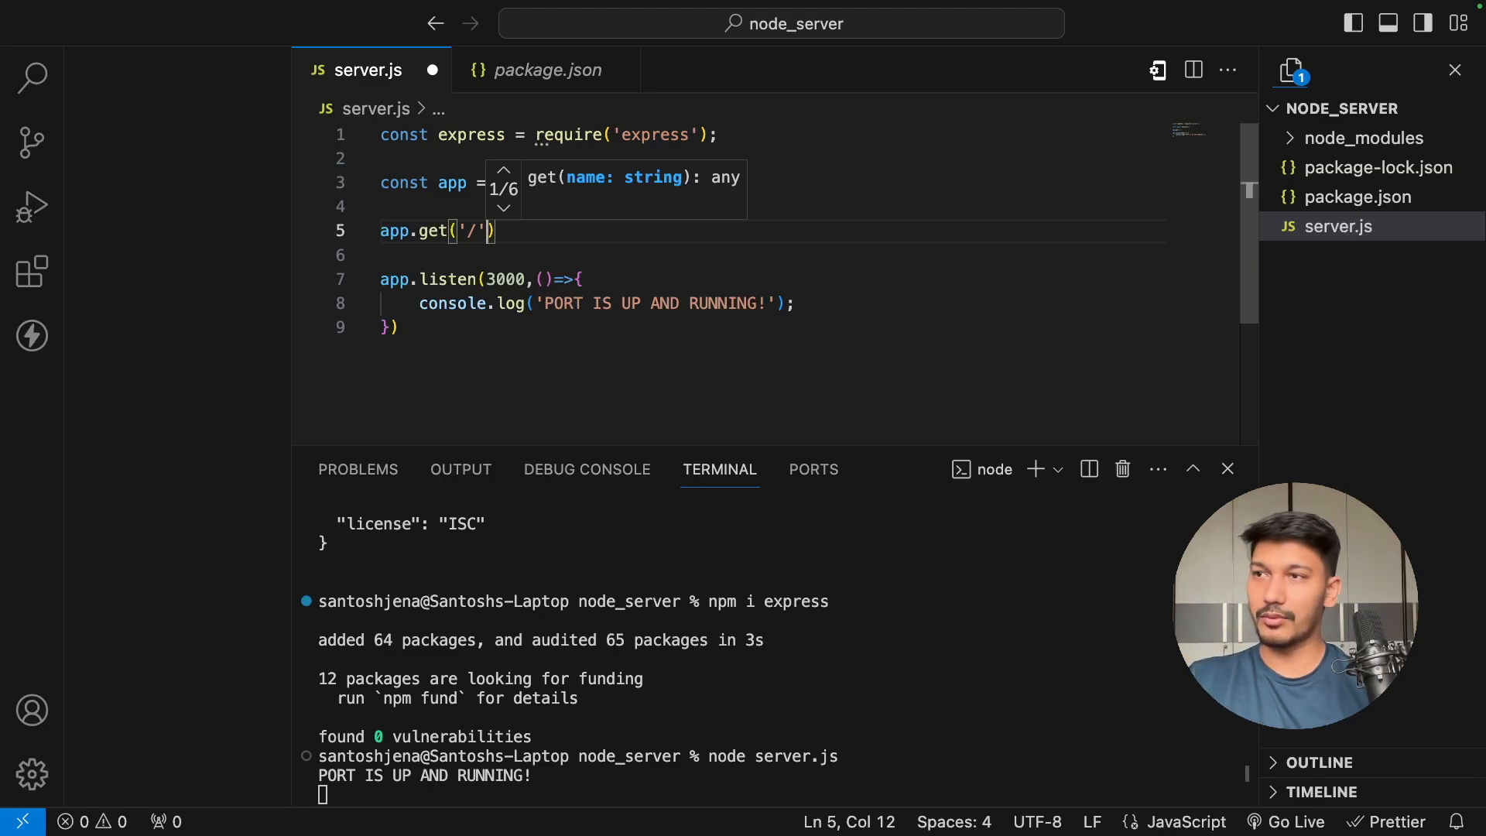
text(,)
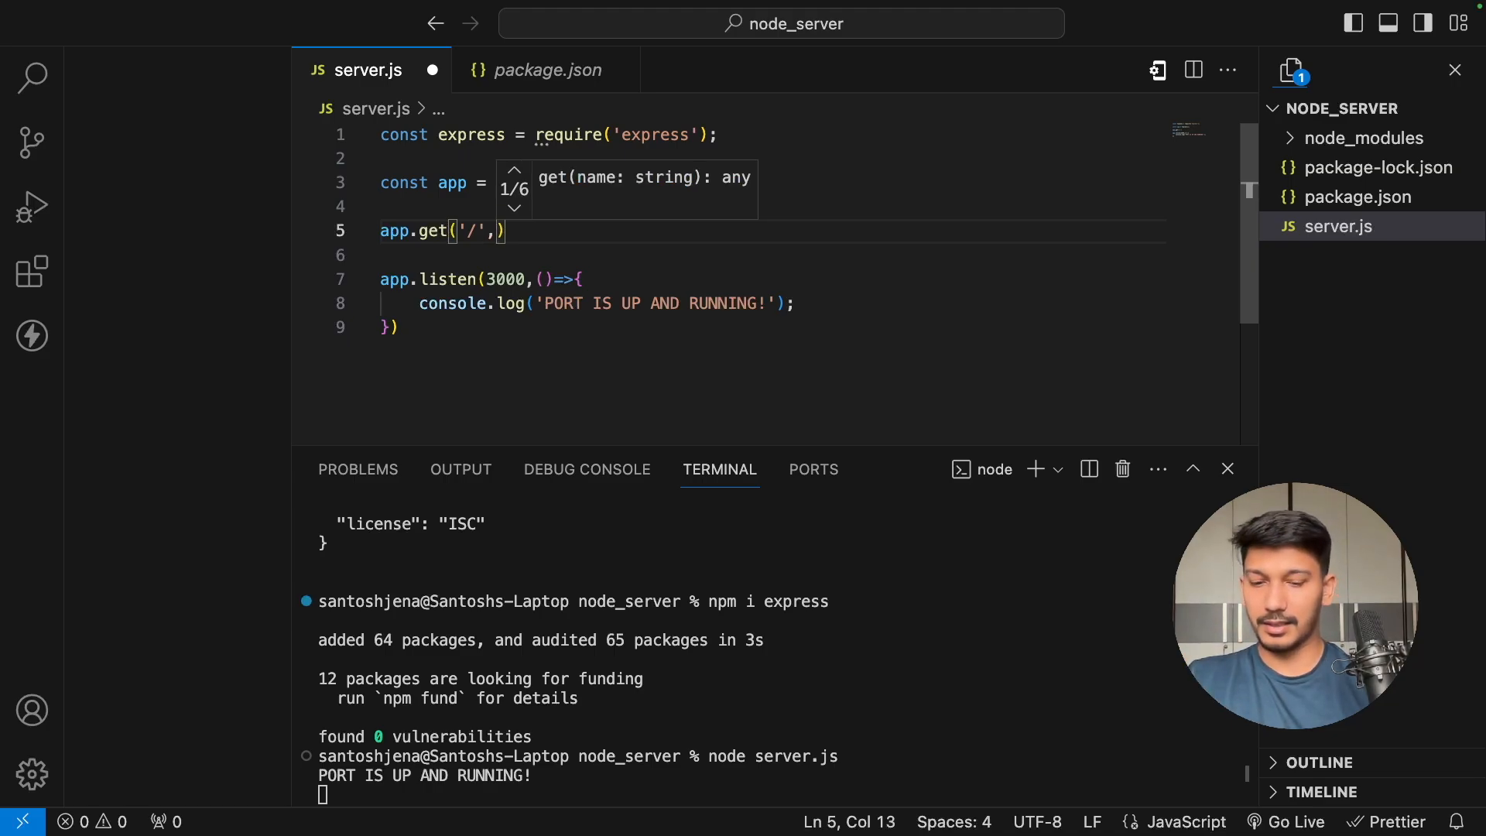
text(())
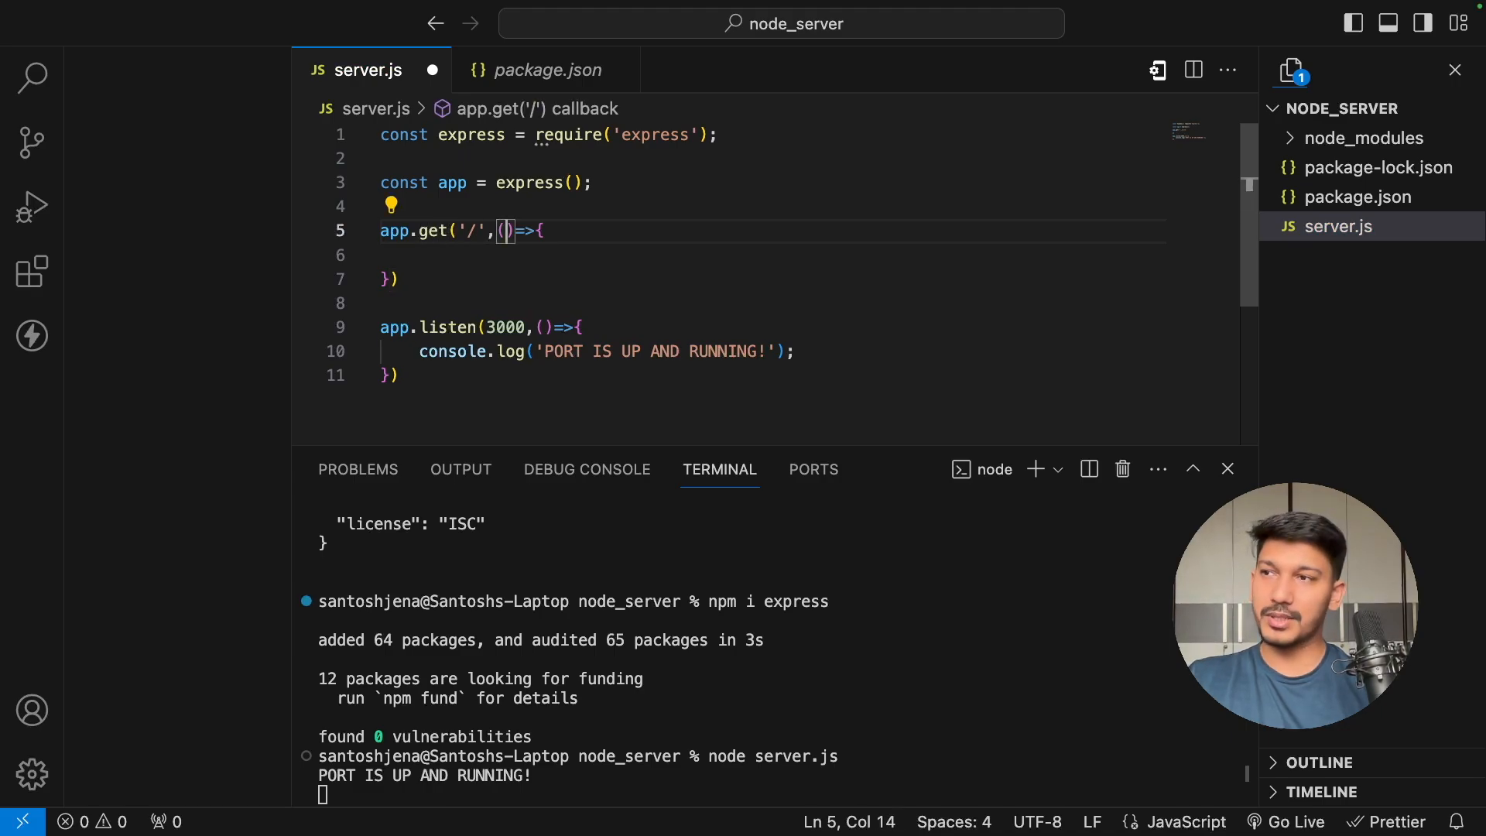
text(req,res)
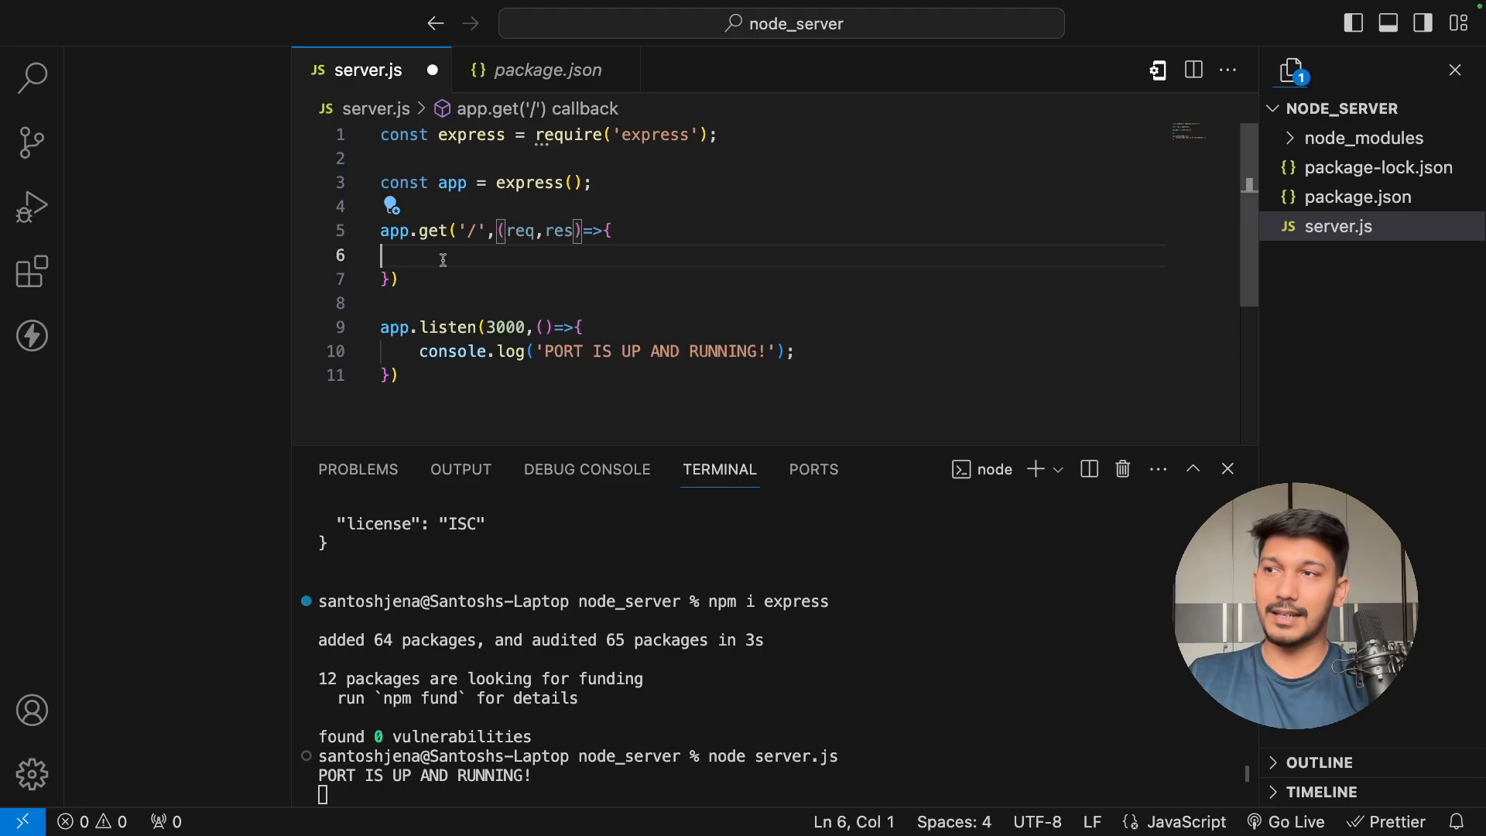
- Make the '/' handler return res.send("Hello from the server!")
double_click(561, 231)
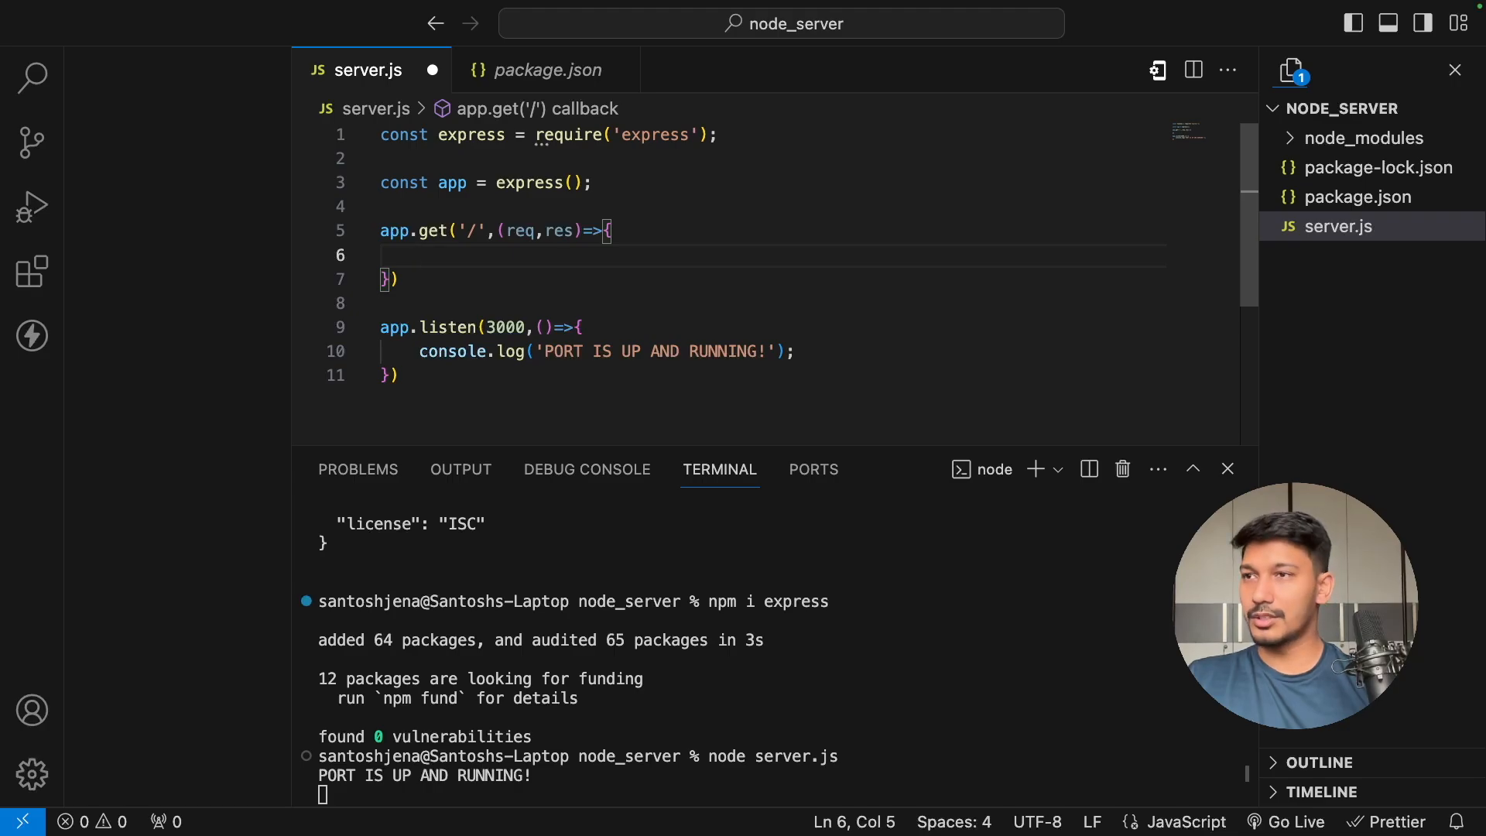
text(return re)
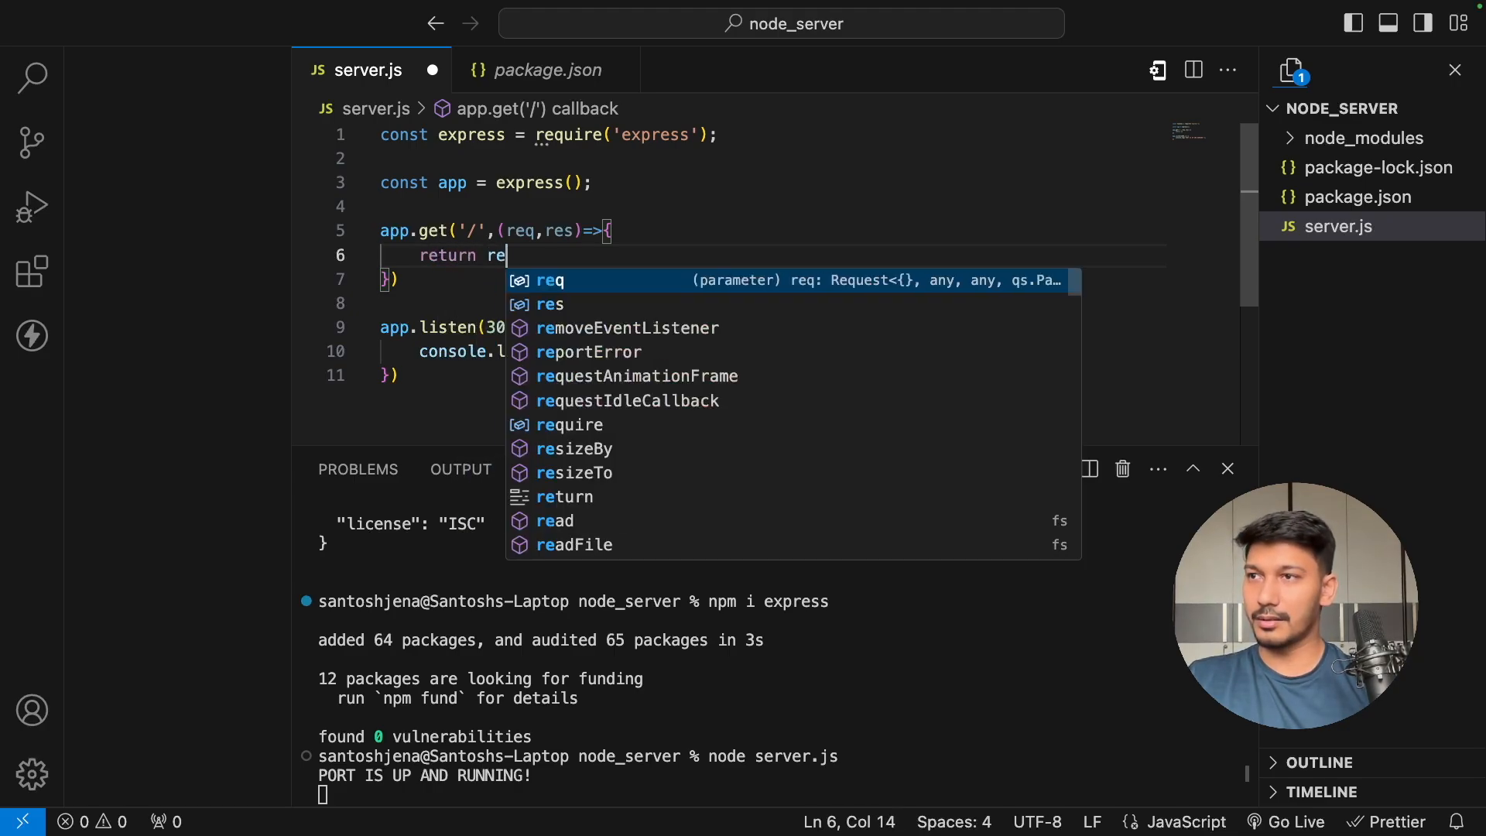
text(s.)
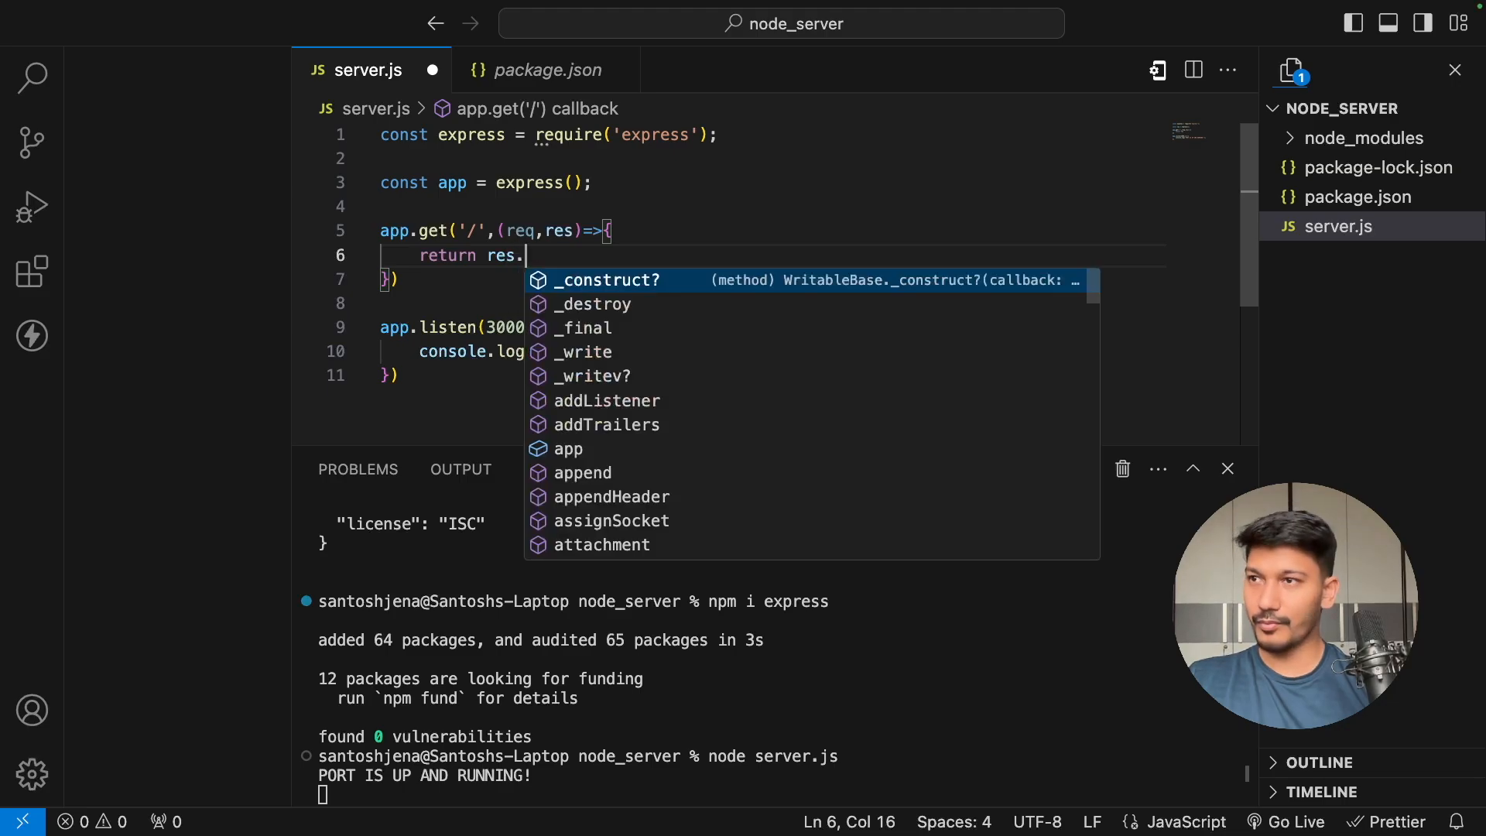
text(j)
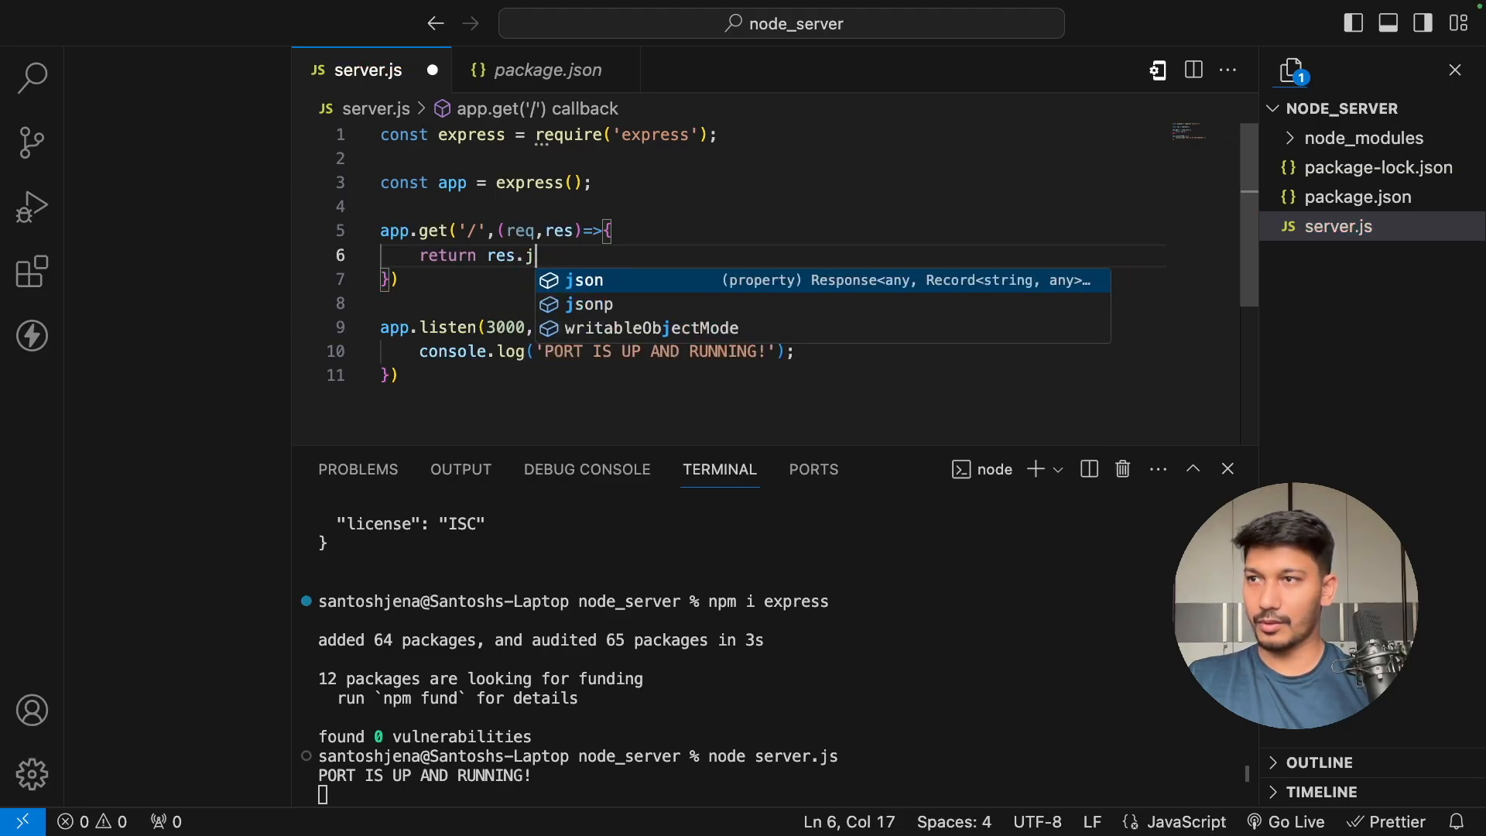
text(send()
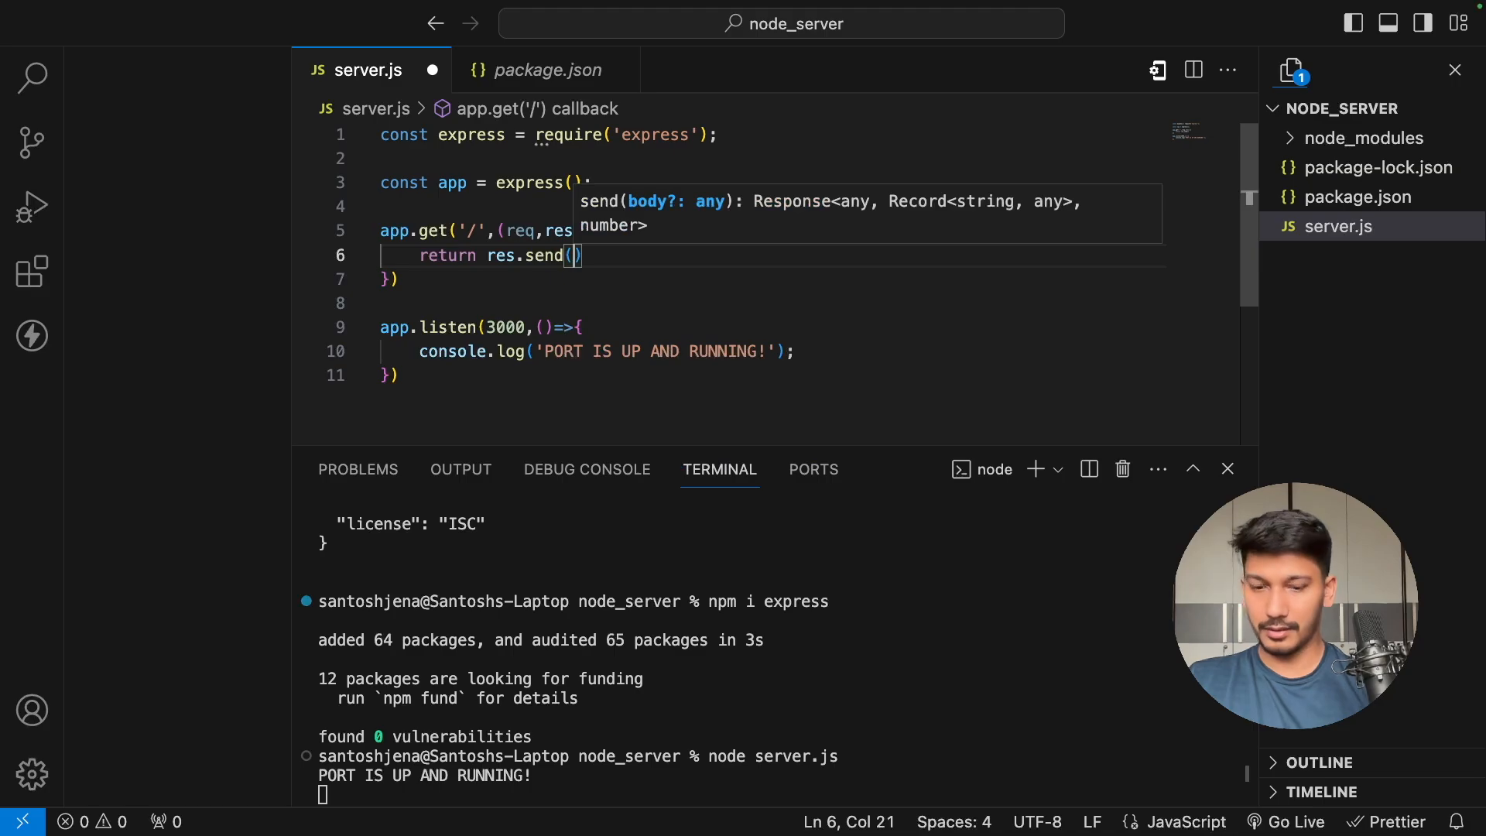
text("Hello f)
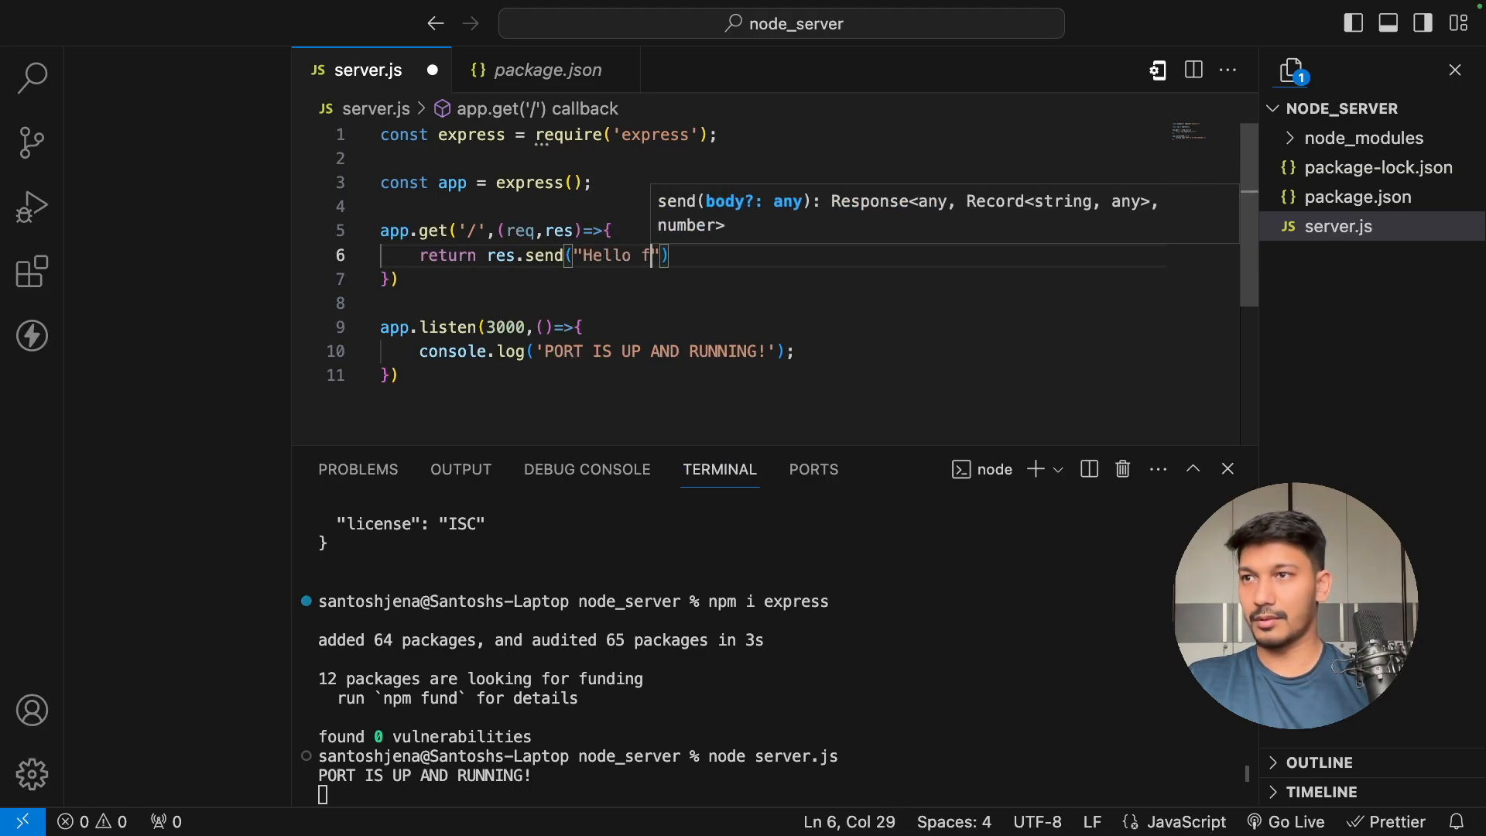
text(rom the serb)
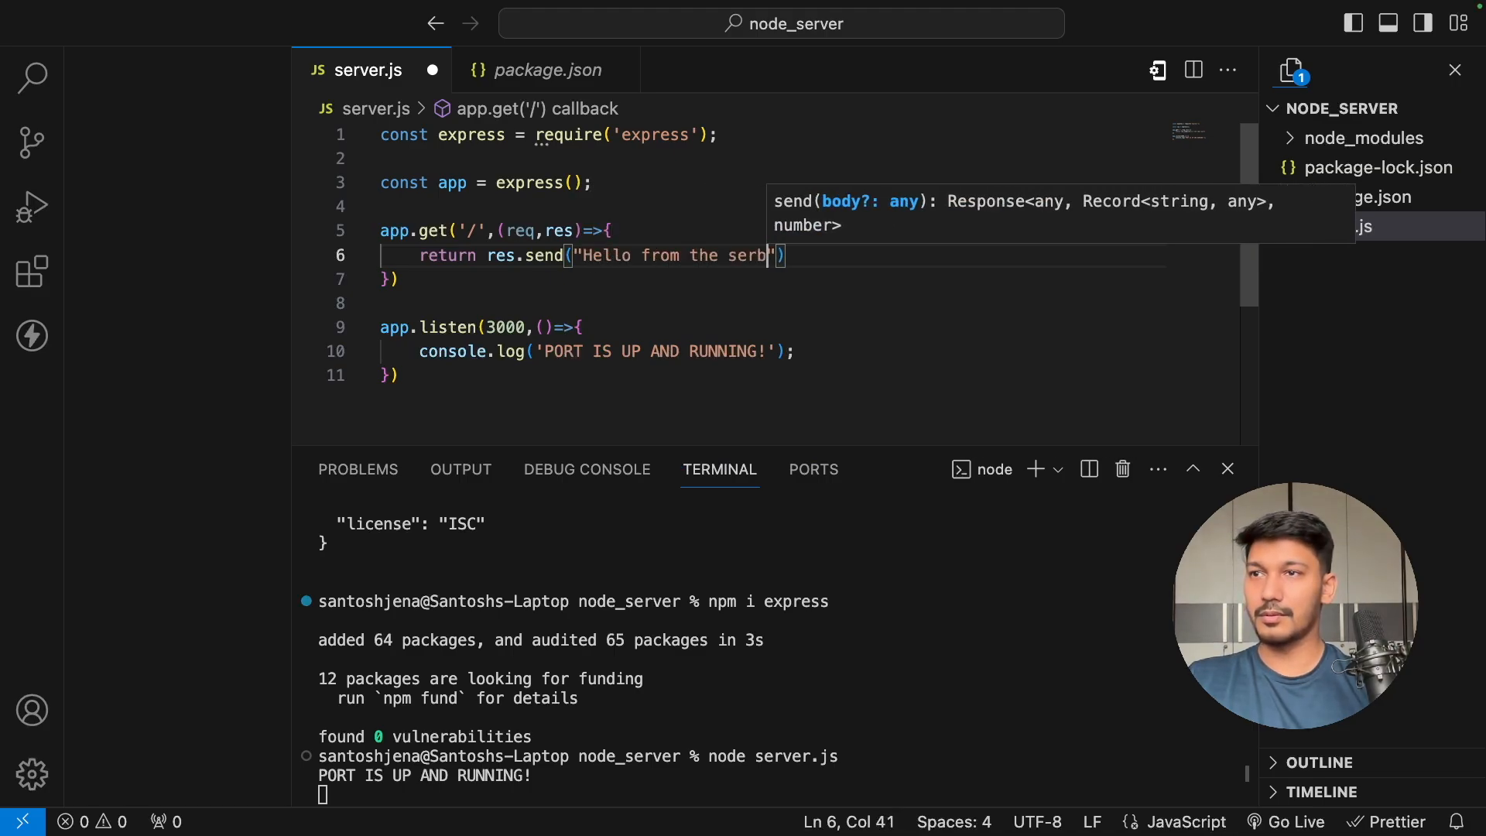
key(Backspace)
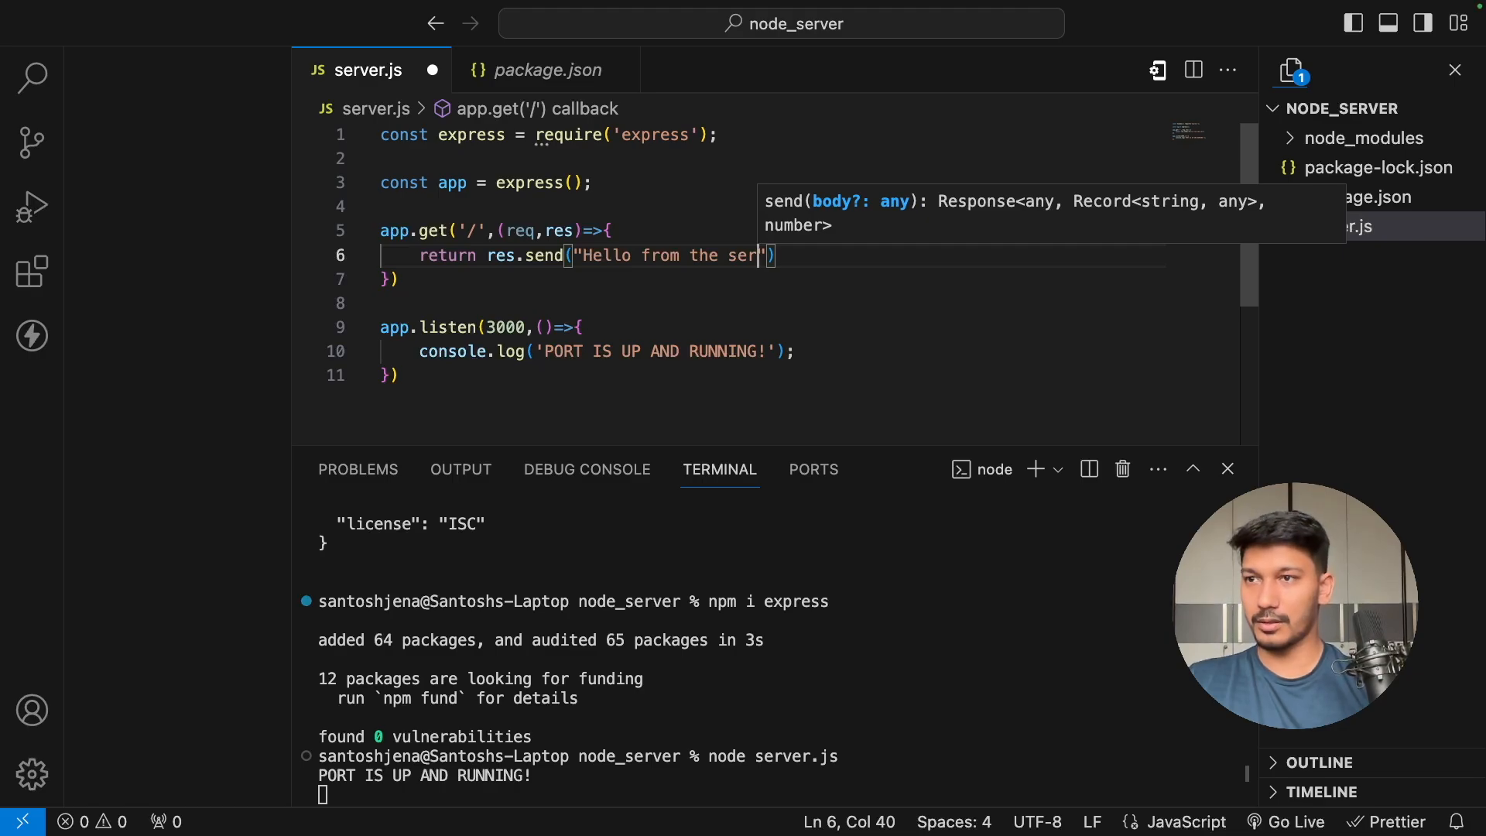
text(ver!)
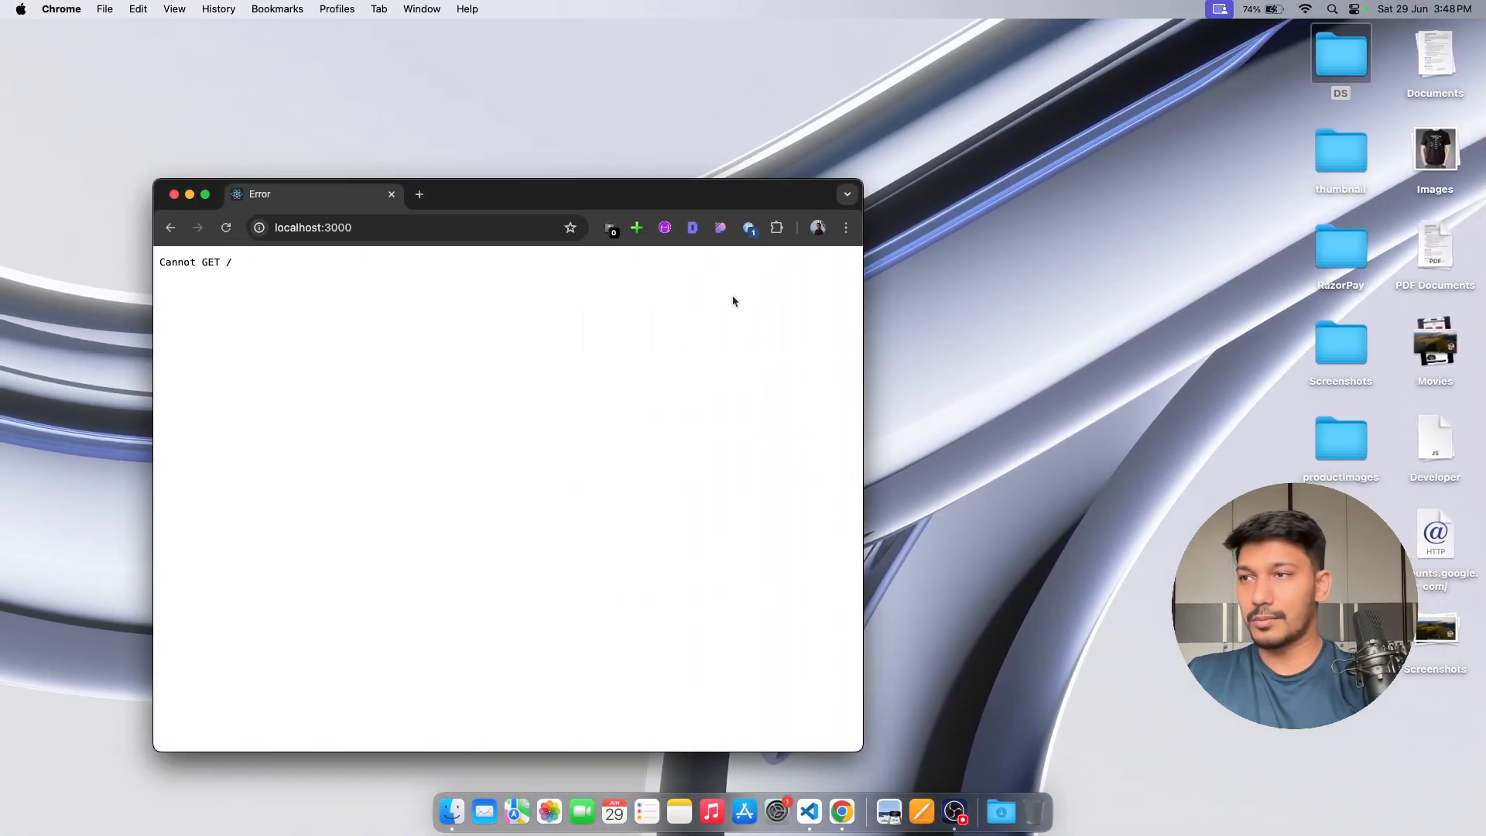
mouse_move(223, 284)
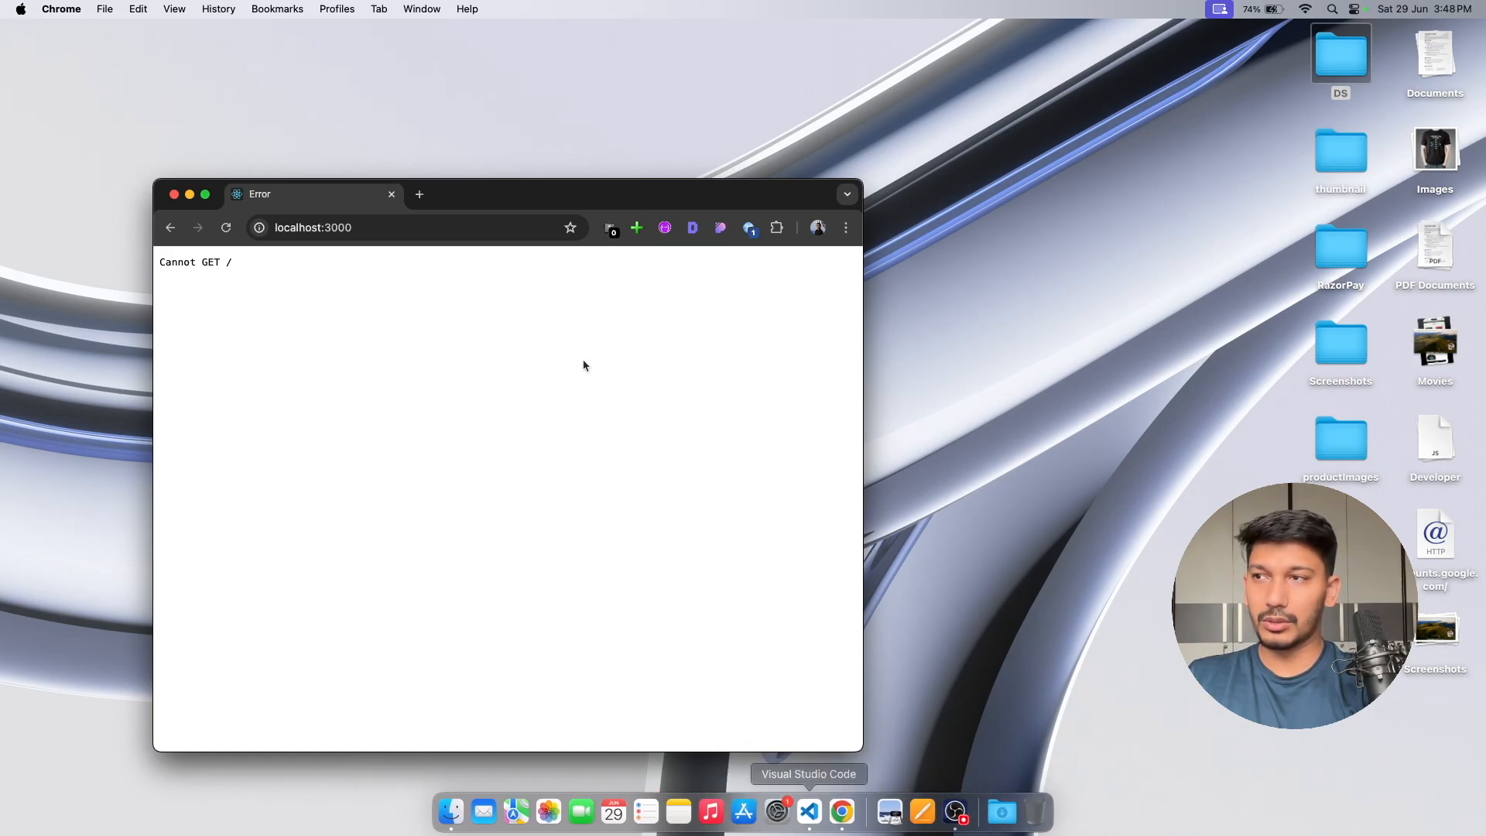
- Switch from Chrome back to Visual Studio Code via the Dock
click(807, 812)
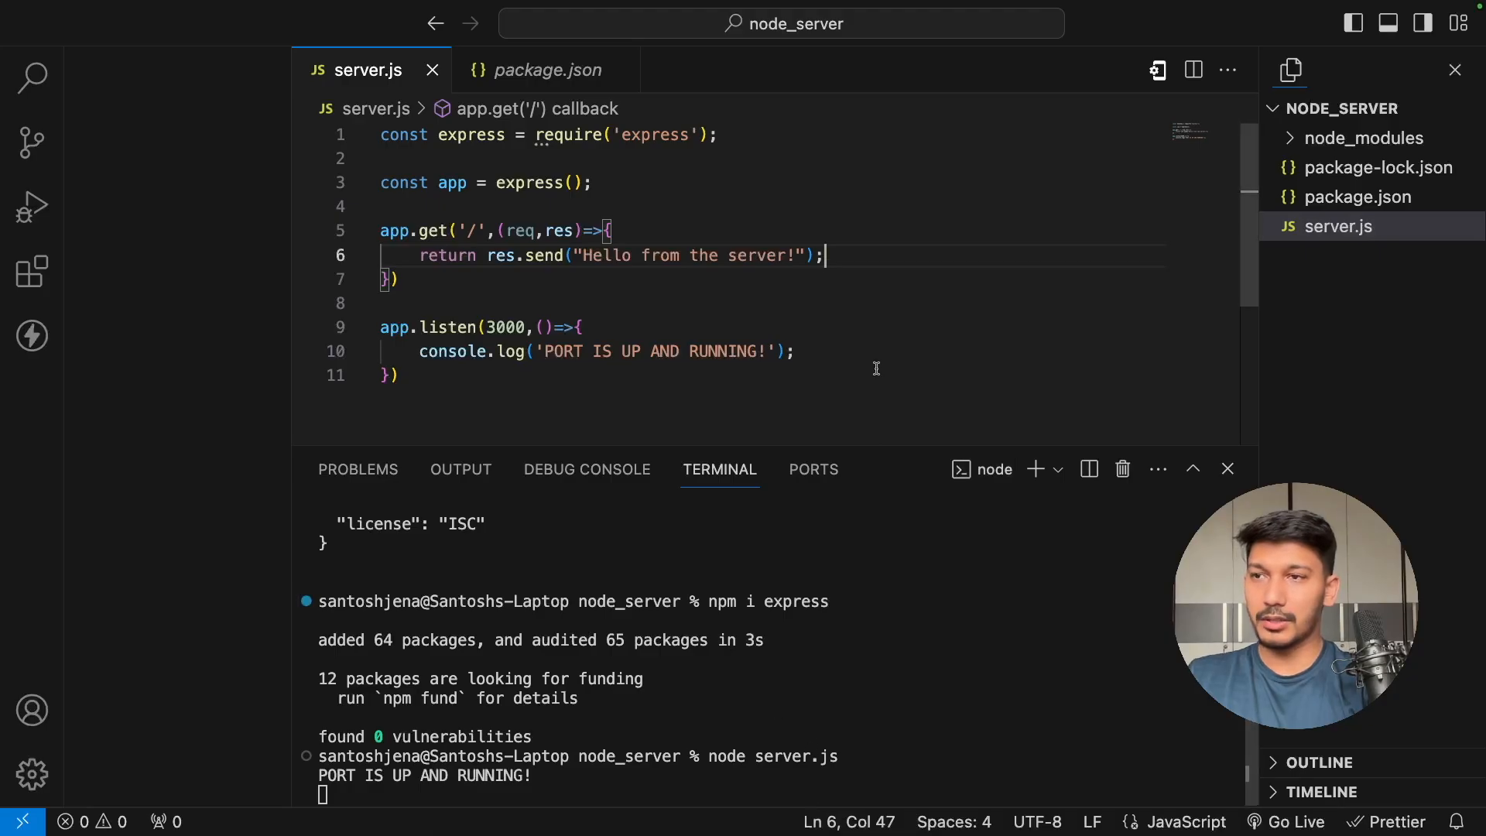
click(472, 351)
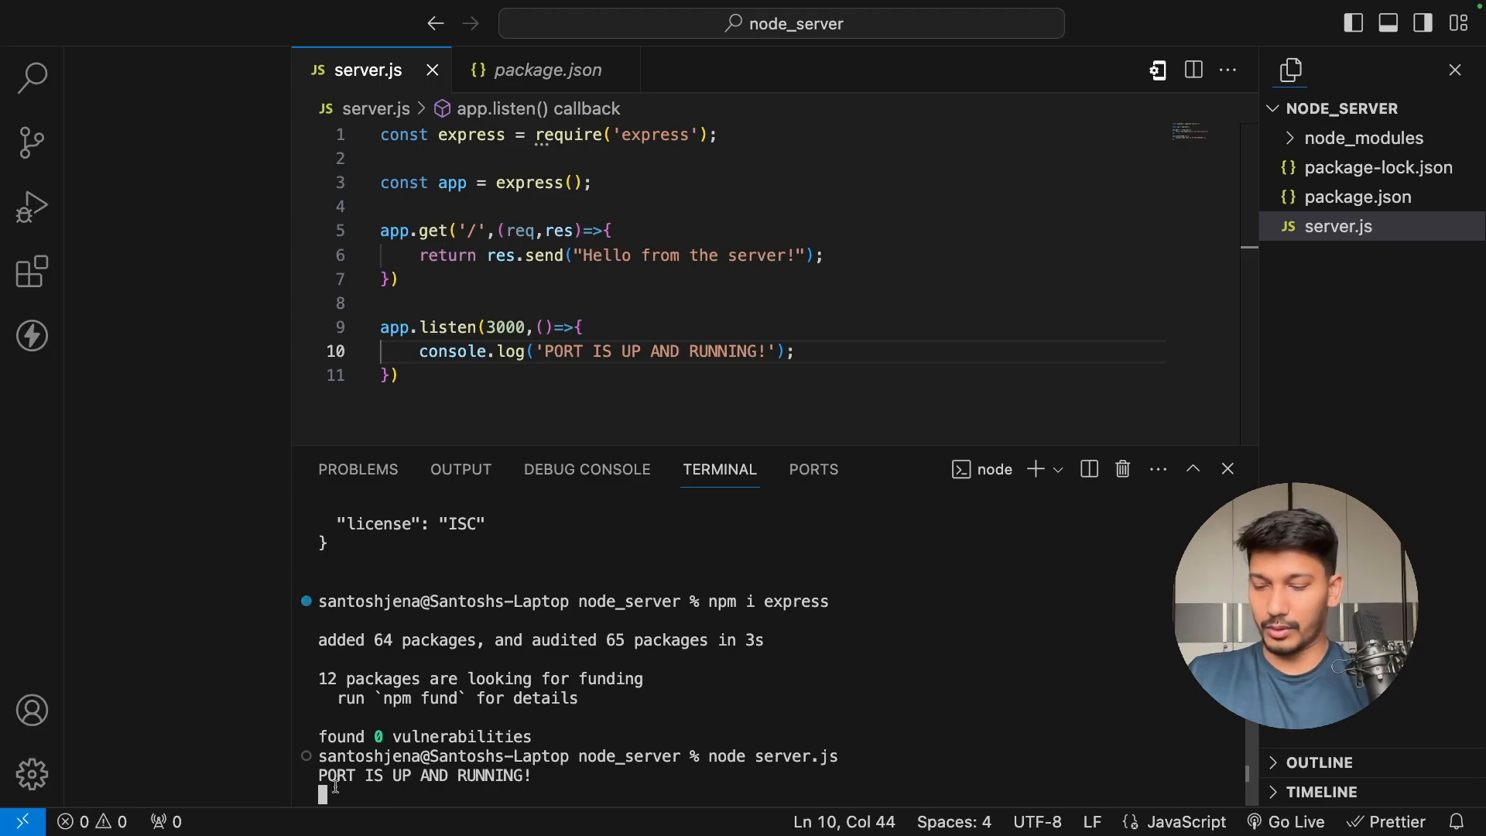
- Suspend the server, hit EADDRINUSE on 3000, and rerun node server.js on port 3001
key(ctrl+z)
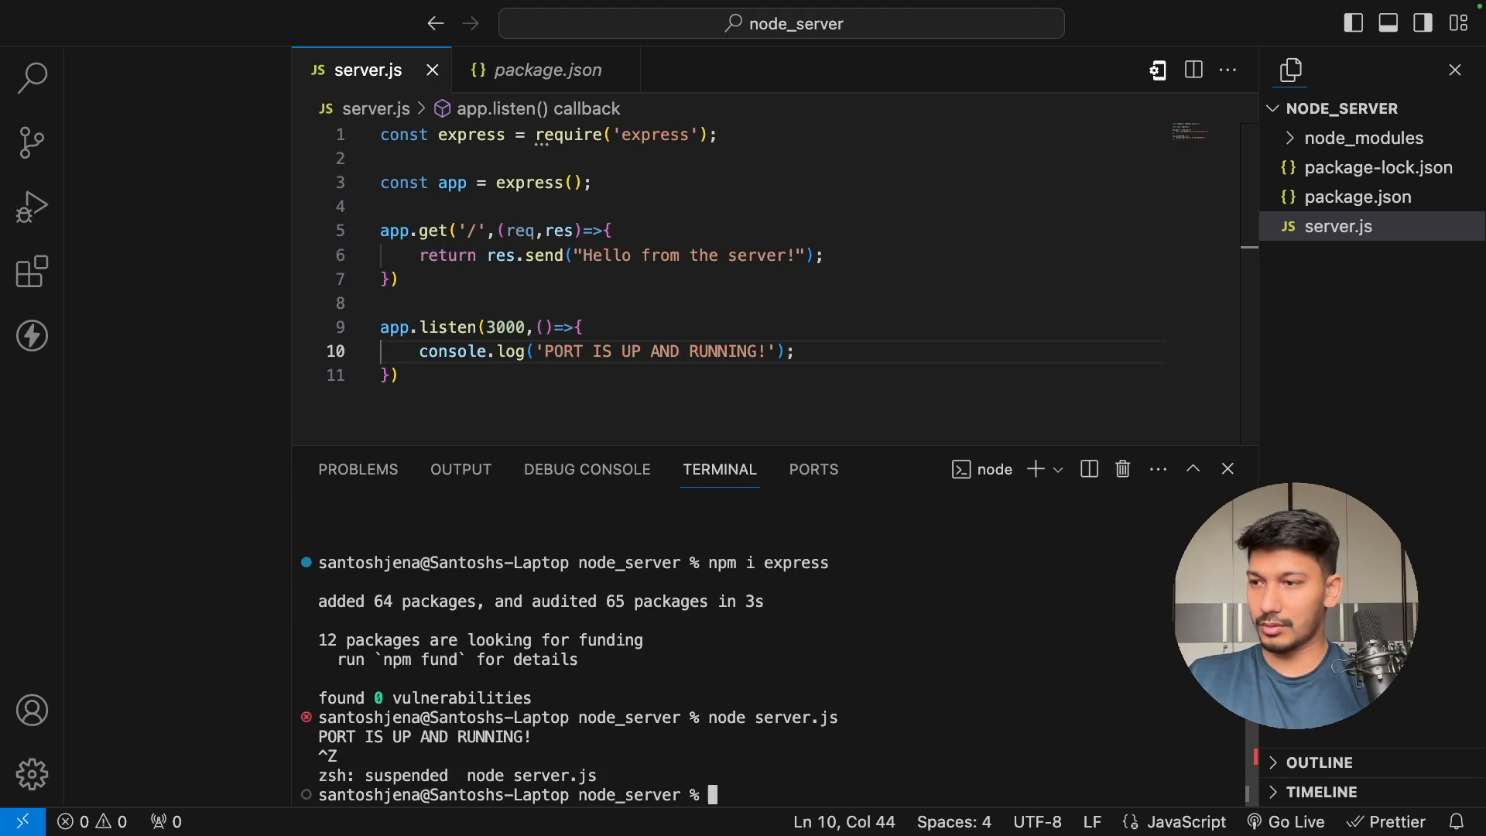
text(node server.js)
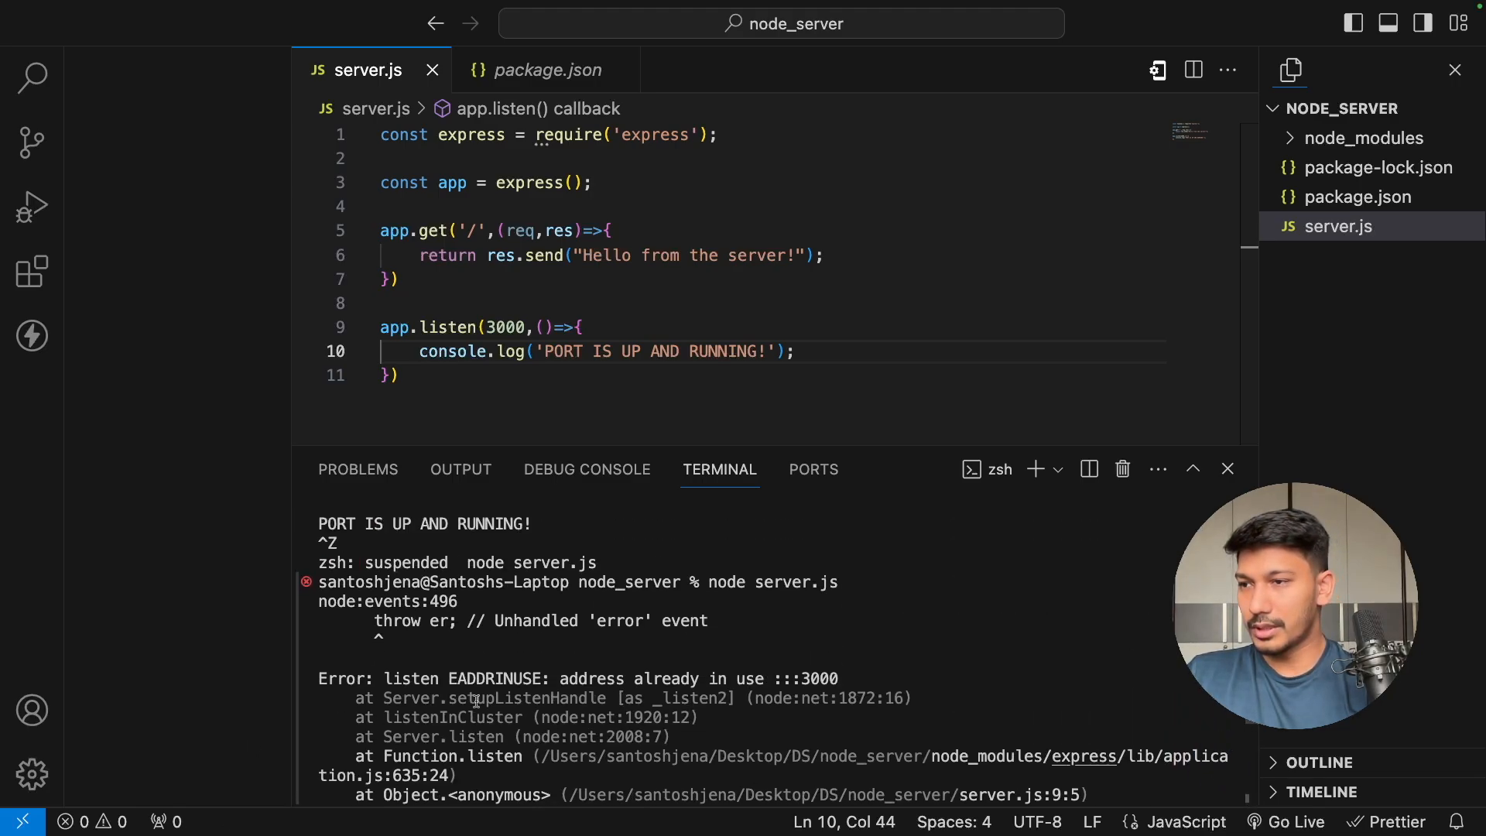
mouse_move(744, 678)
text(1)
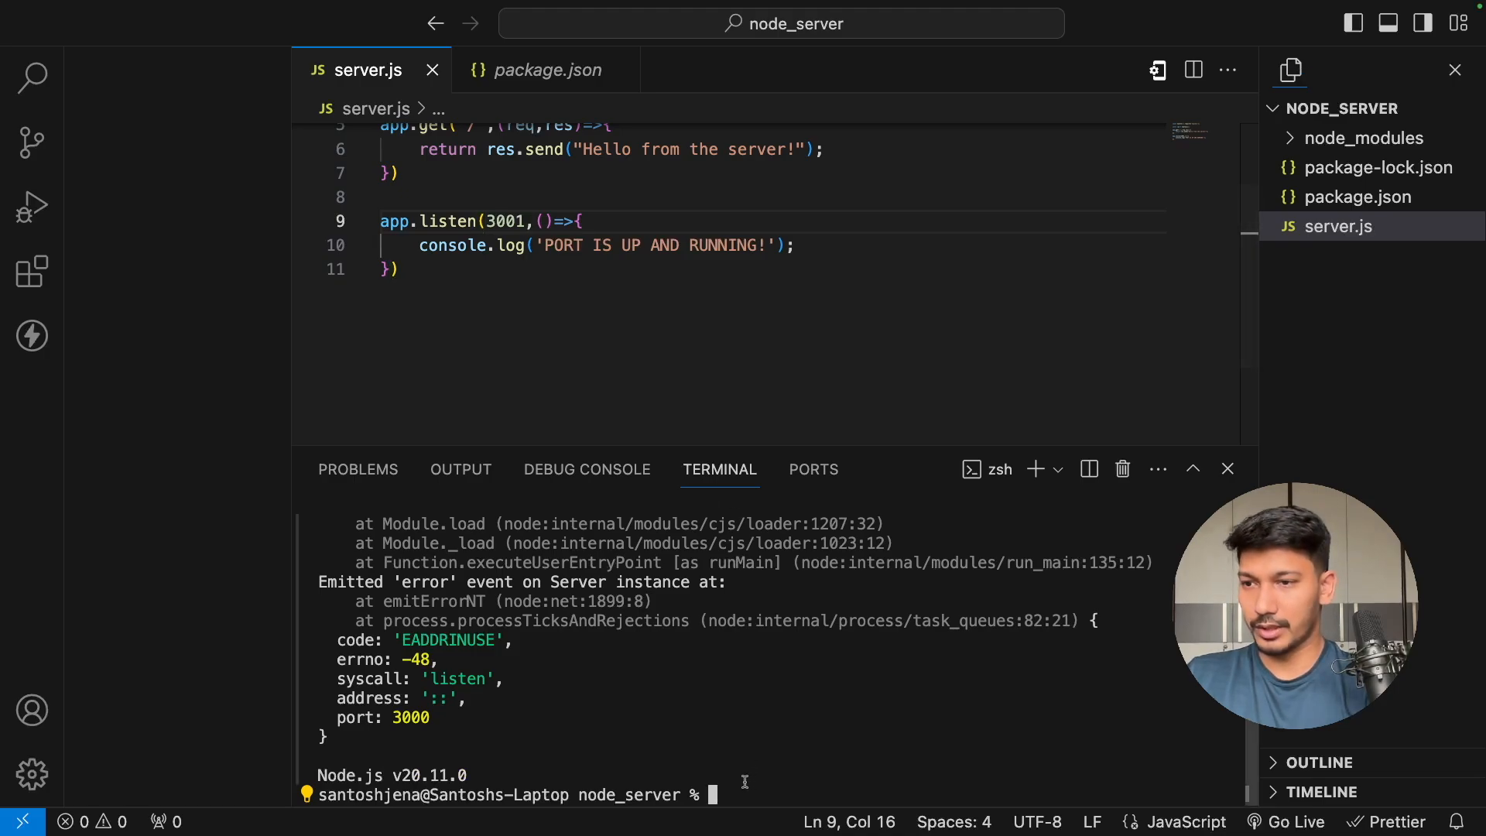
text(node server.js)
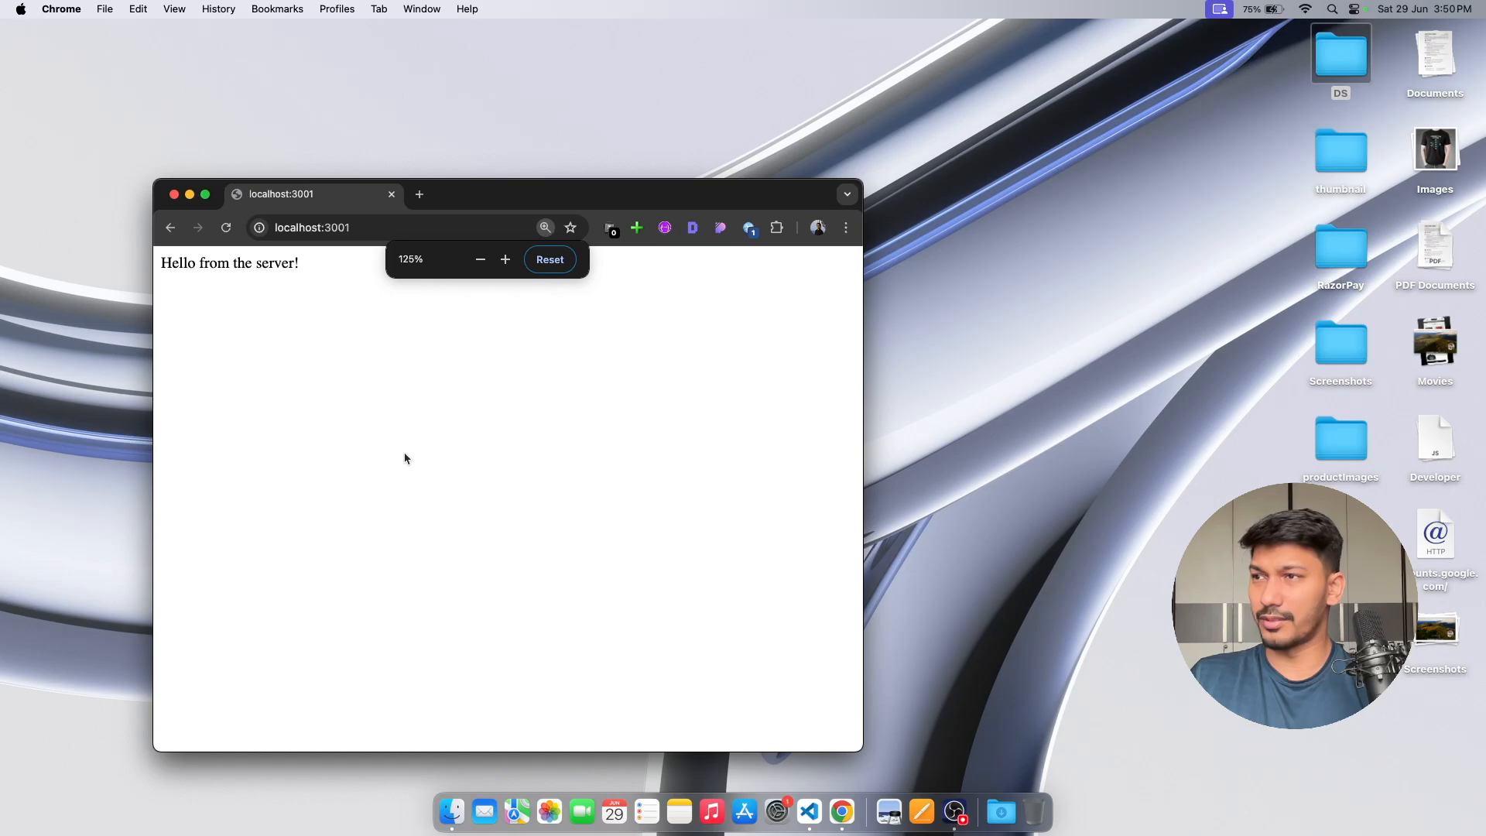
- Confirm localhost:3001 shows 'Hello from the server!' and paste a duplicate root route into server.js
click(550, 259)
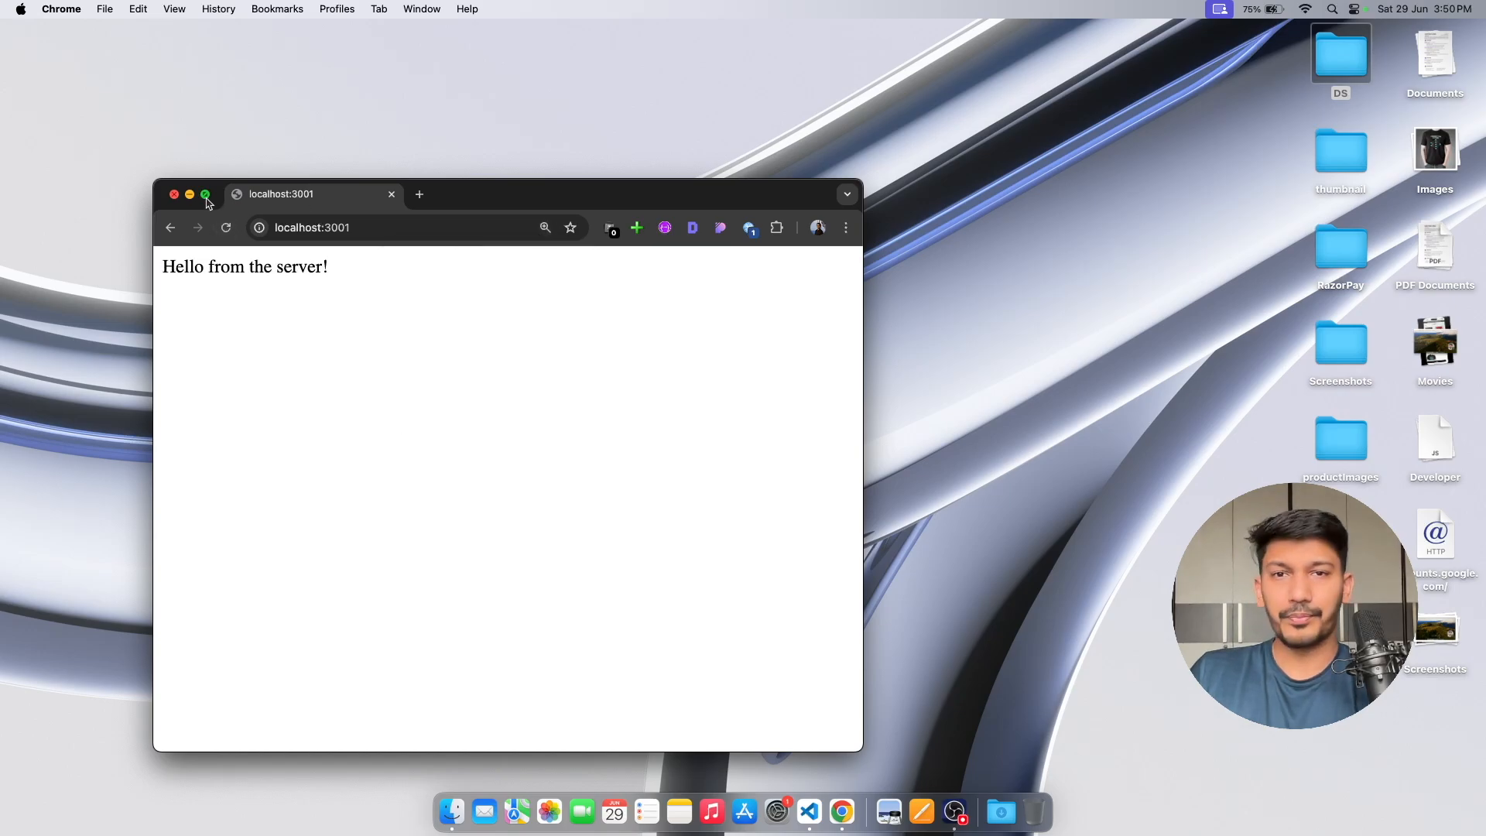
click(205, 194)
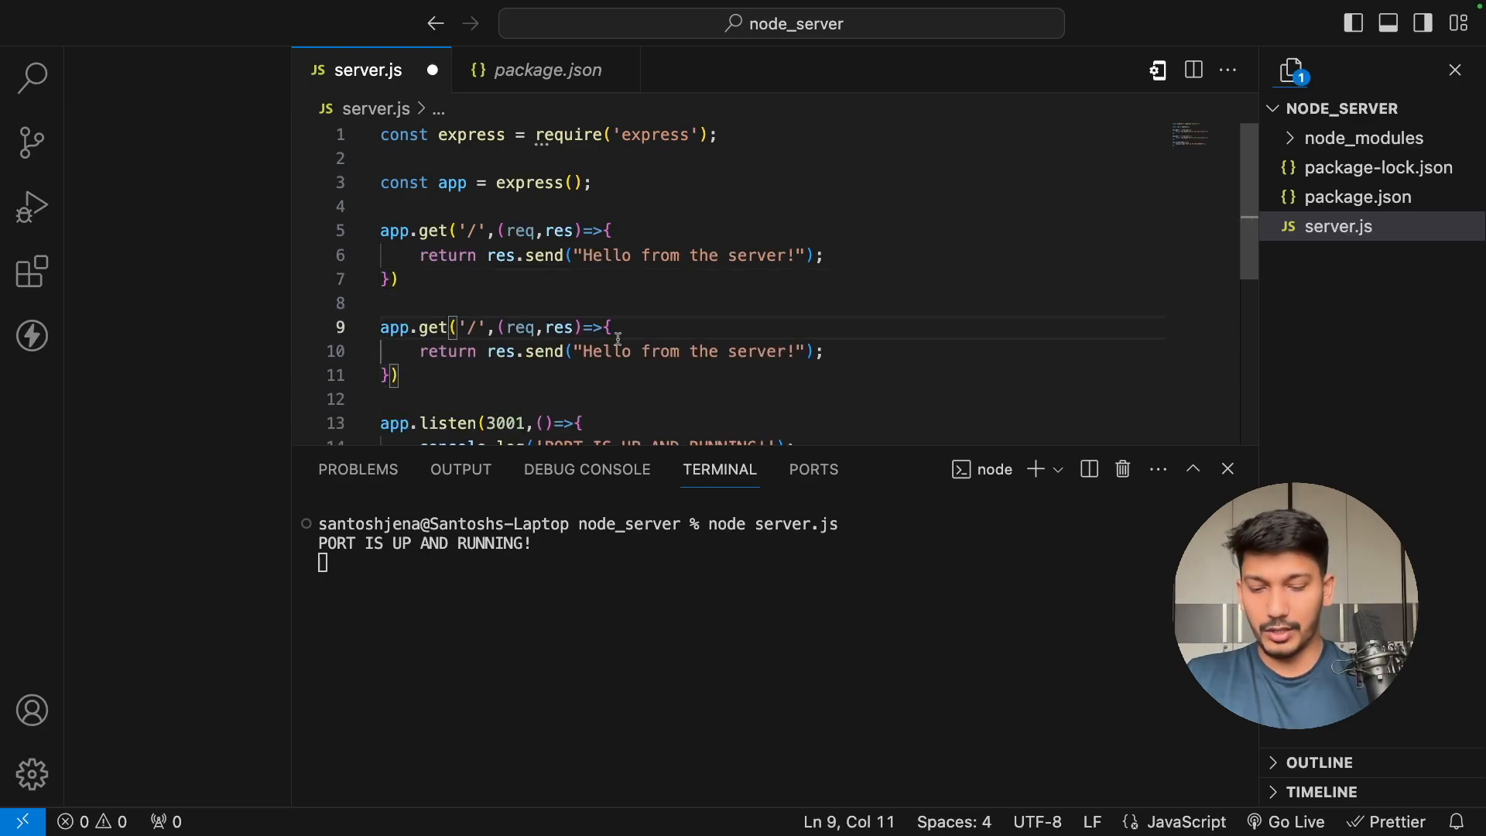
- Change the duplicated route's path to '/api/product/:productID' and inspect the req parameter's type
text(product)
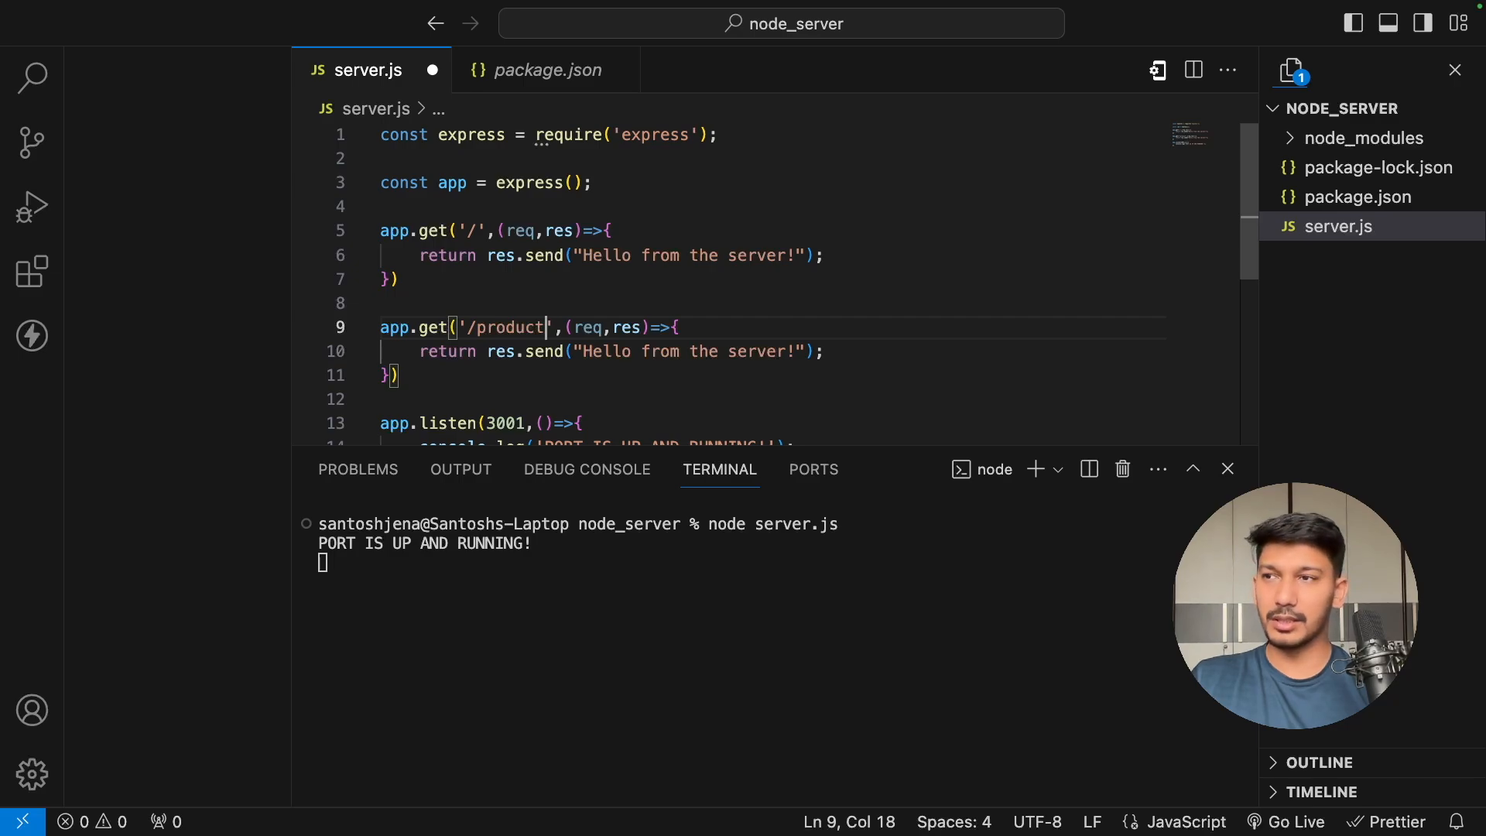
text(/:)
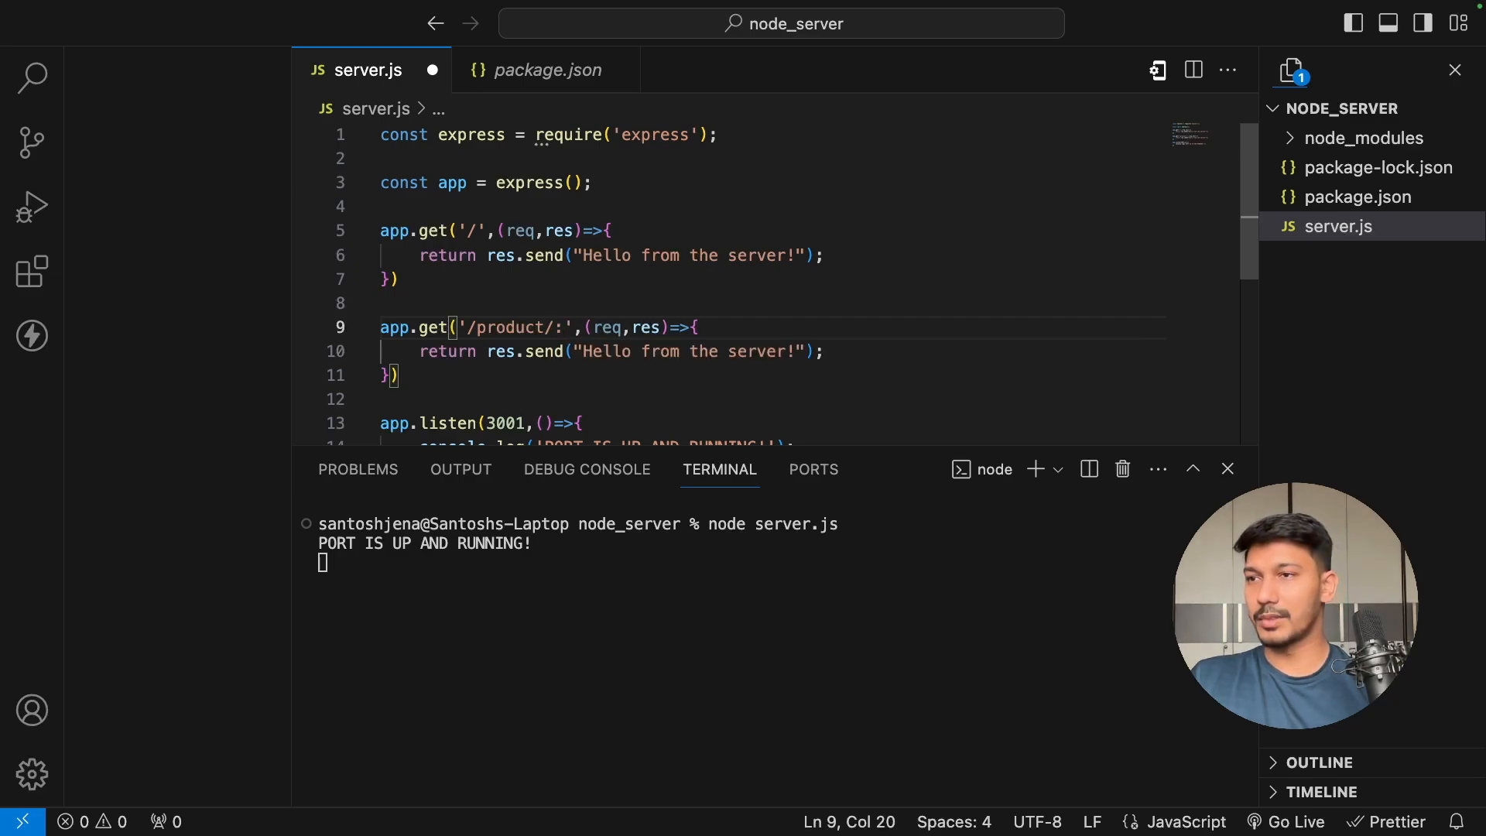
text(produ)
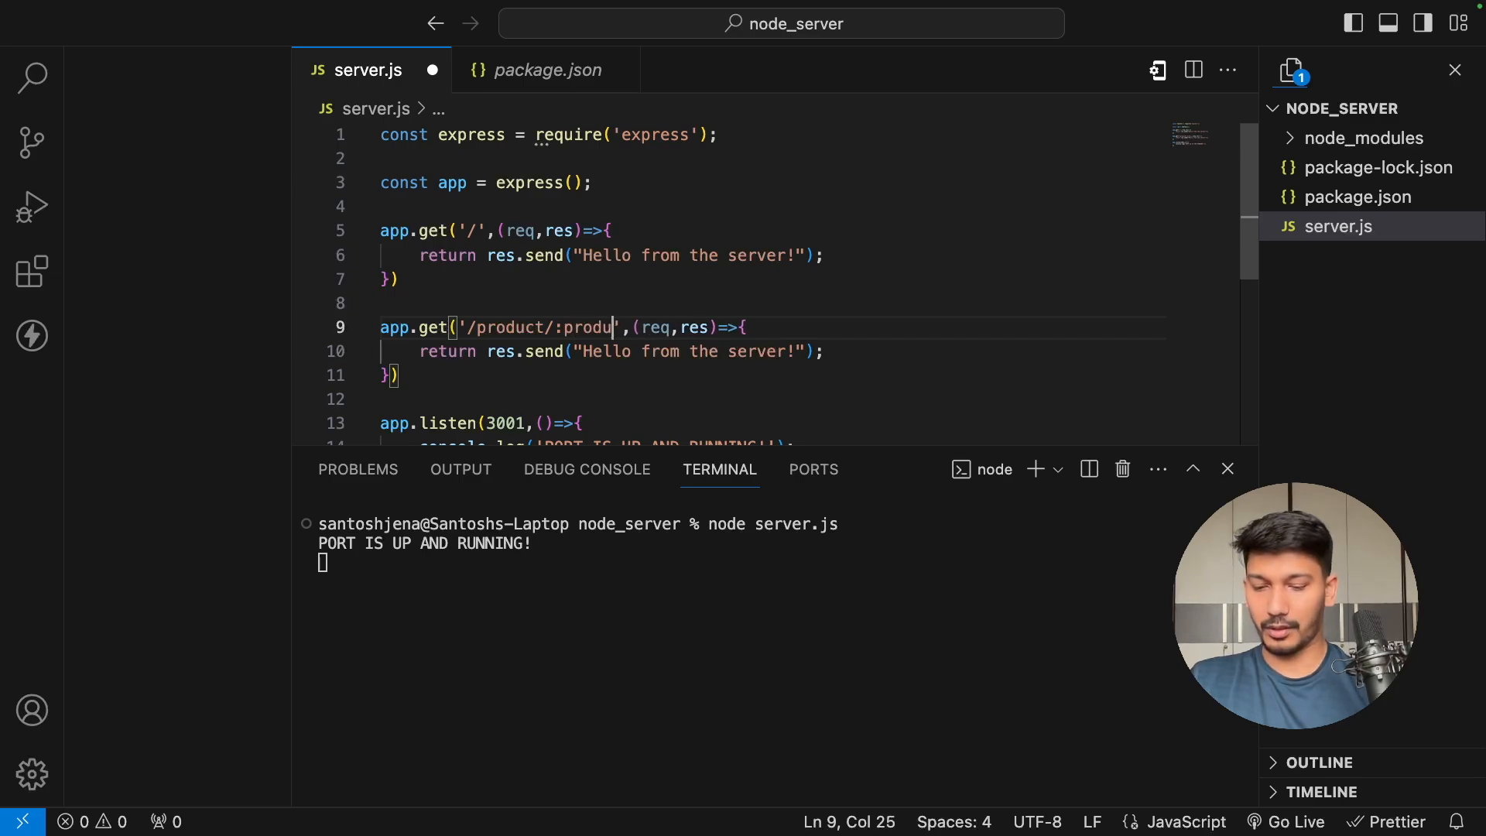
text(ctID)
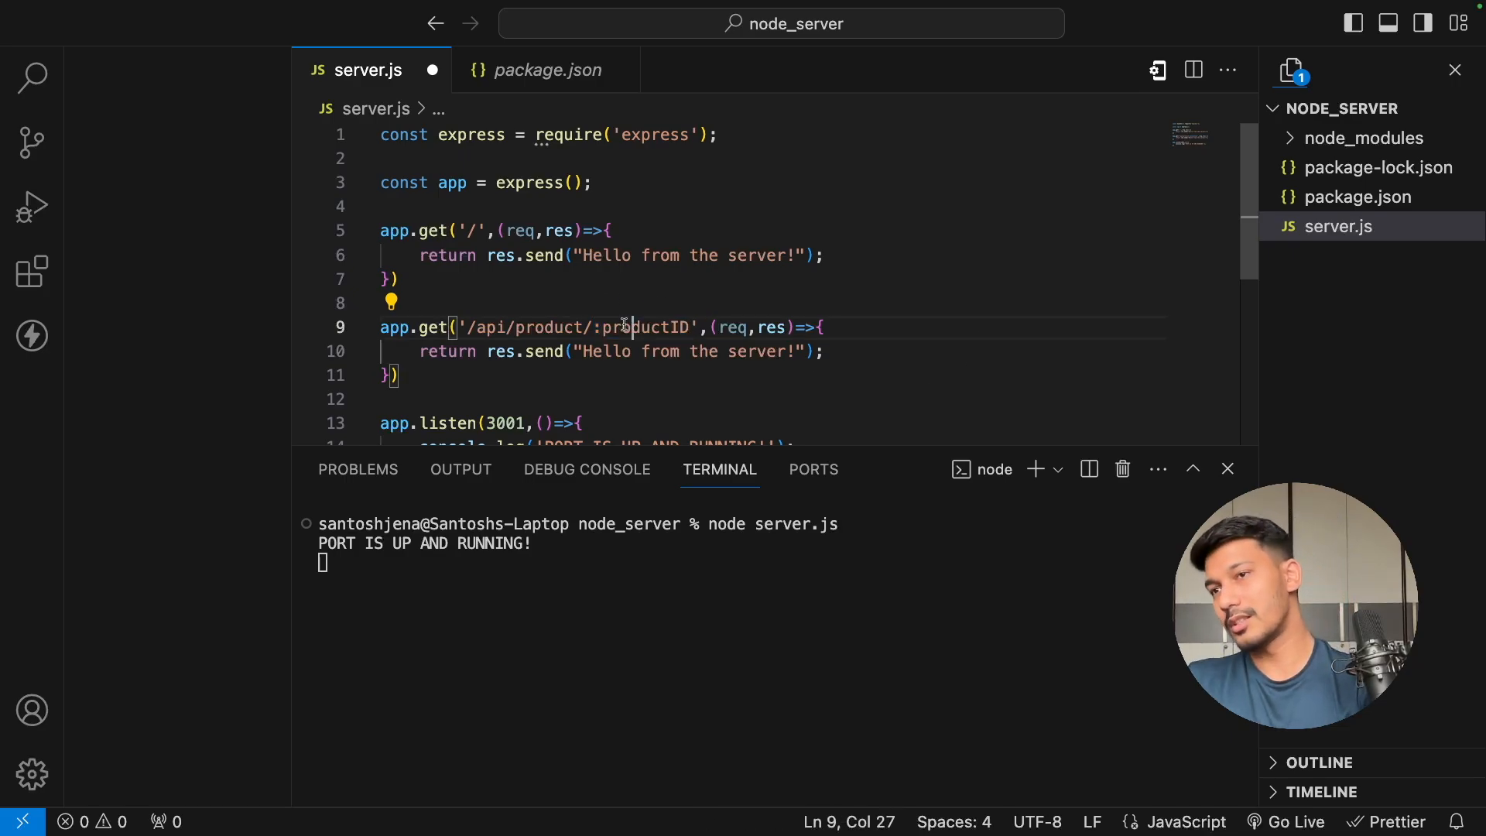
double_click(645, 327)
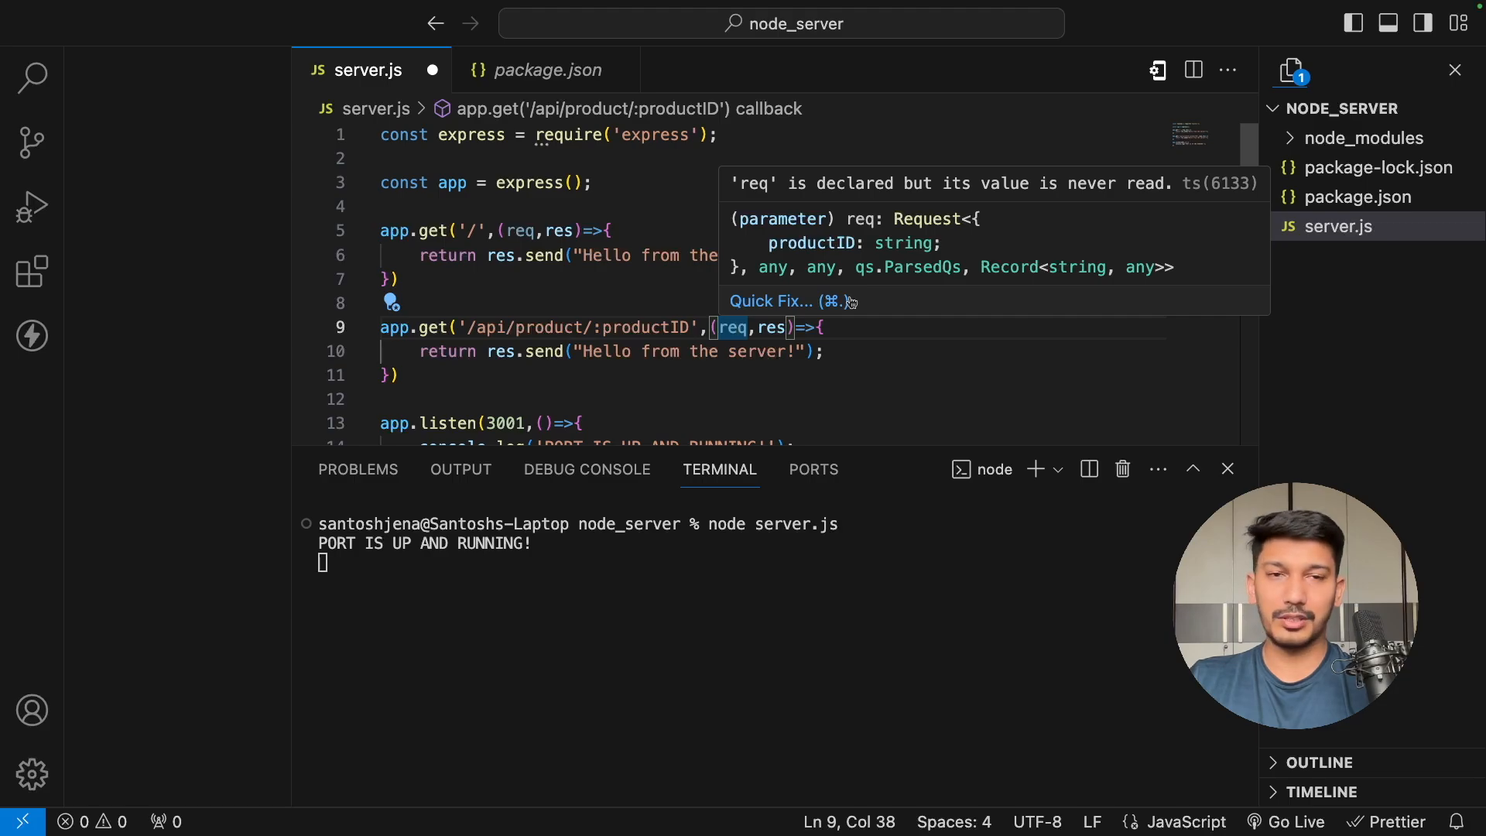
- Add const productID = req.params.productID; inside the product route handler
key(Enter)
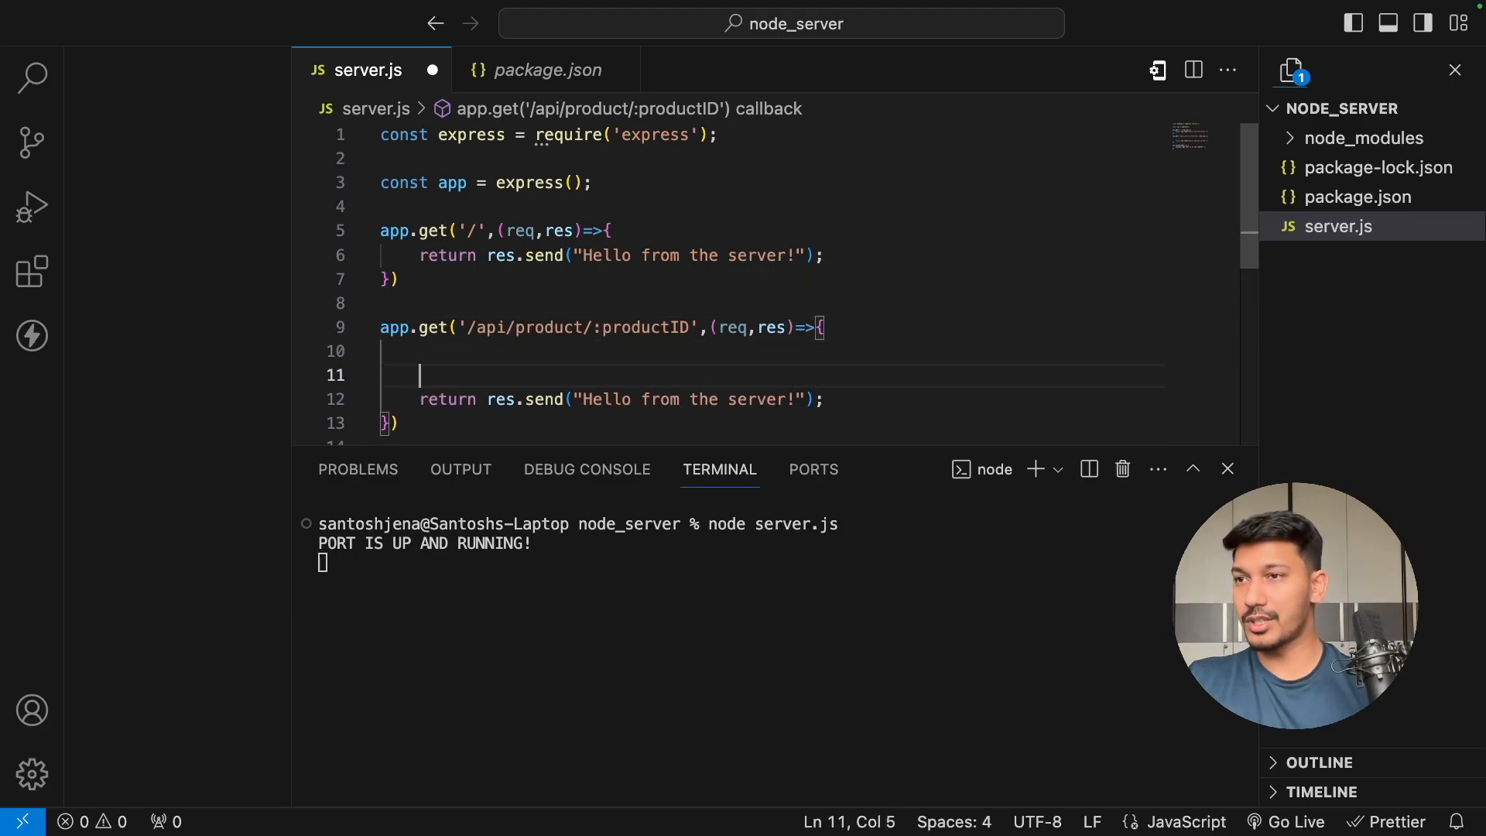
text(const pro)
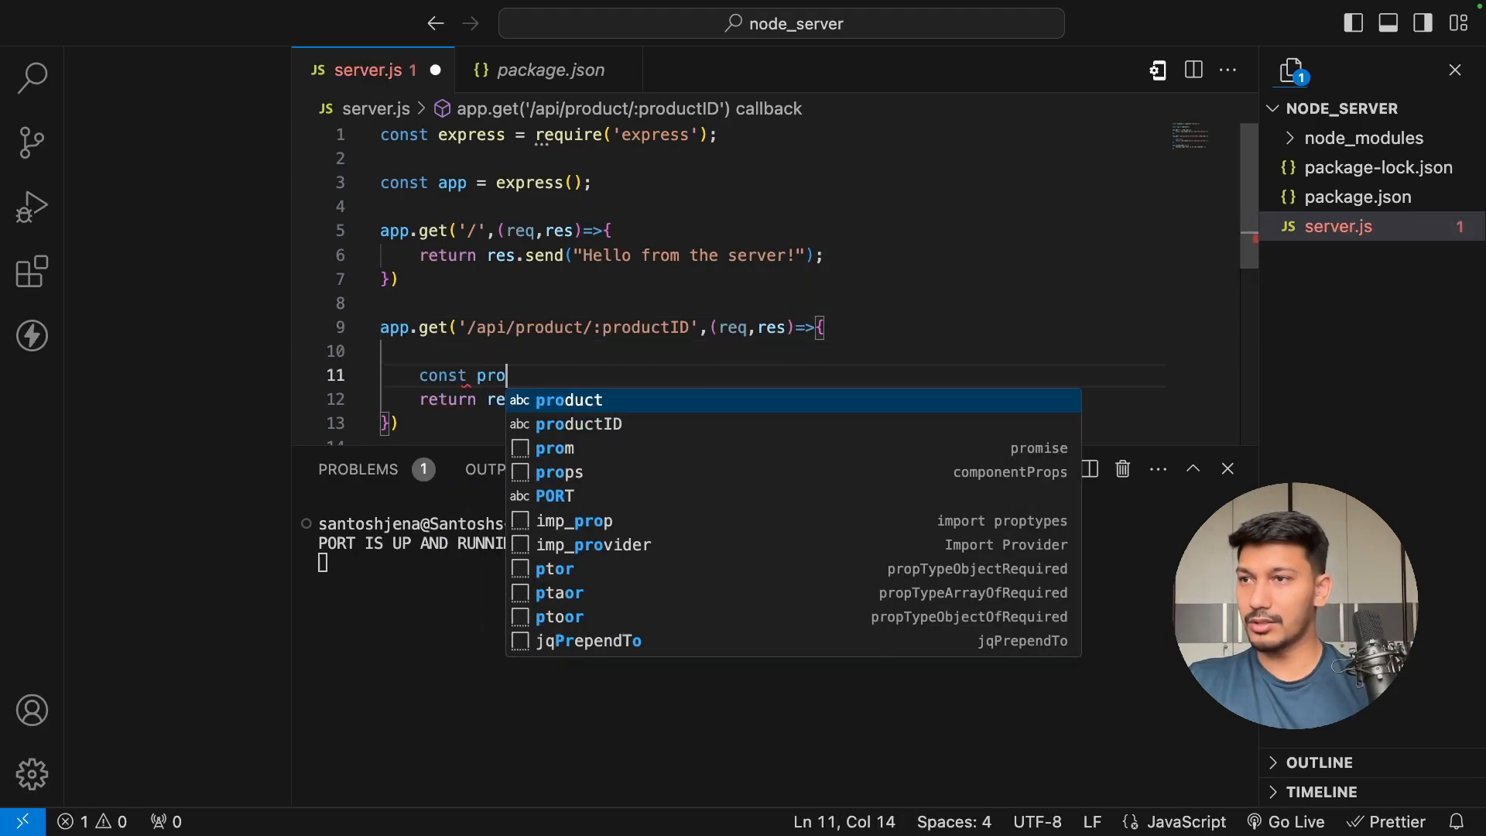
key(Tab)
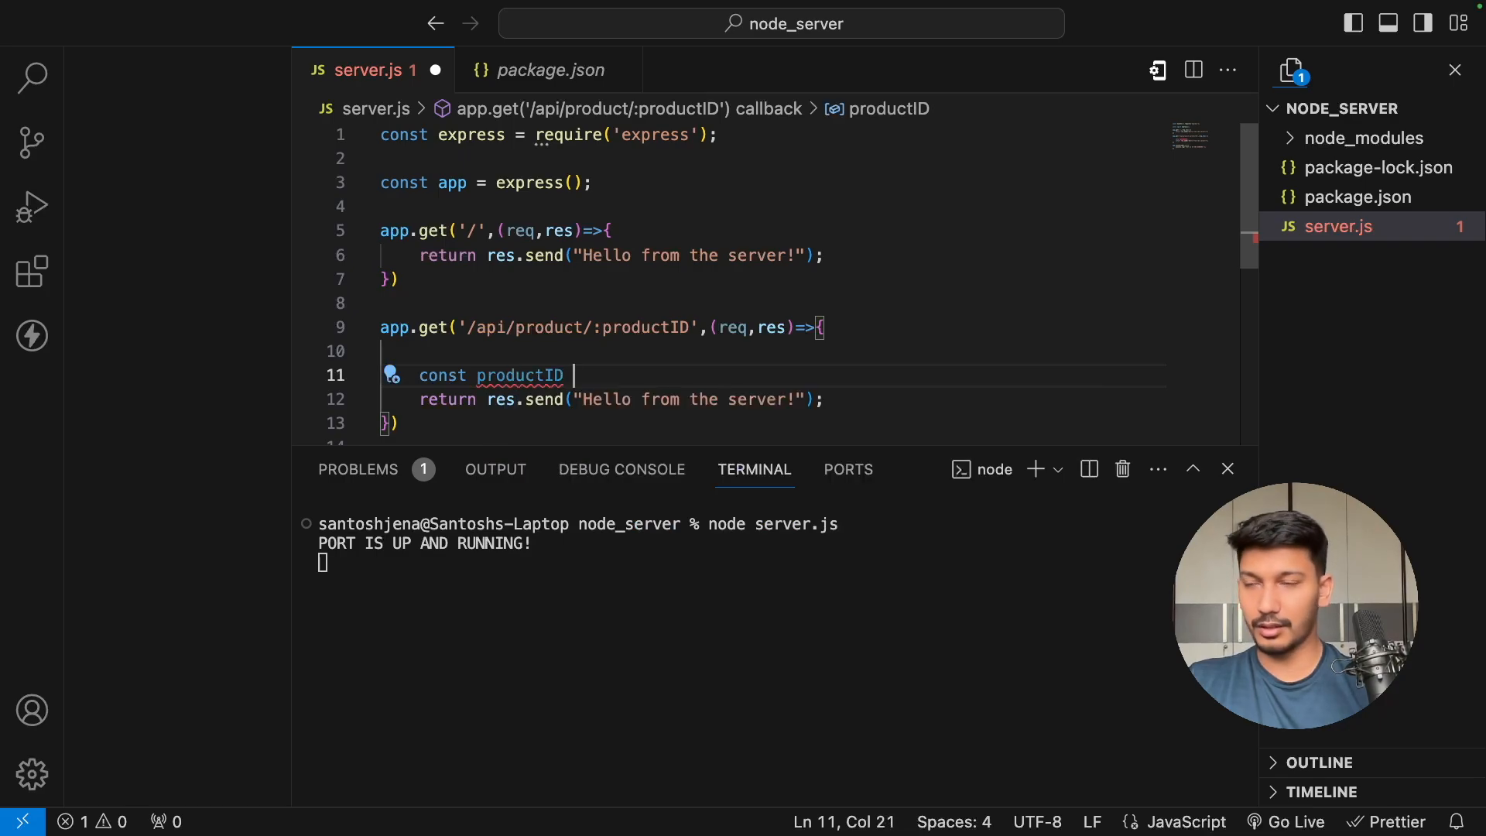
text(= req)
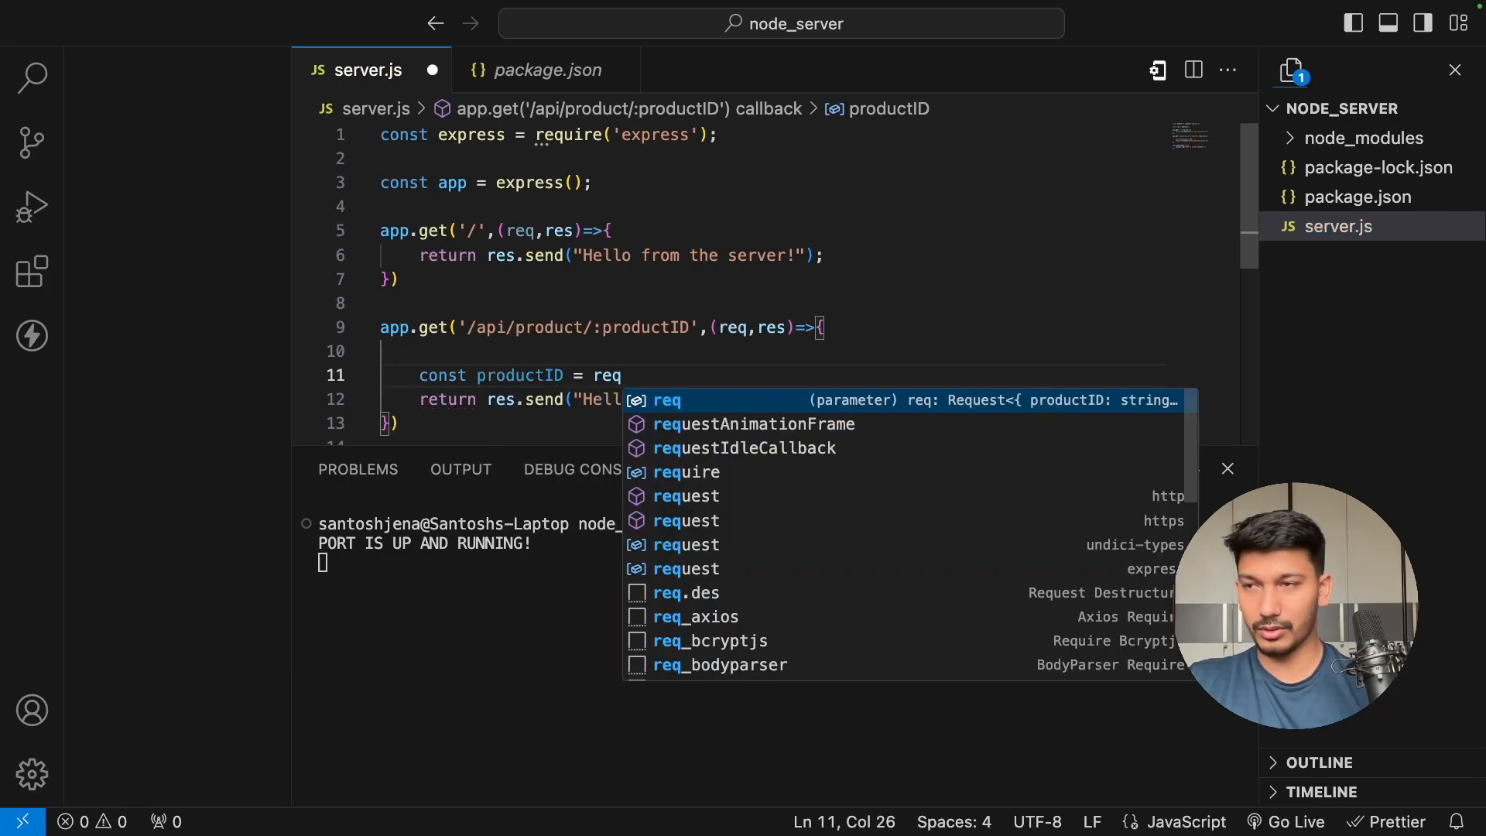
text(.p)
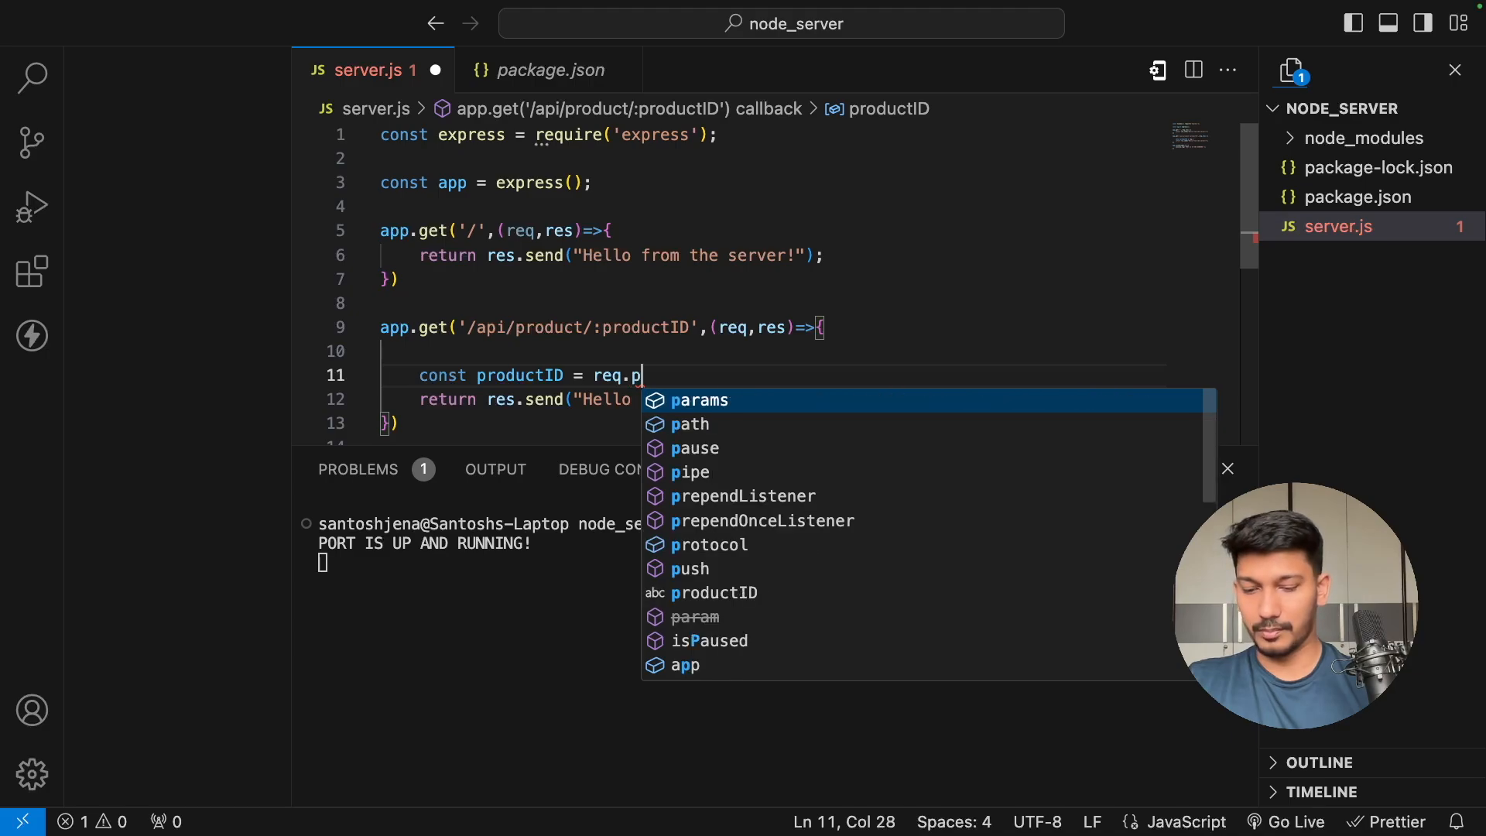
text(arams.pr)
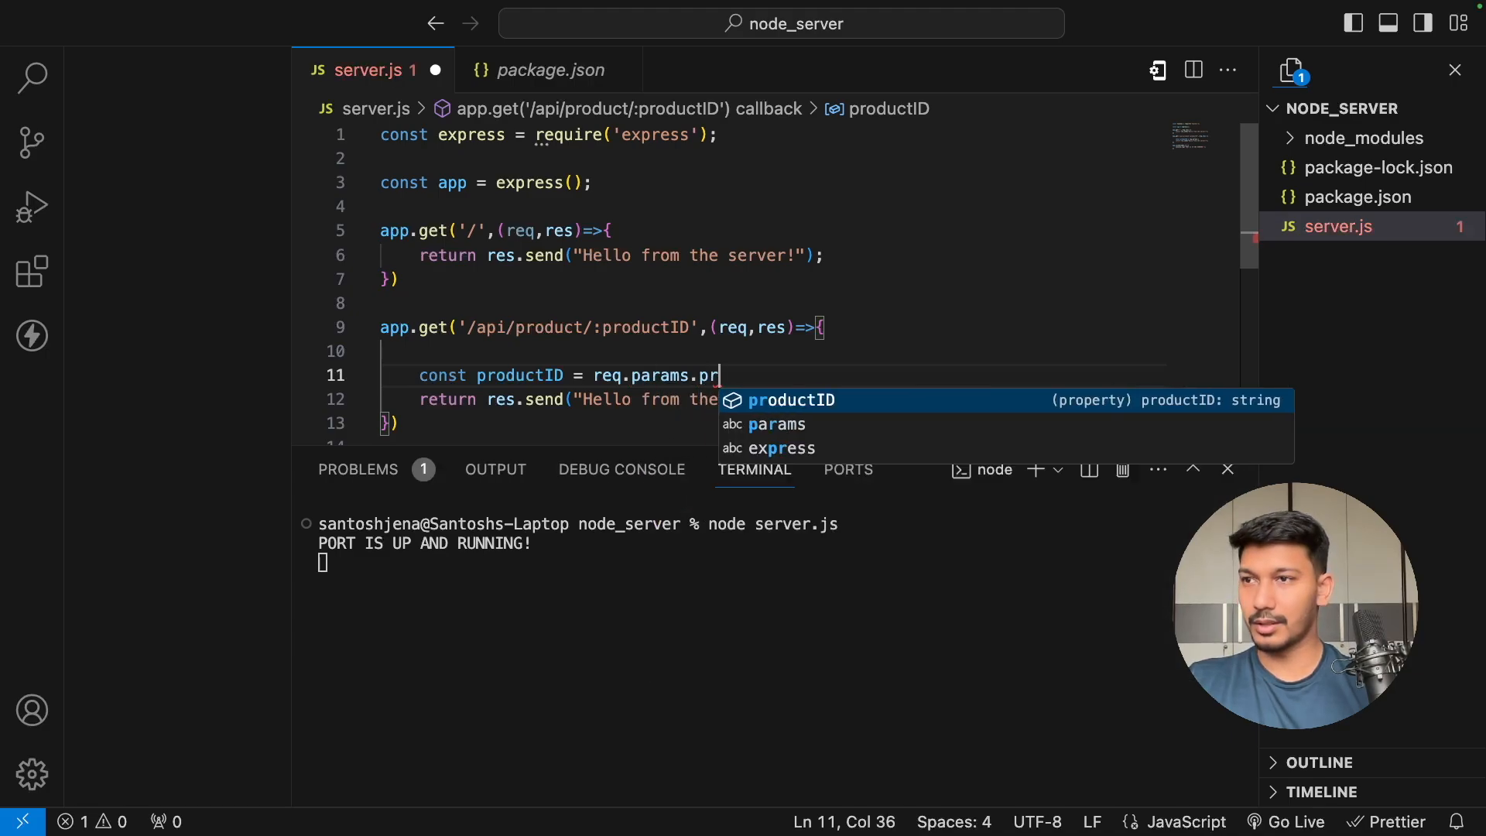
key(Tab)
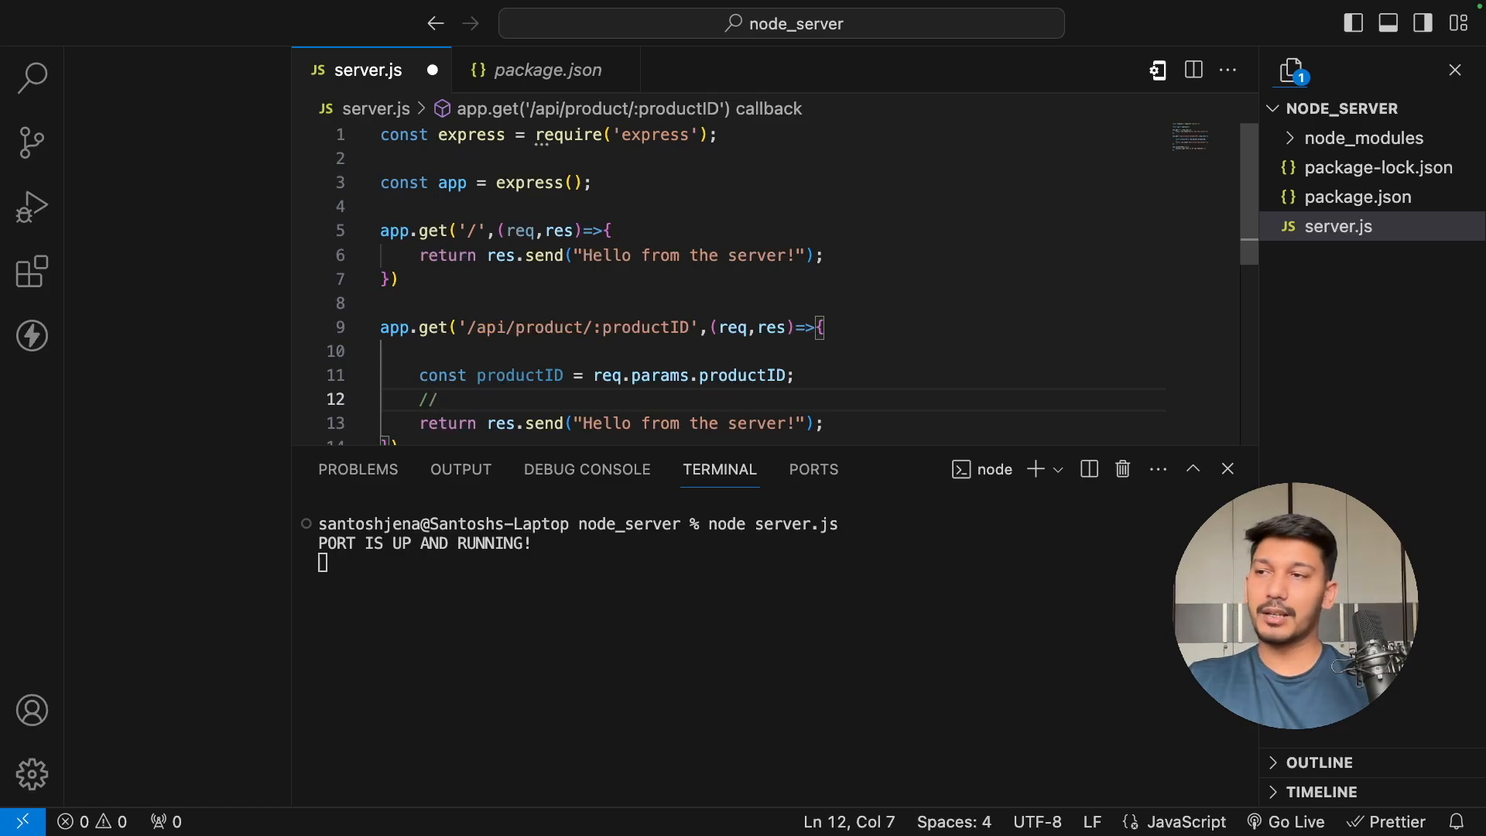
- Add a comment: logic to fetch the productID from any server (mongo/sql)
text(logic to)
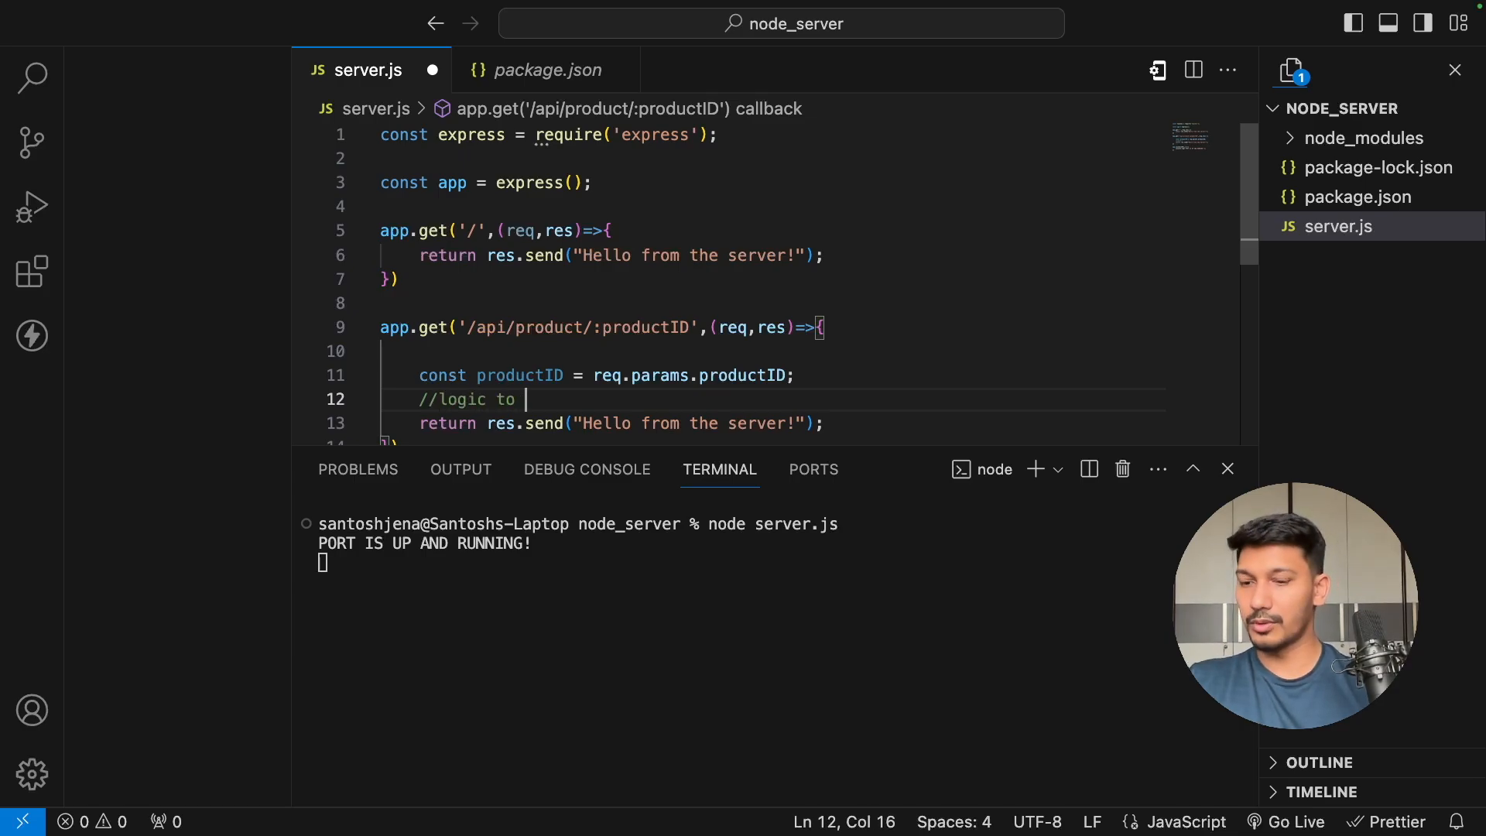
text(fetch the pro)
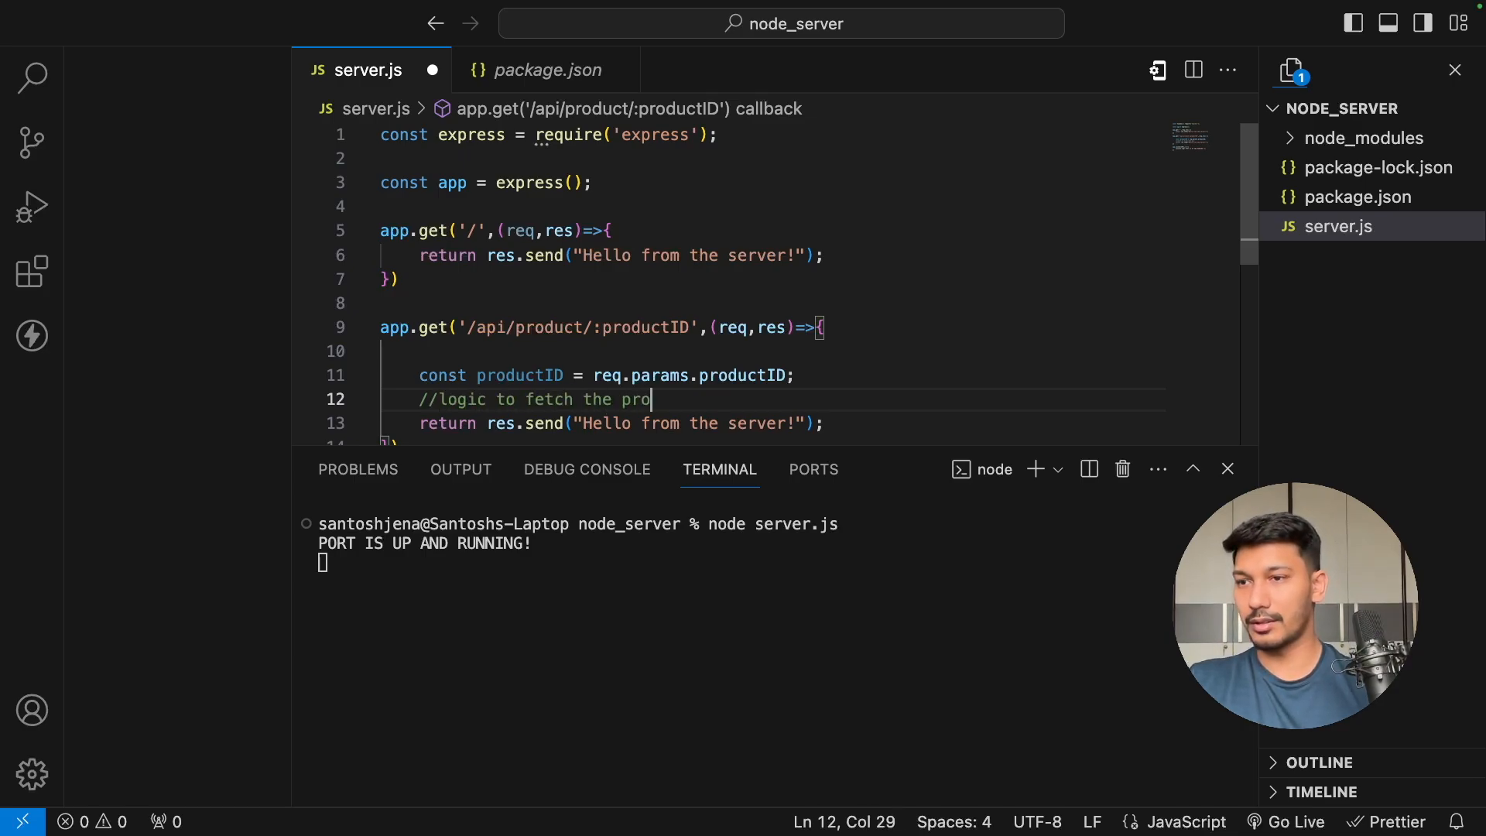
text(ductID t)
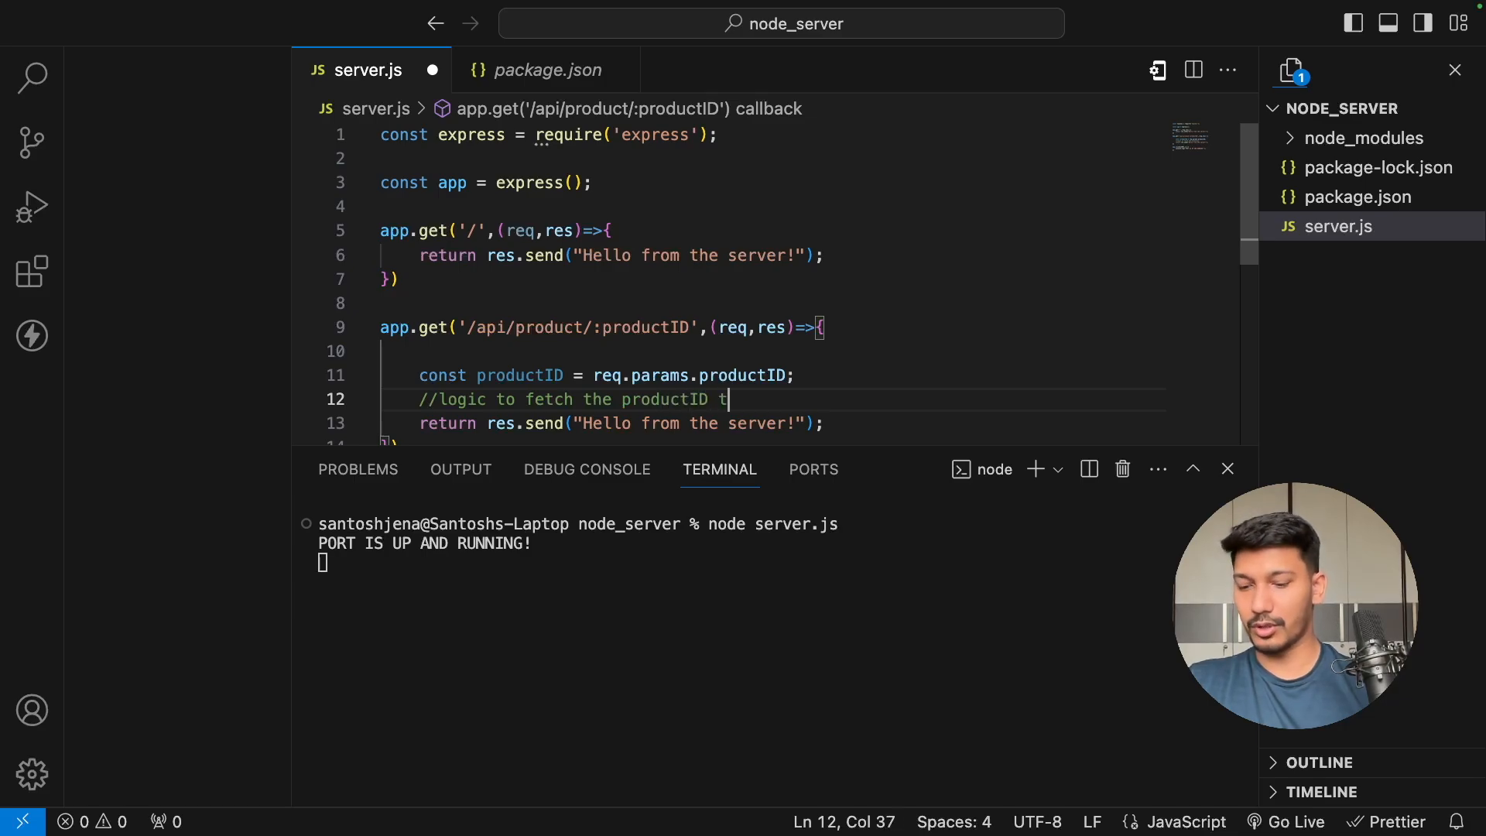
text(from any se)
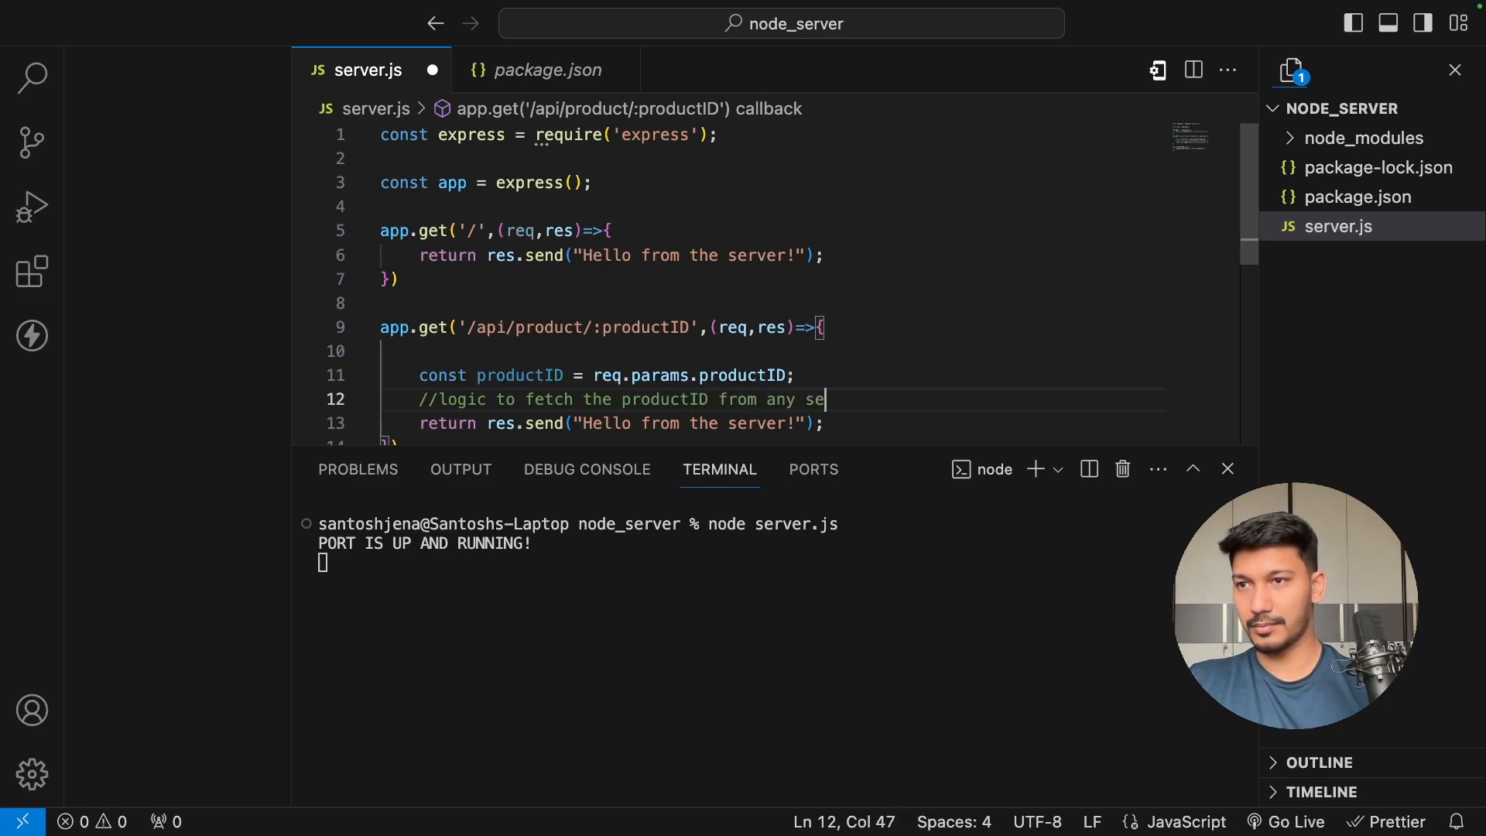
text(rver ())
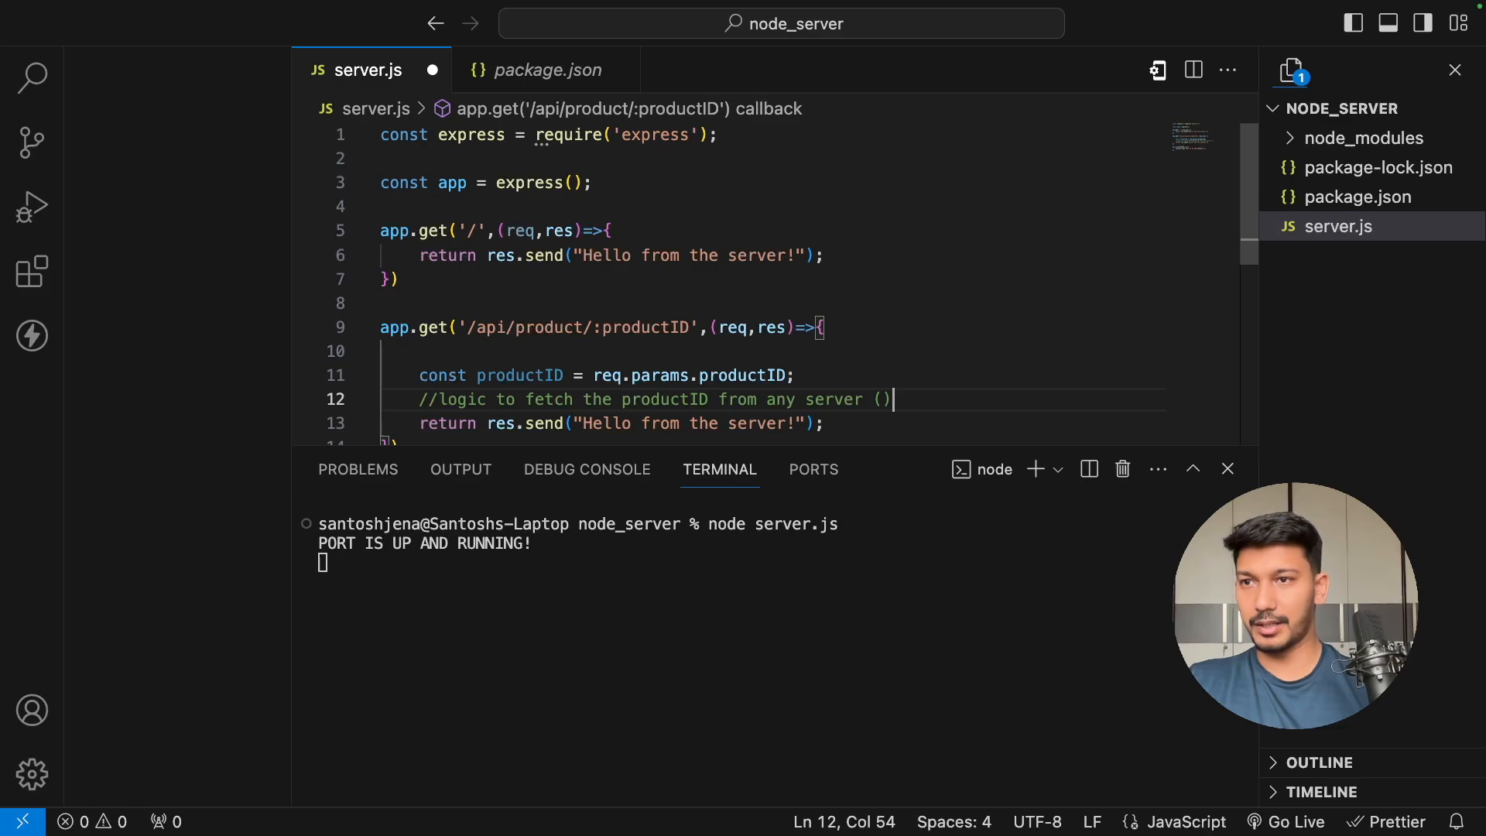
text(mongo/s)
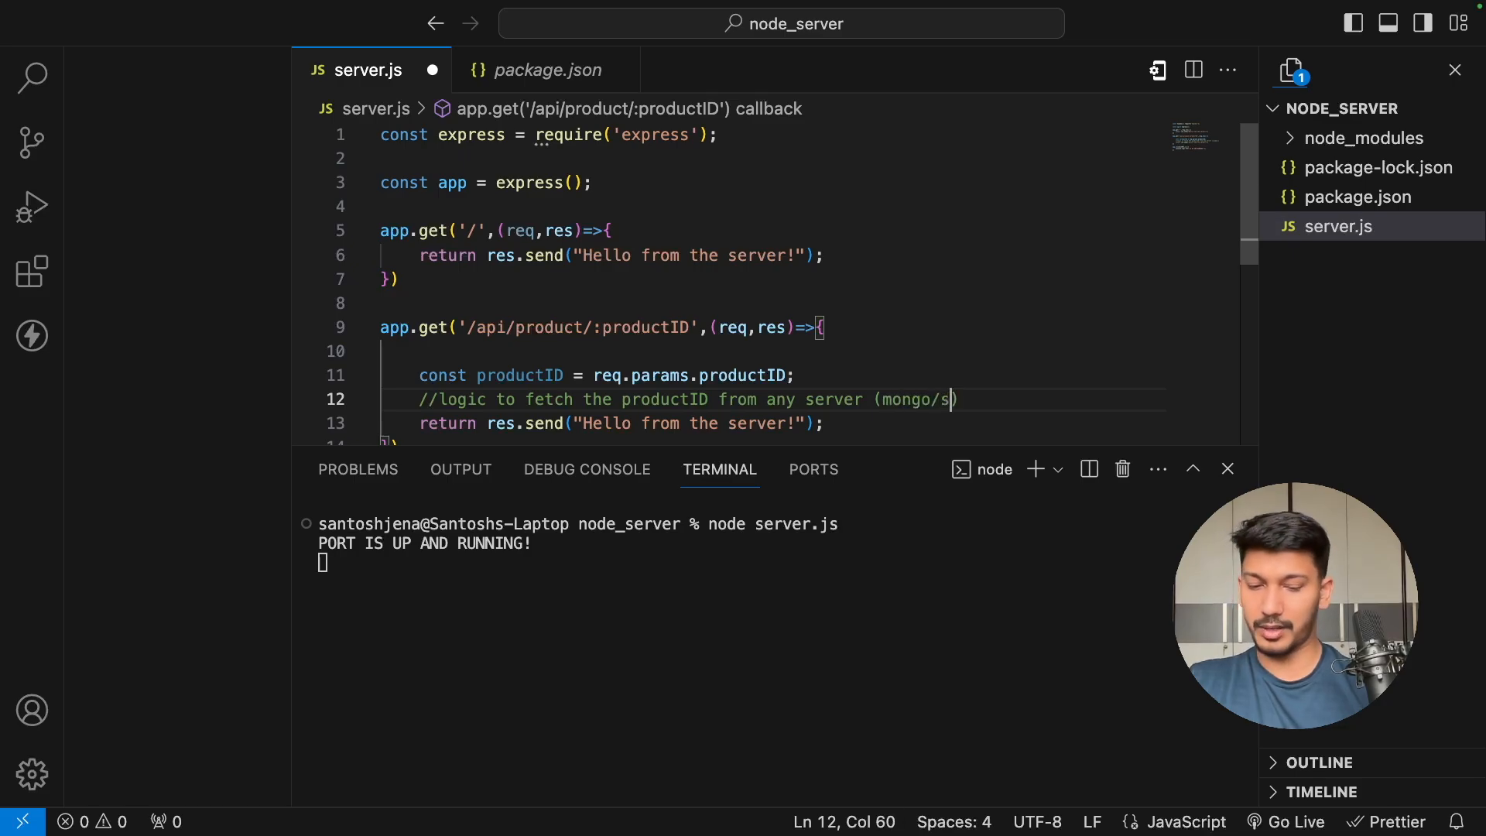
text(ql))
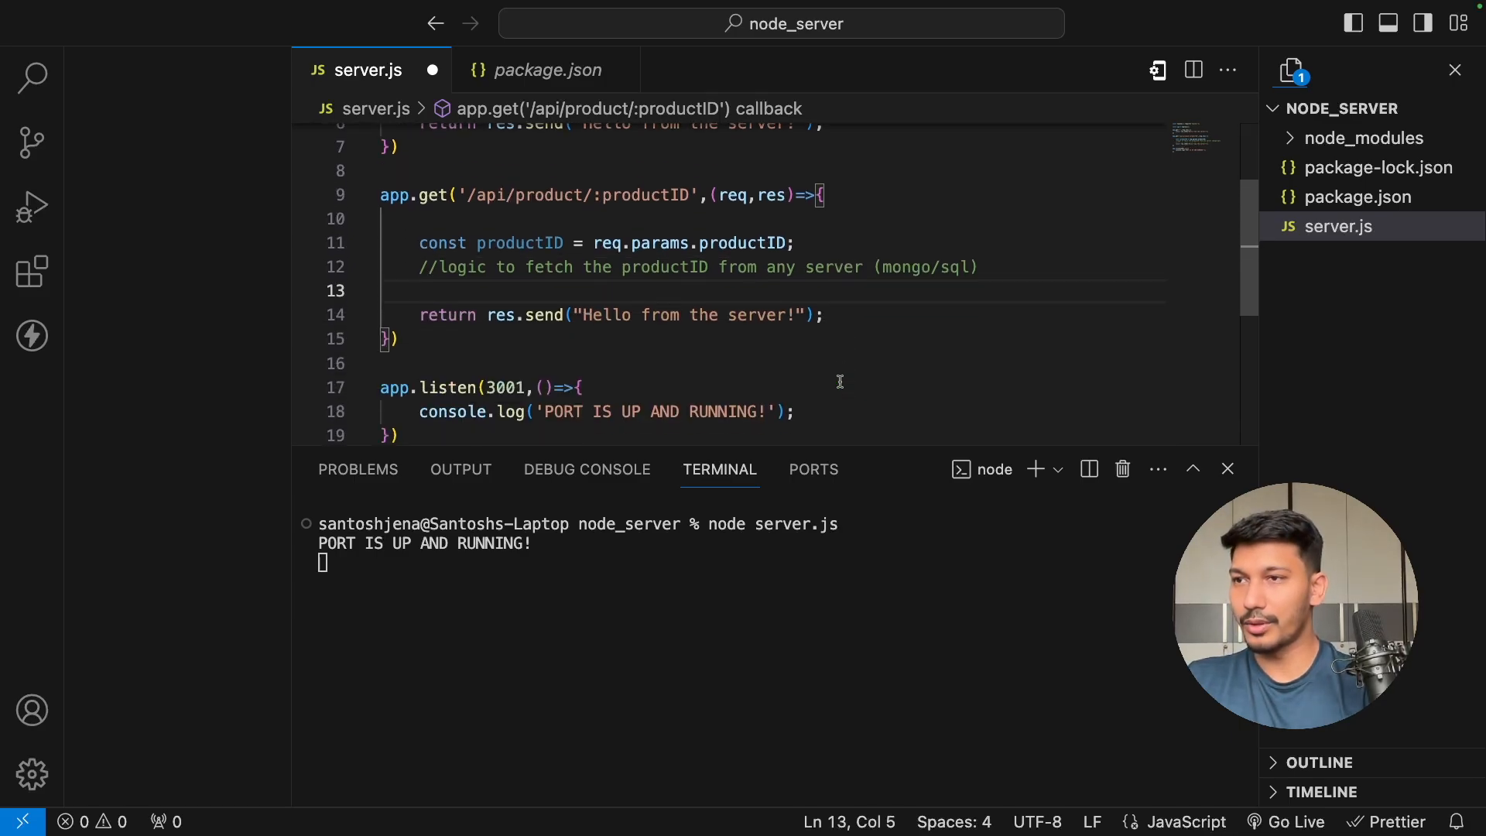
- Replace the hello message with "productid fetched:"+productID in the product route's res.send
drag(578, 315, 786, 309)
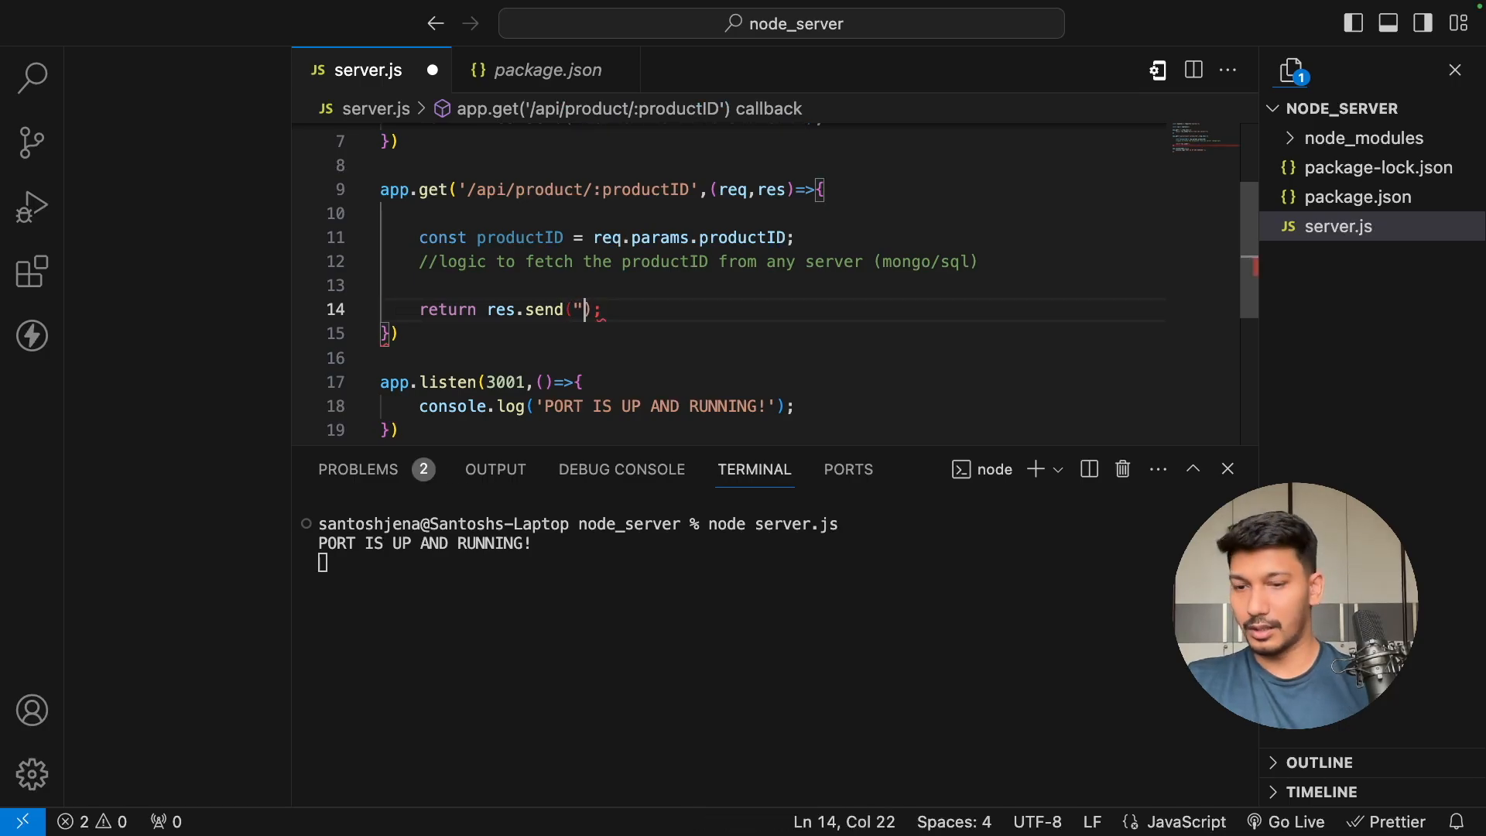
text(productid)
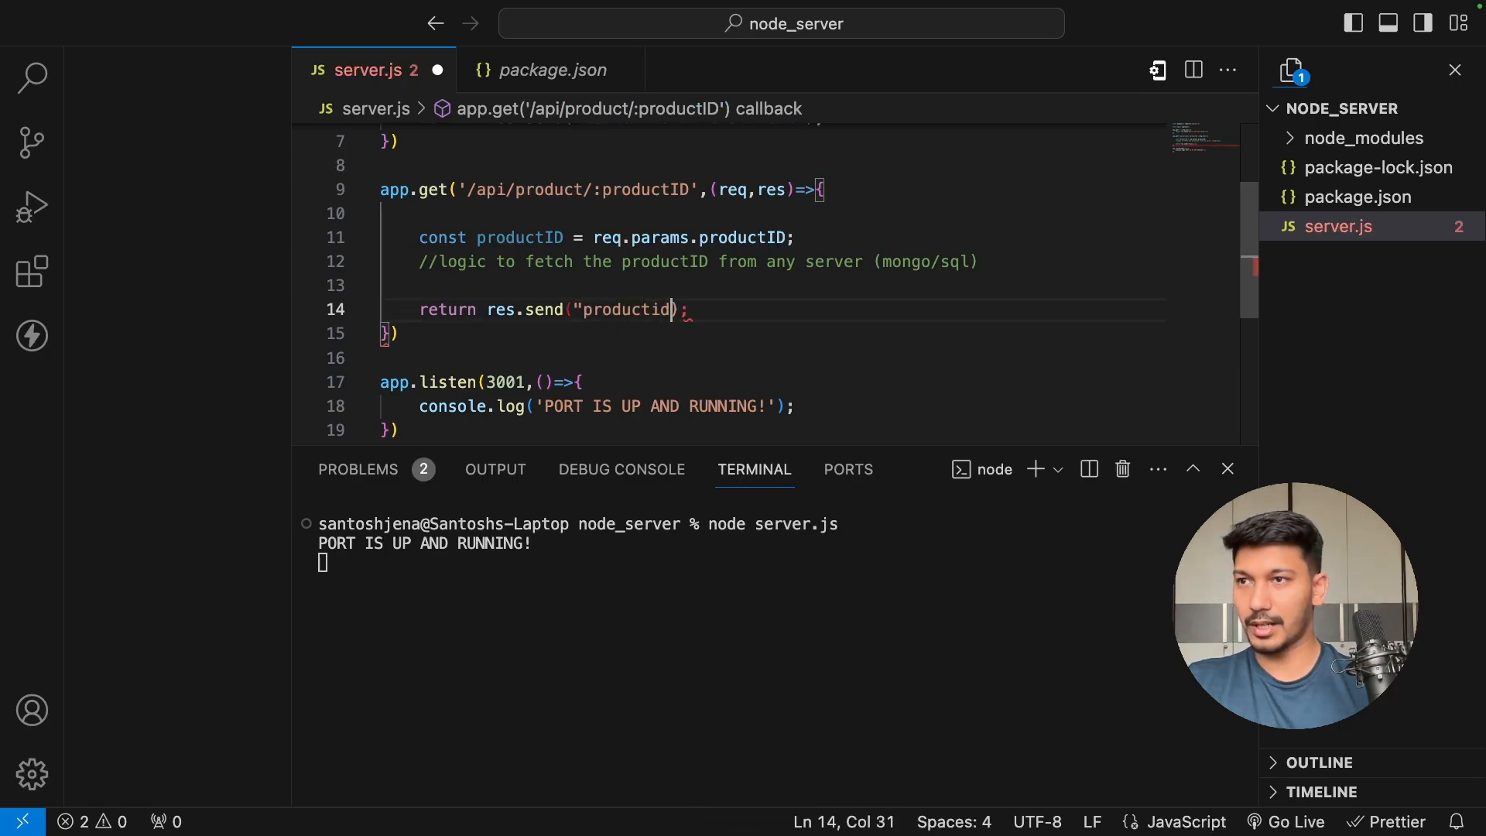
text(fetched)
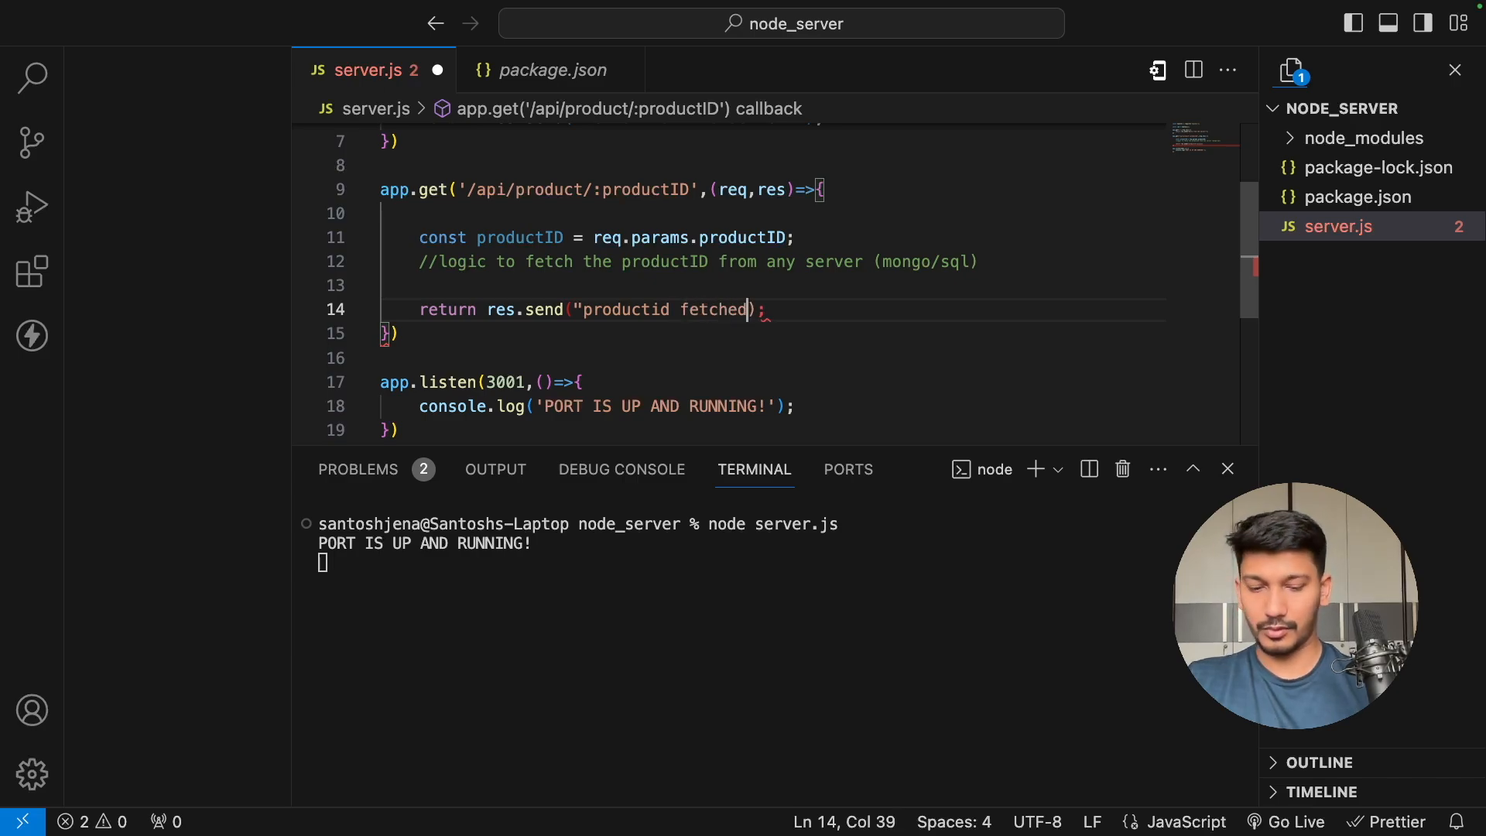
text())
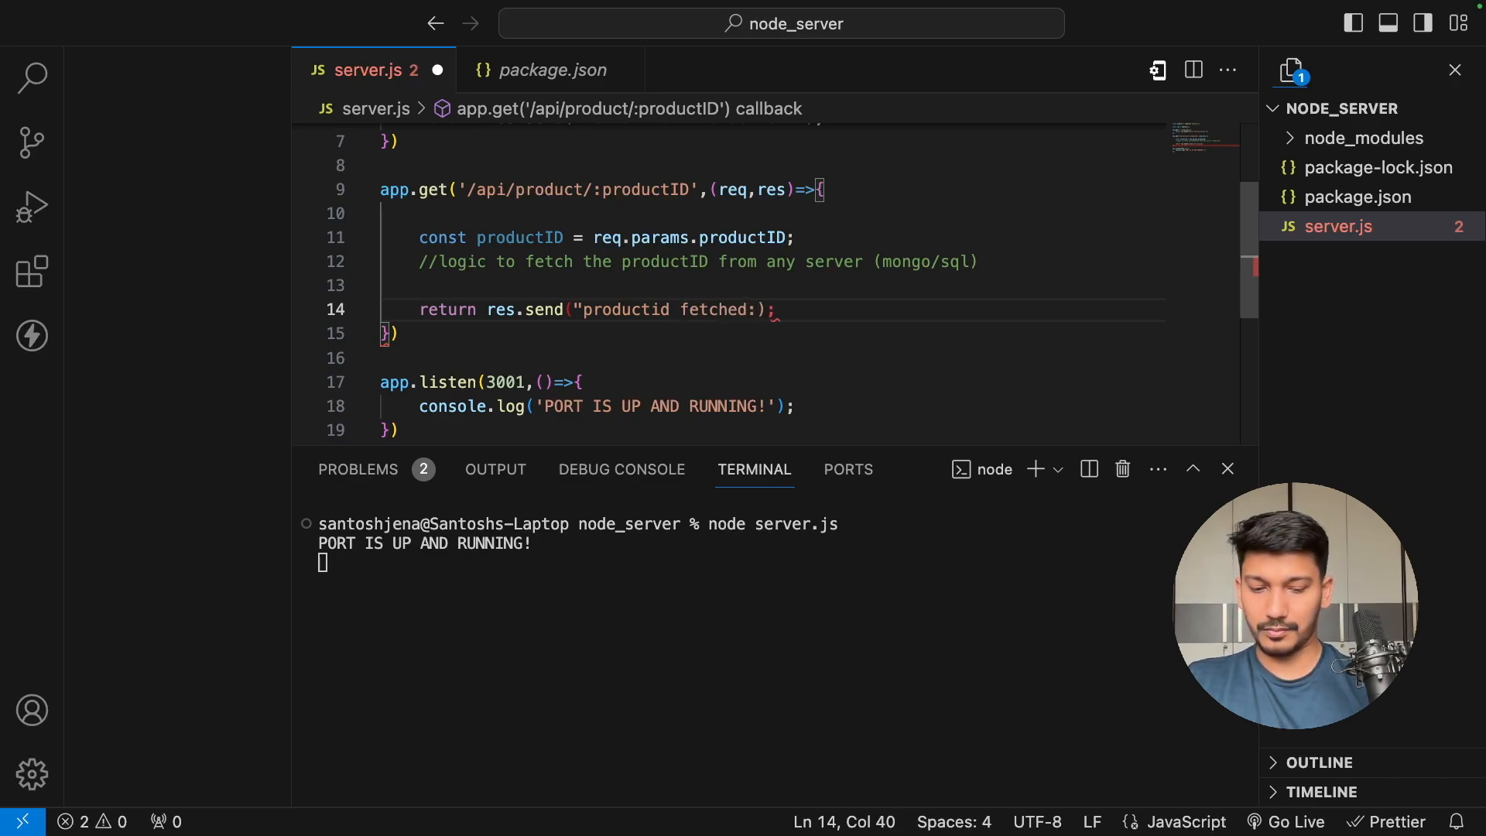
text(+)
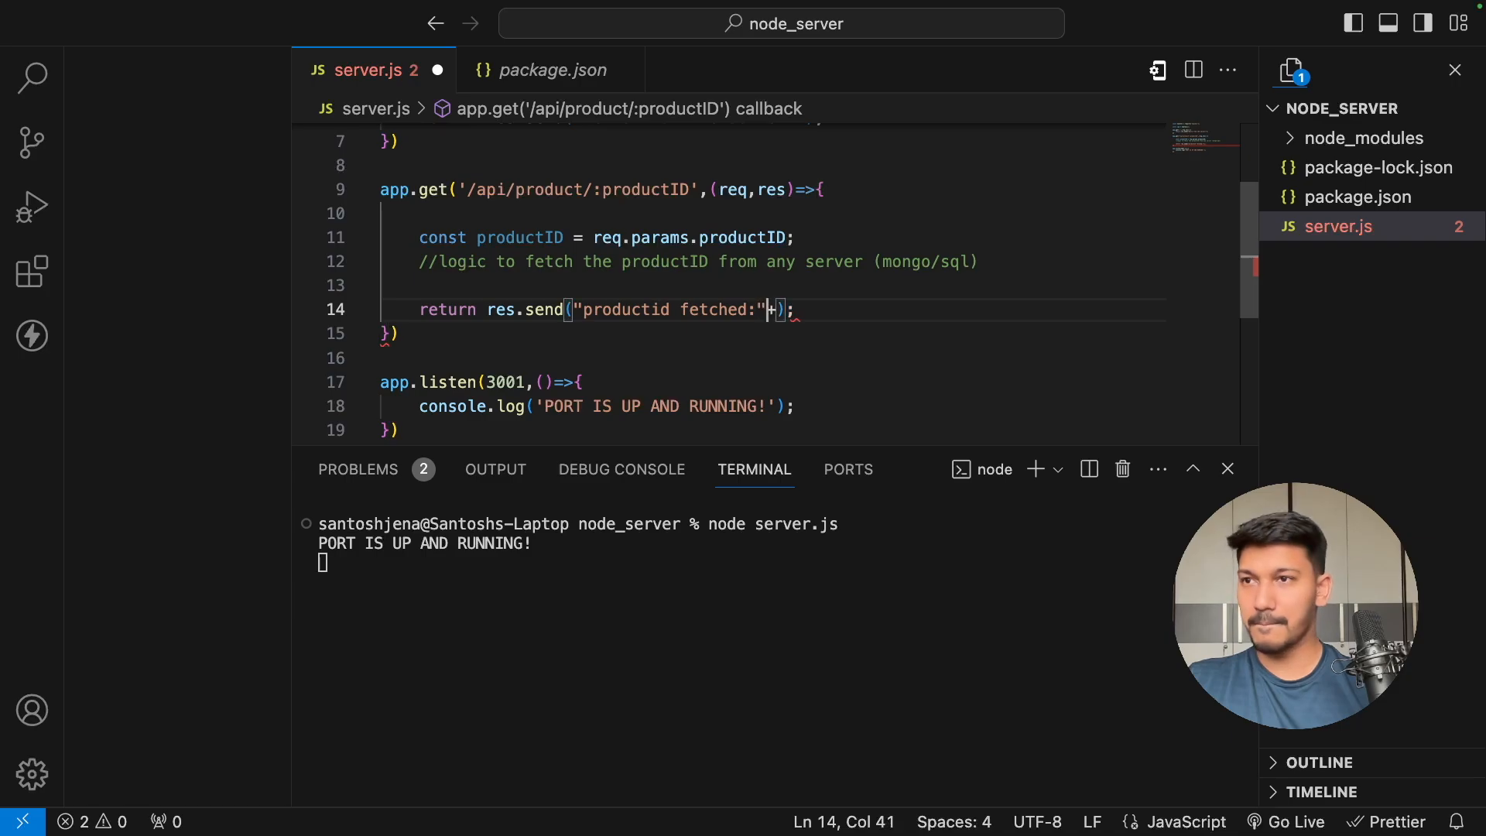
text(+p)
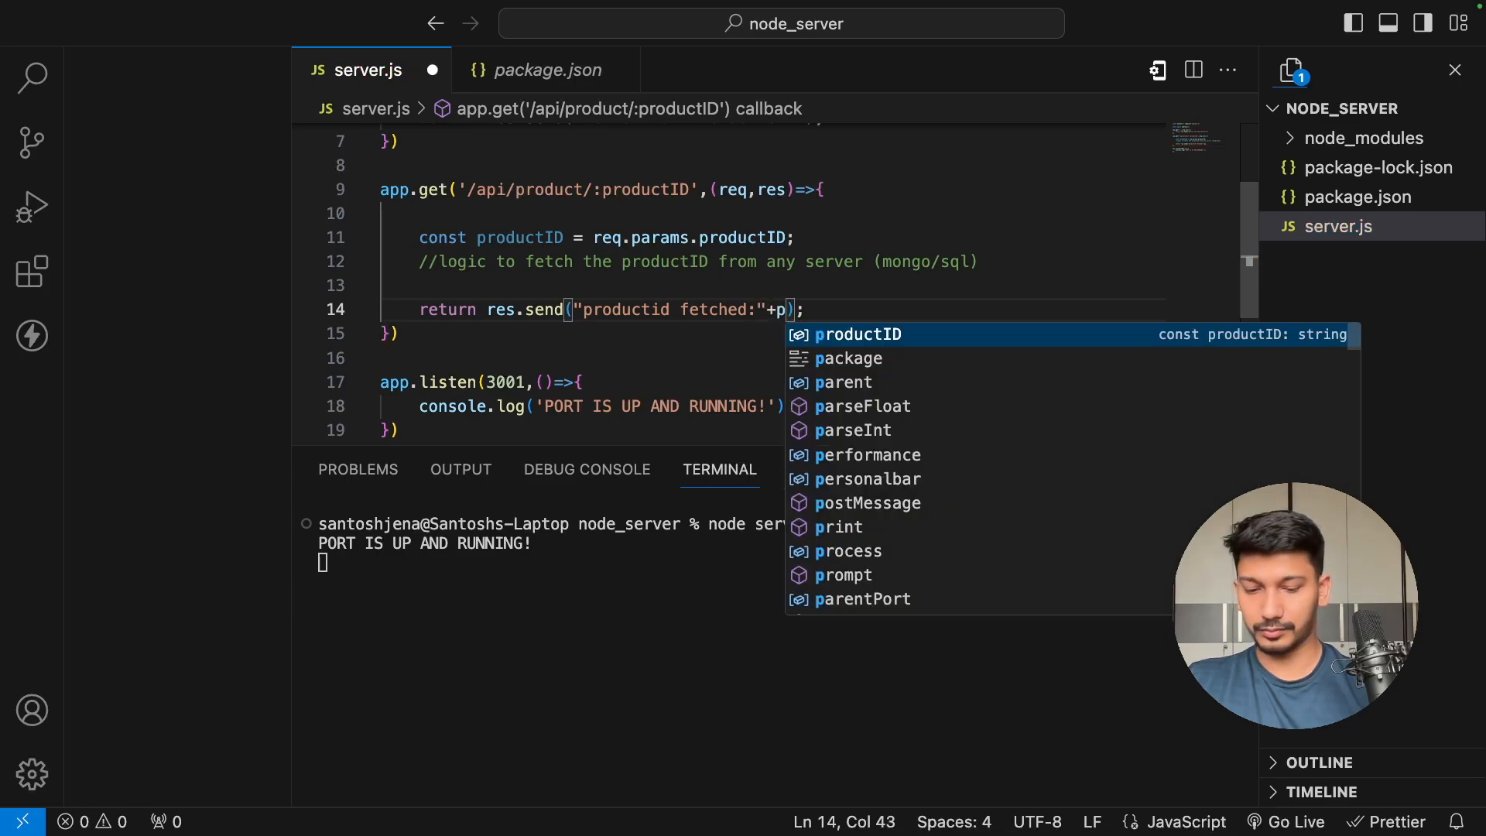
key(Tab)
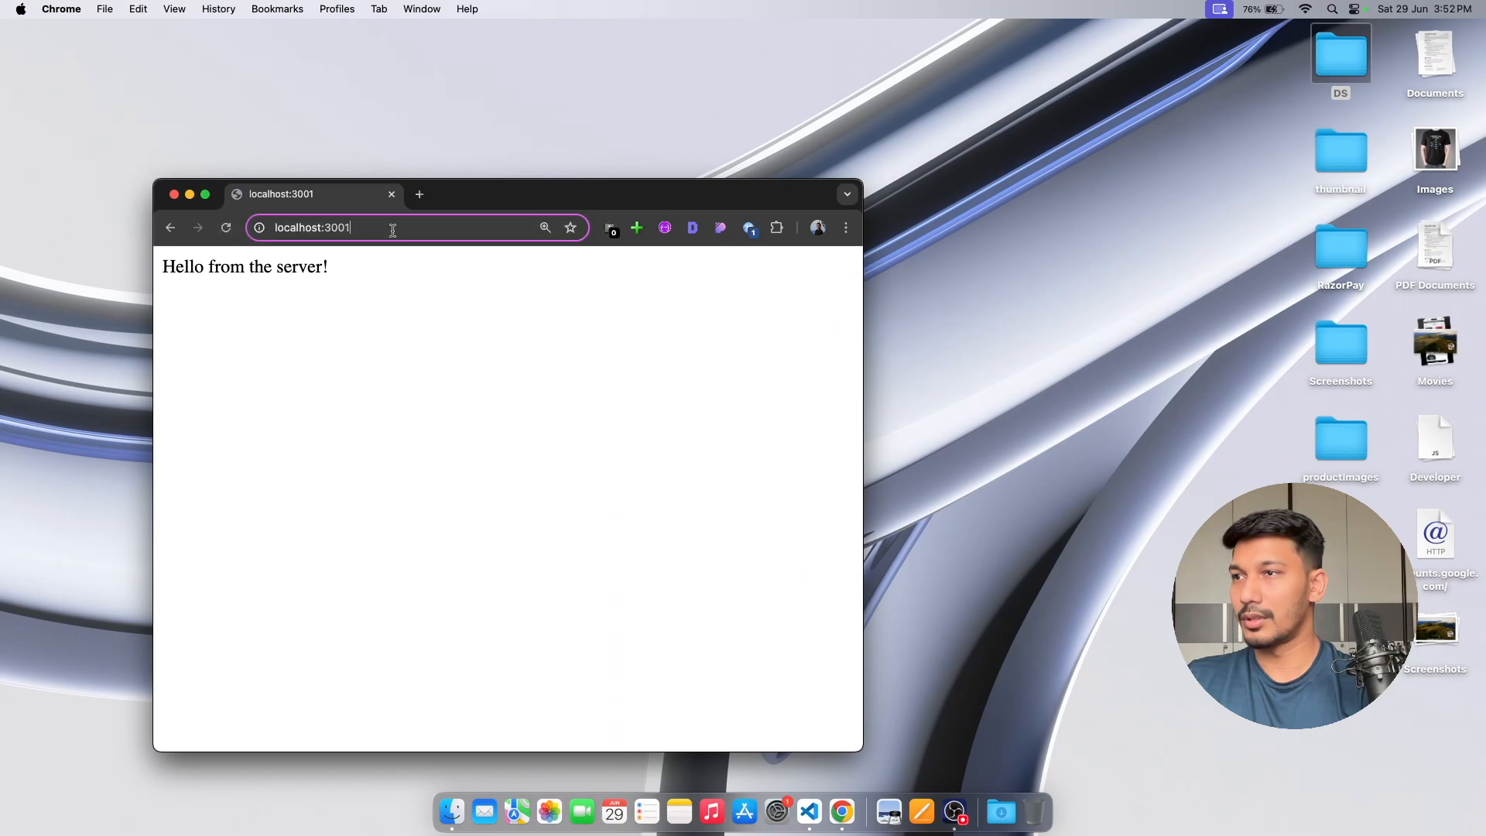
- Load localhost:3001/api/product/5 in Chrome, see 'productid fetched:5', and return to VS Code
text(/a)
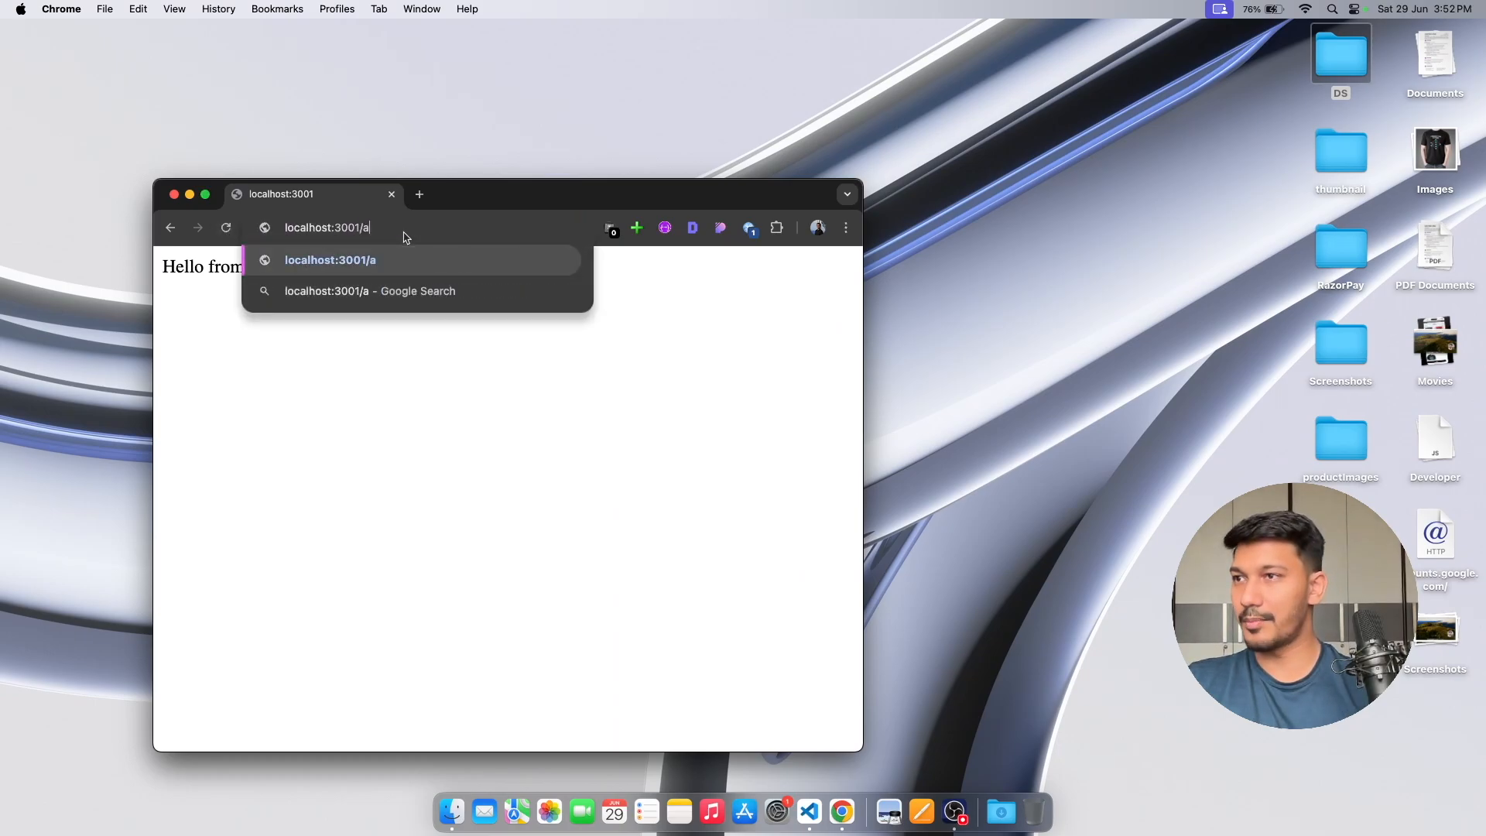
text(pi/product/5)
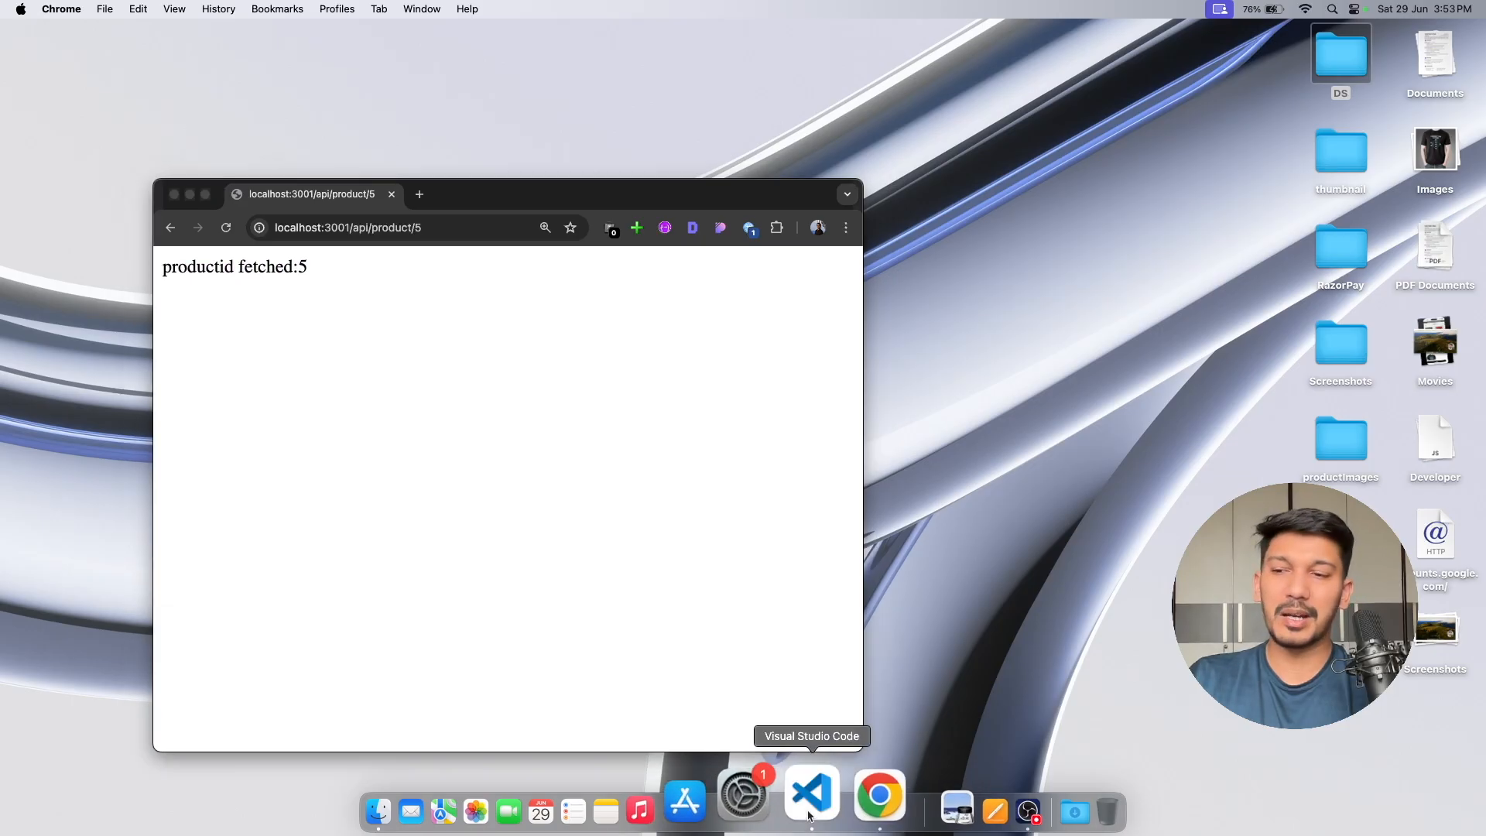
click(811, 793)
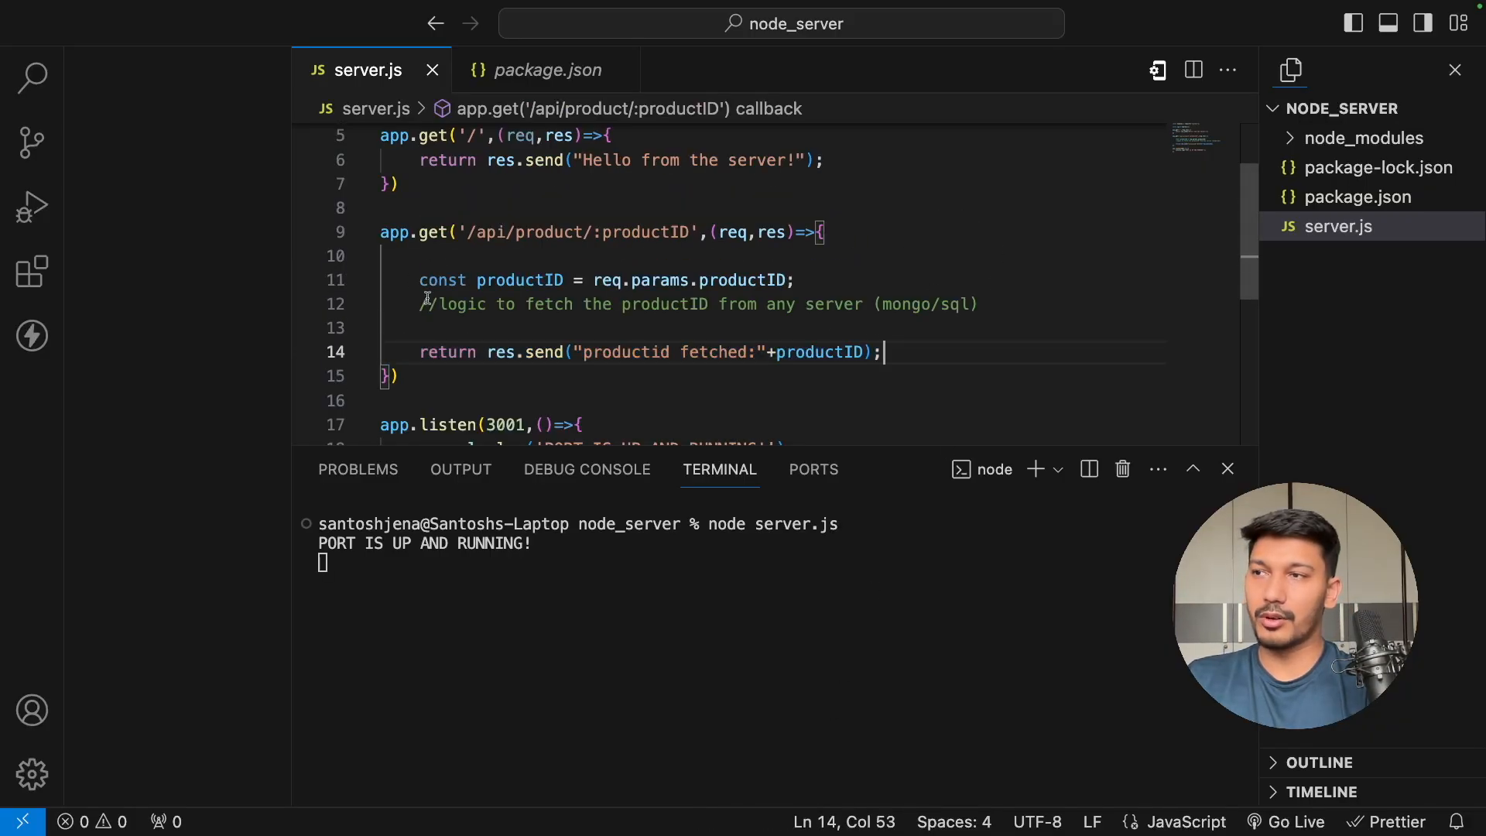
- Add a space after 'productid fetched:' and review the route down to app.listen(3001)
click(977, 304)
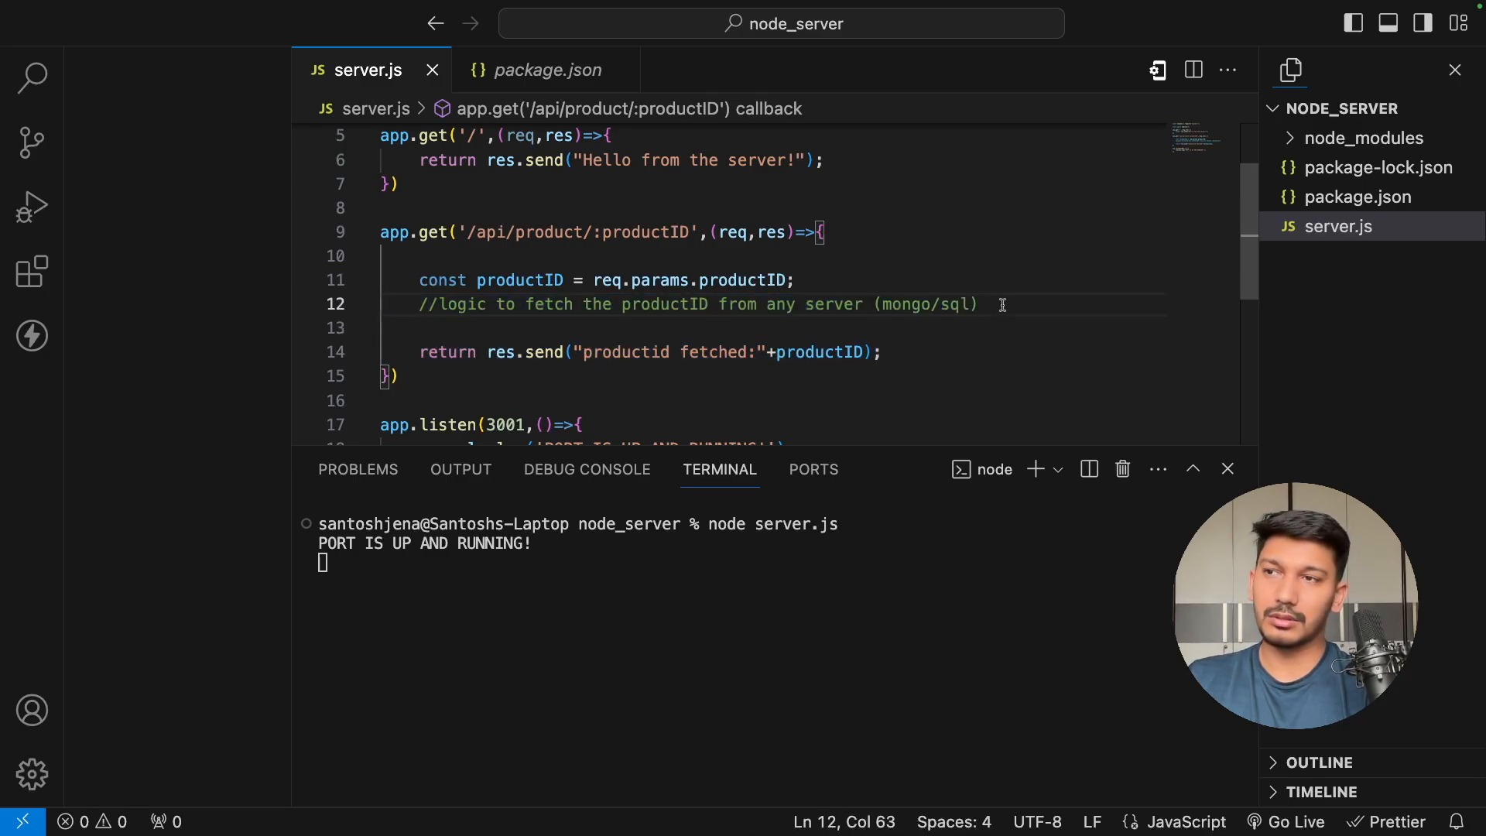
text(" ")
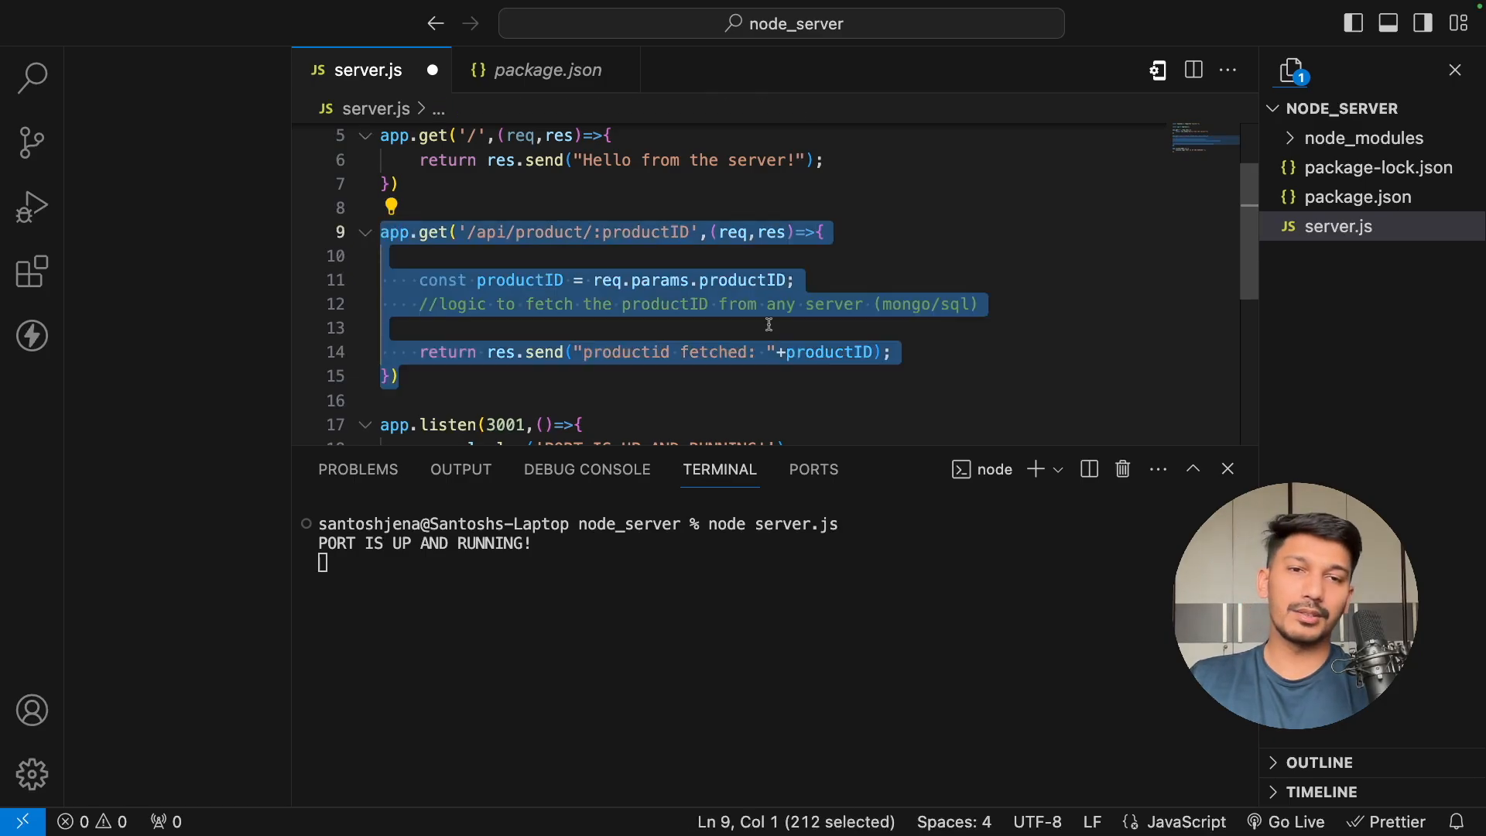
click(820, 326)
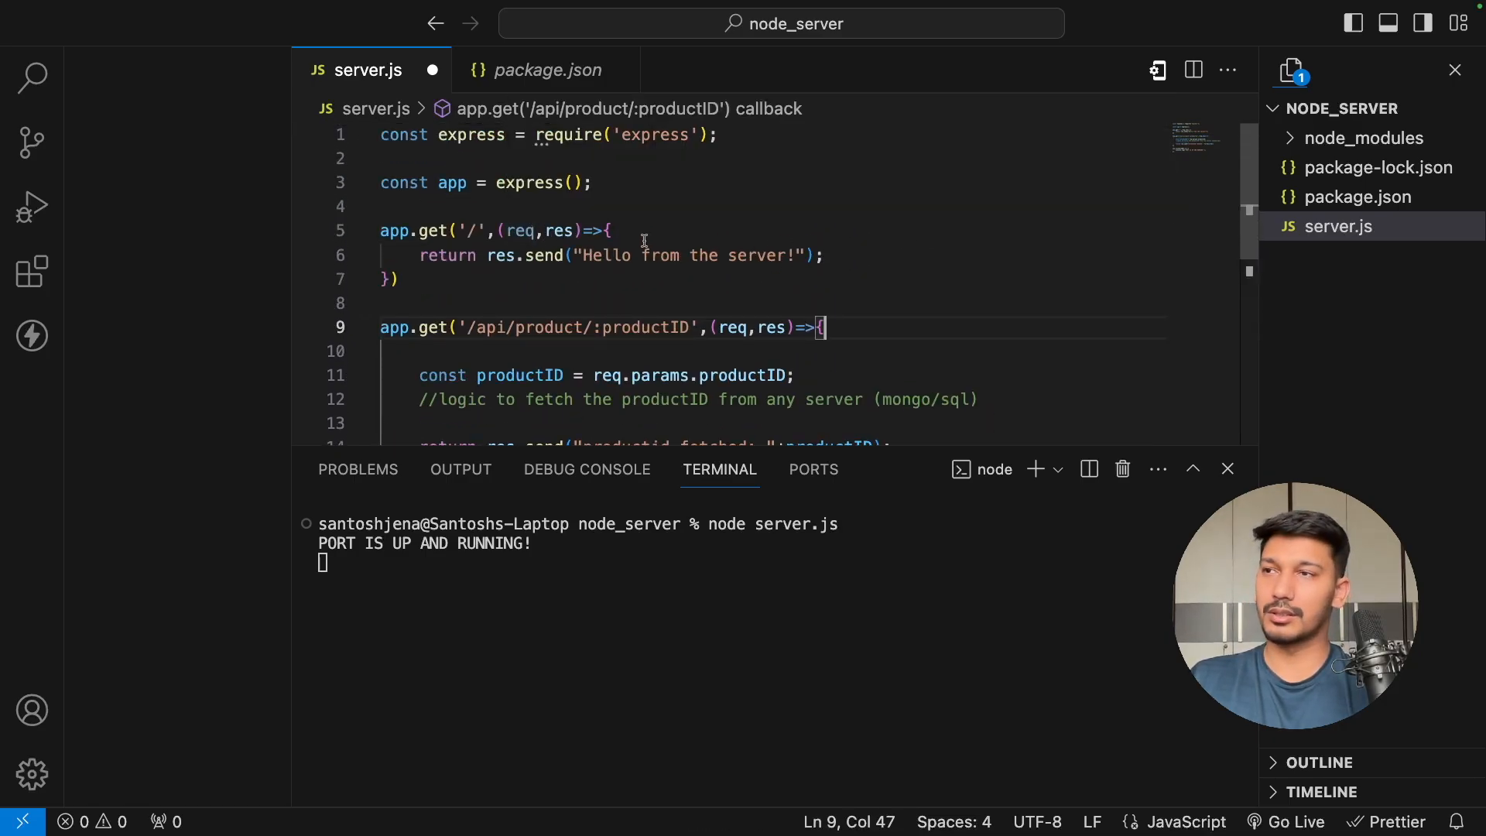
scroll(down, 3)
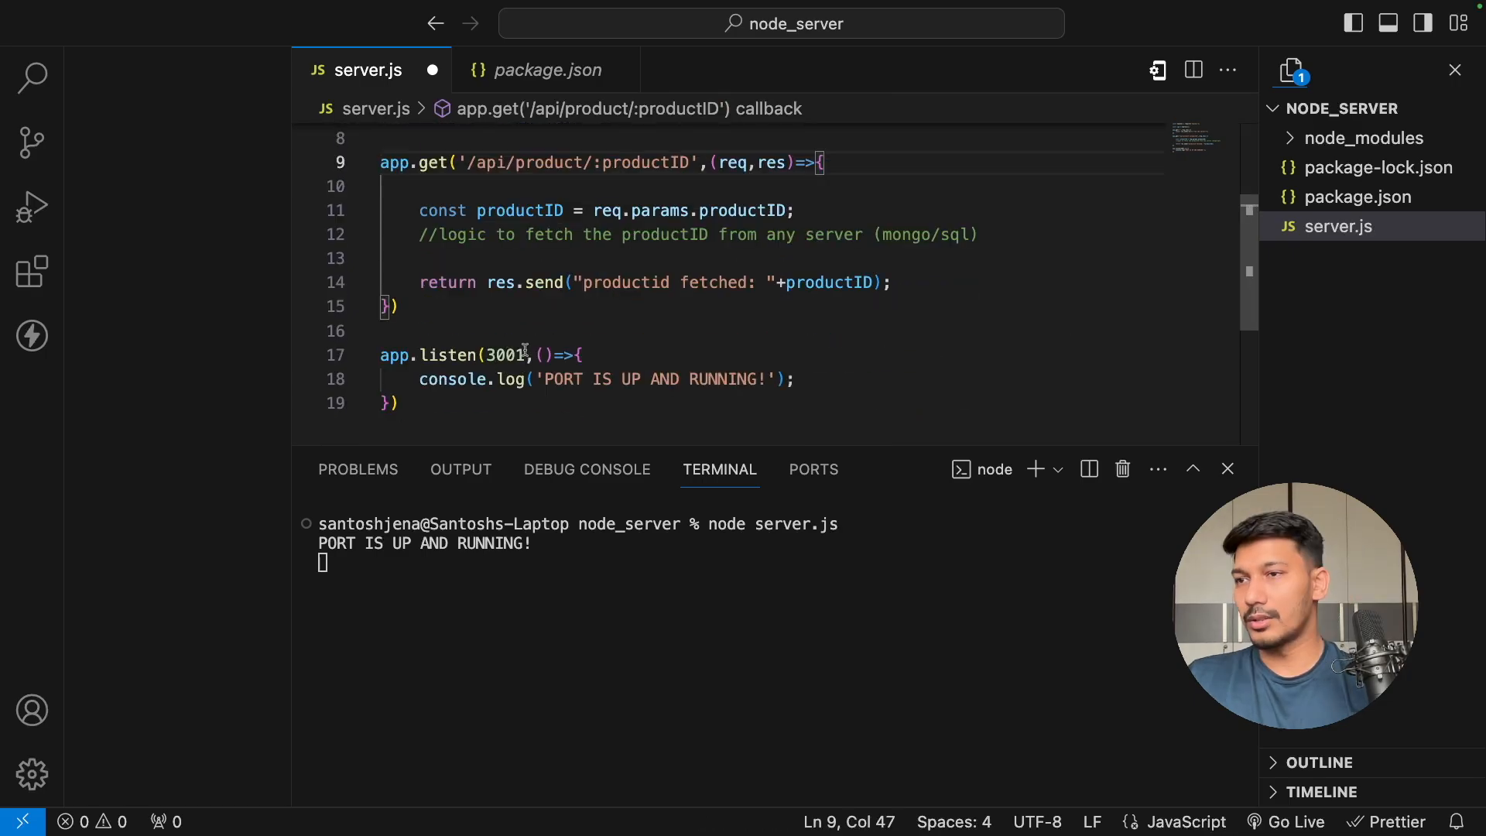
click(483, 354)
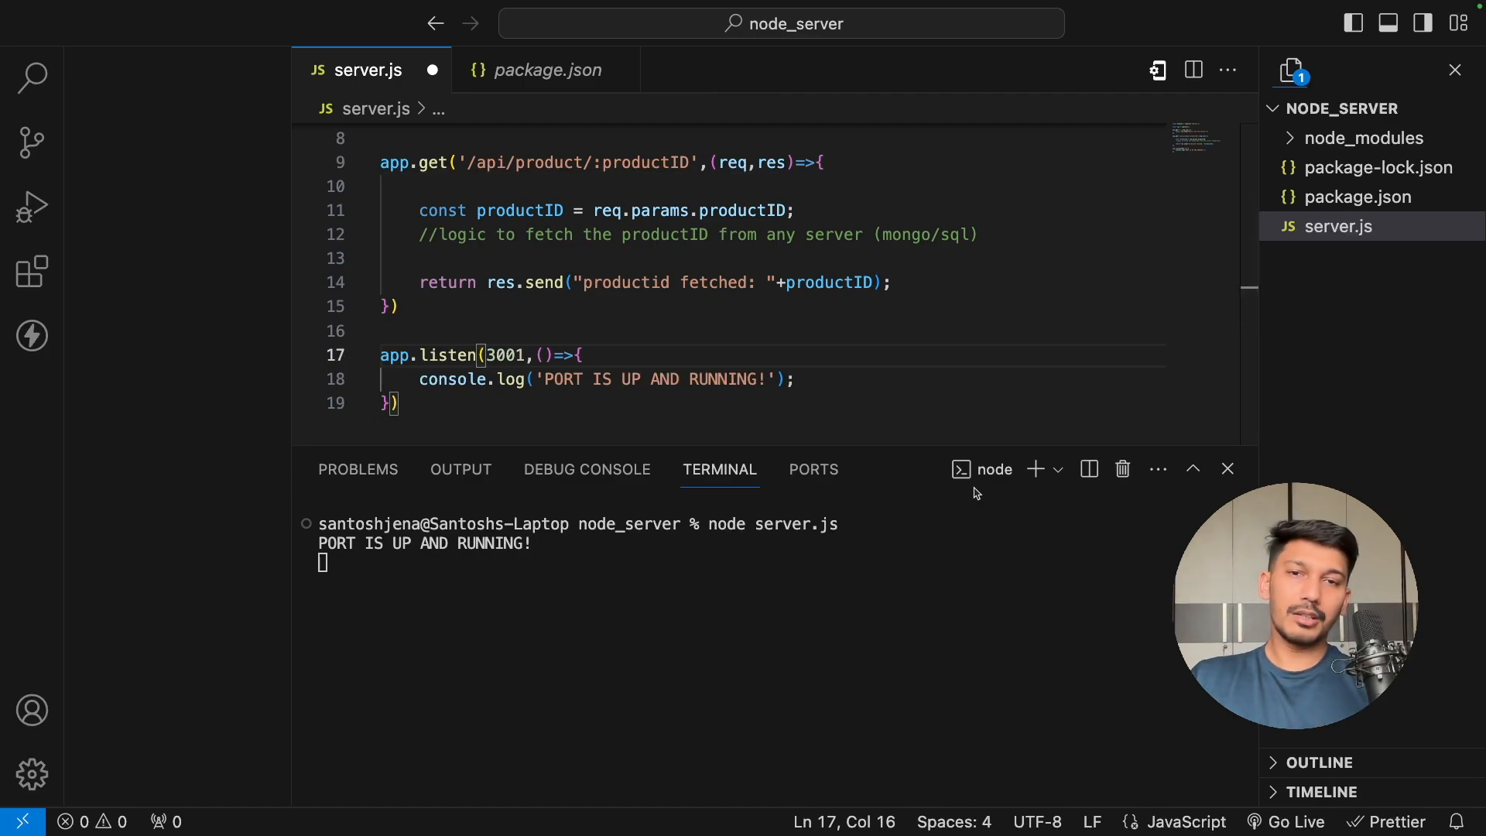